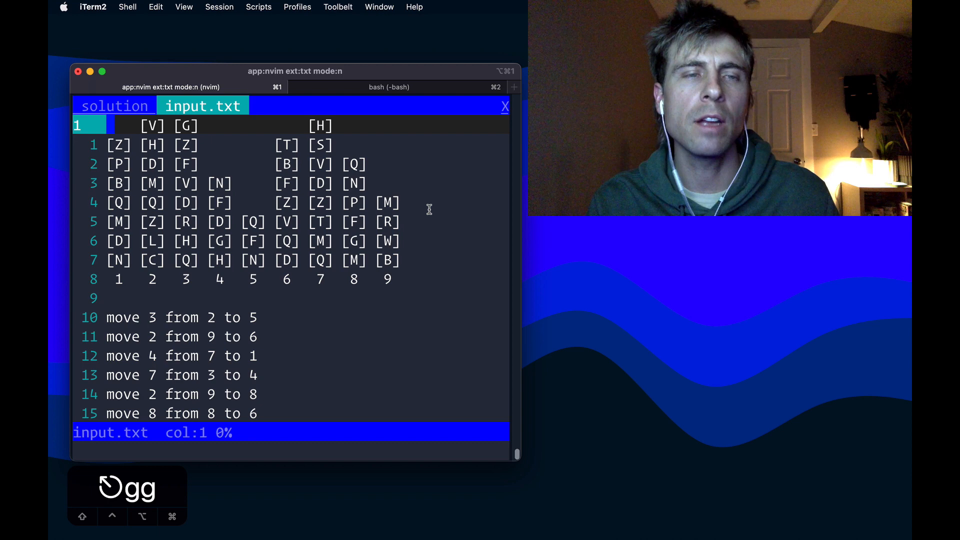
mouse_move(318, 141)
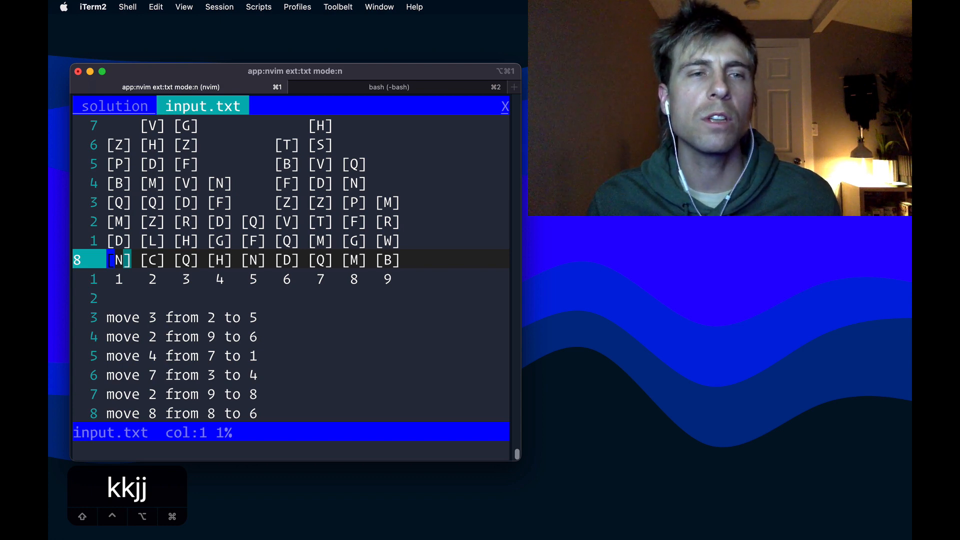
- Inspect the crate diagram rows and the stack number line from the top of the file
text(gg)
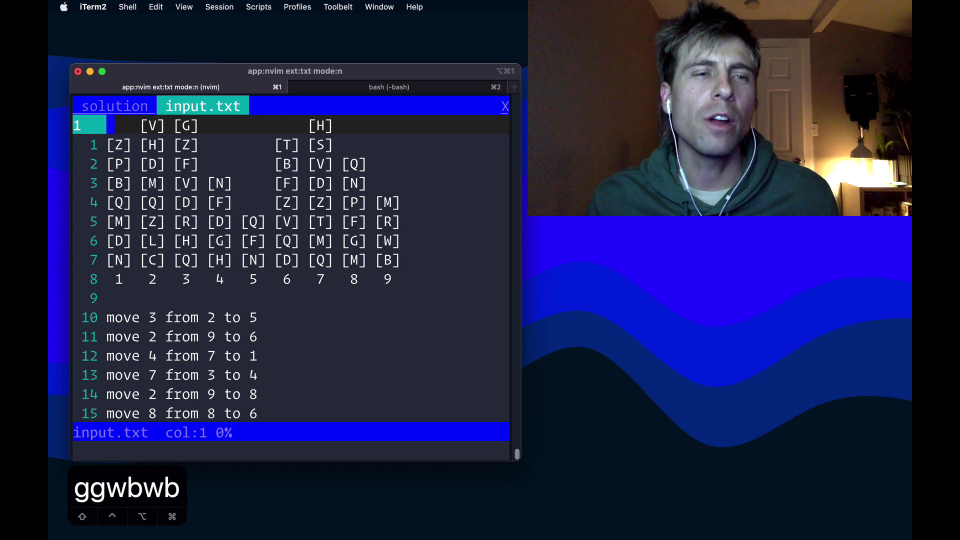
key(w)
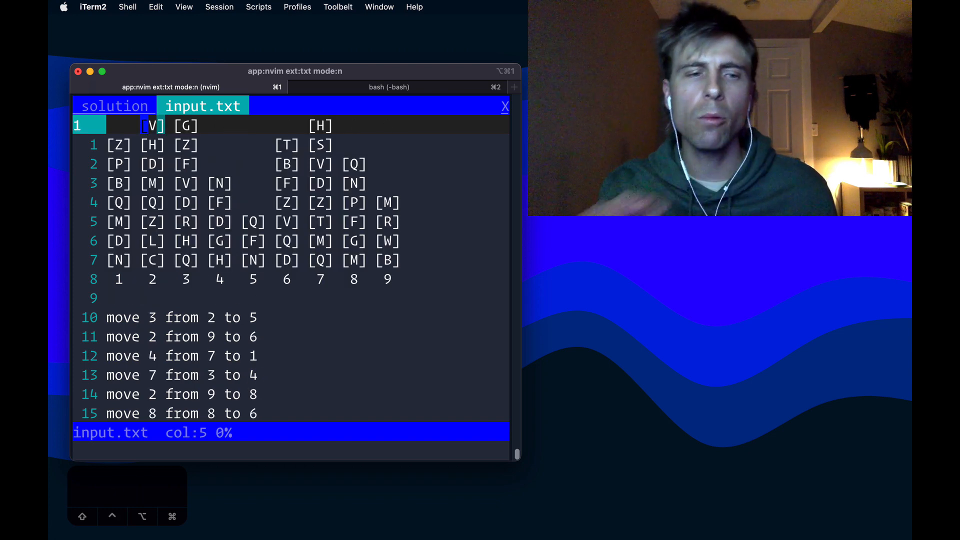
key(V)
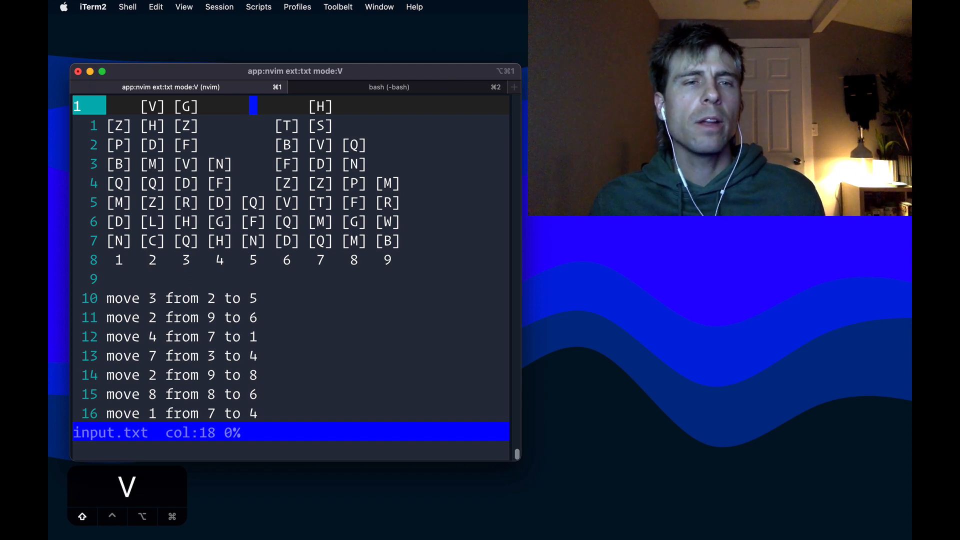
key(Escape)
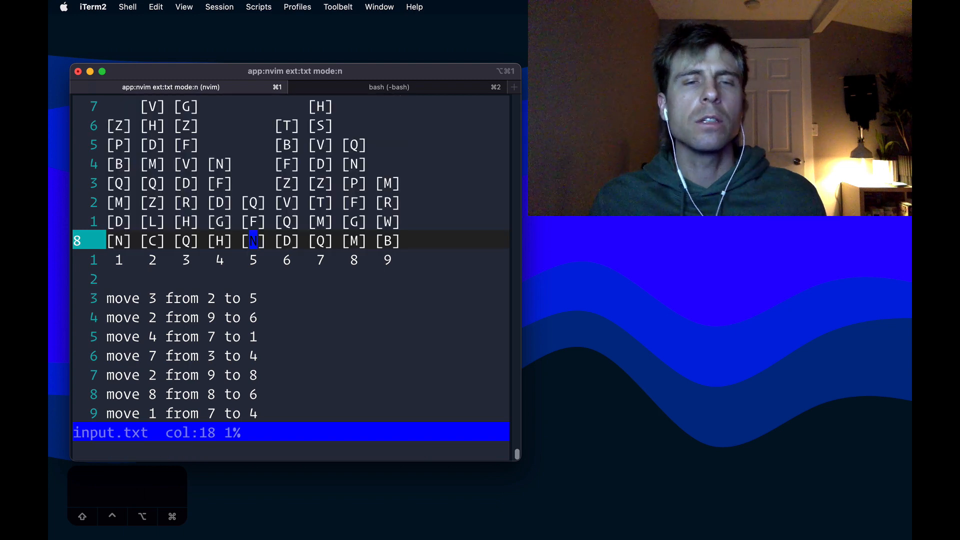
key(j)
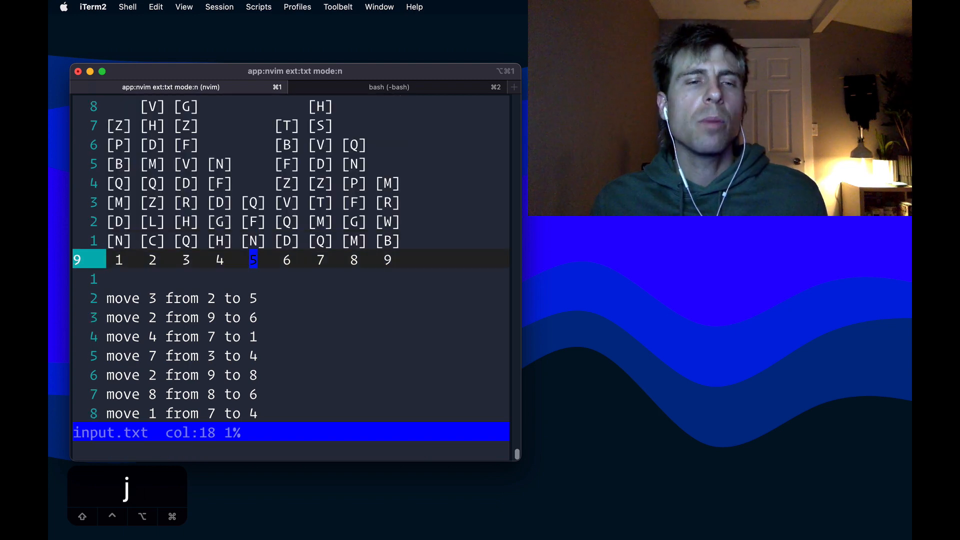
key(V)
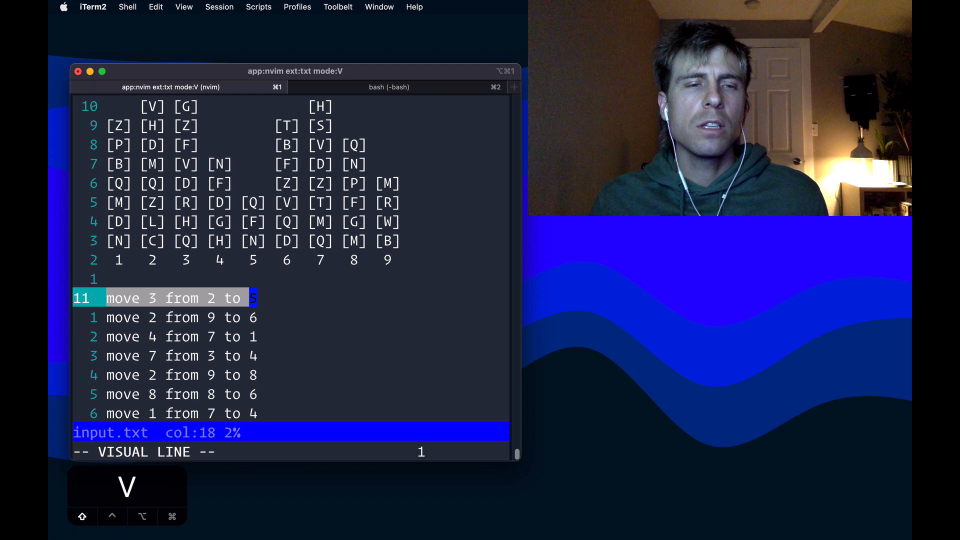
key(escape)
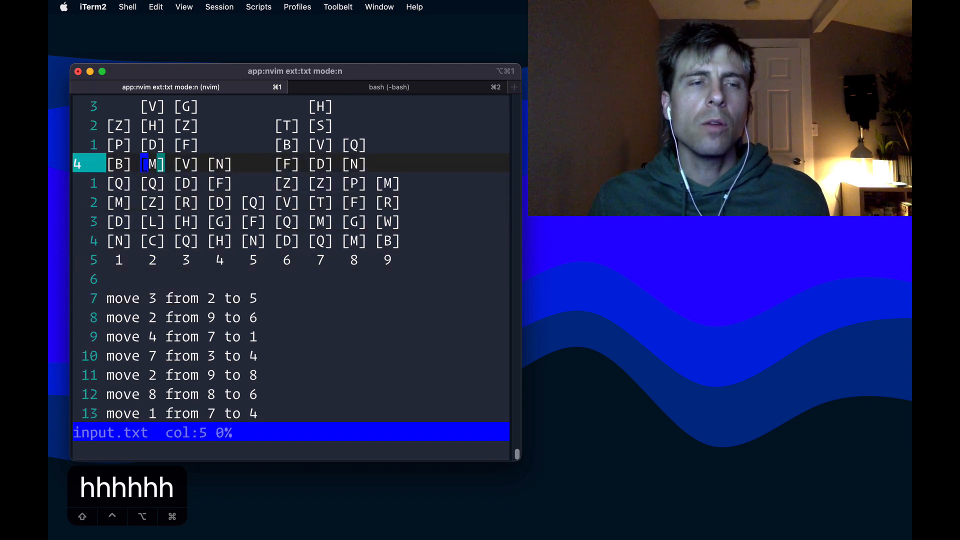
key(l)
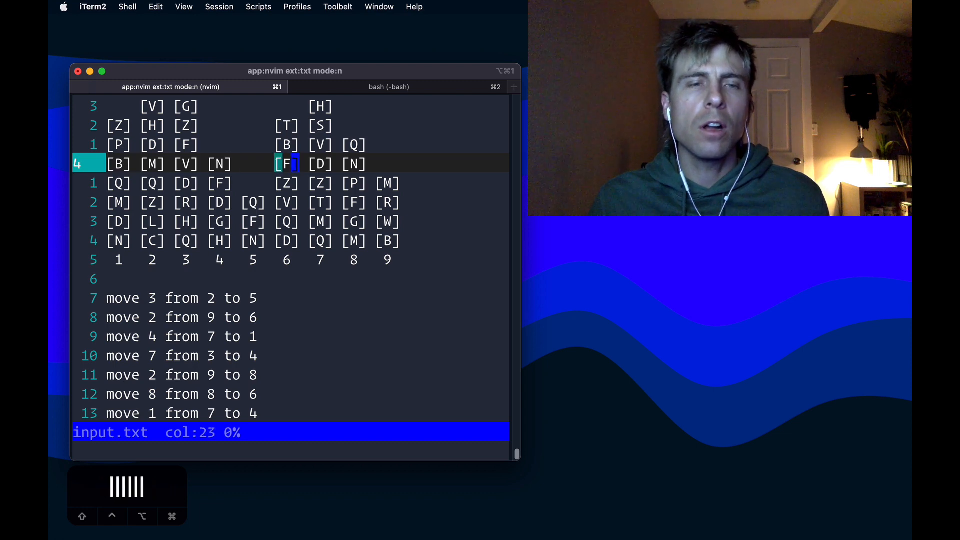
key(k)
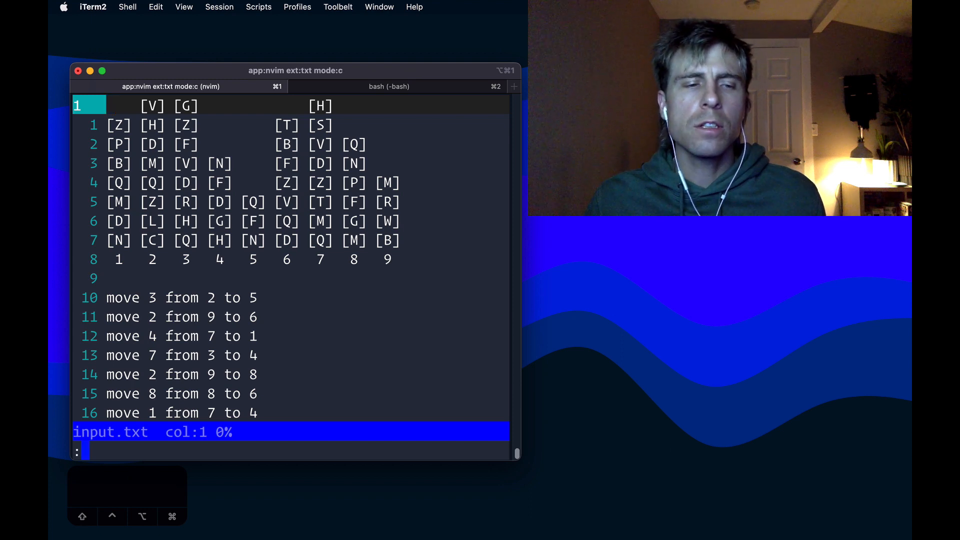
- Type :0,9s/[\[\][:digit:]]/ /g to replace brackets and stack numbers with spaces
text(0,)
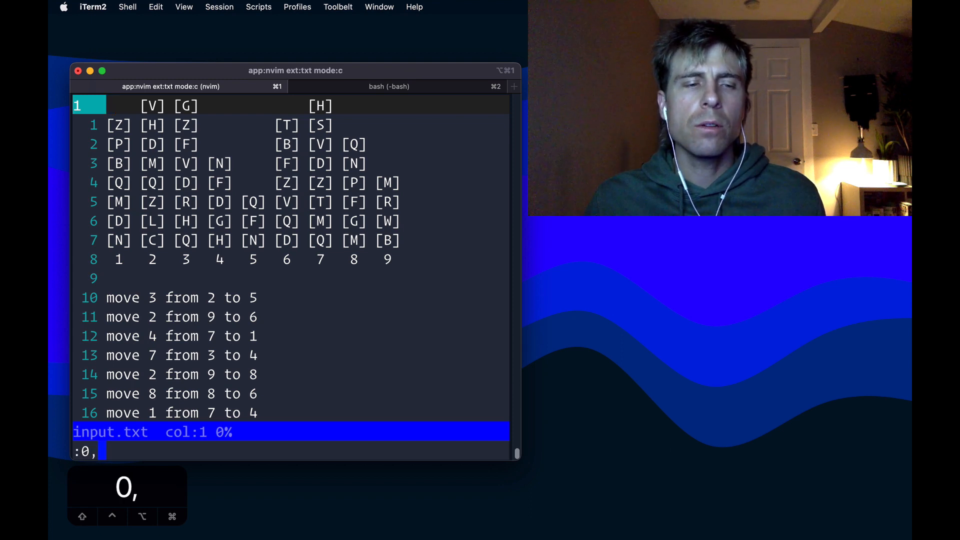
text(9)
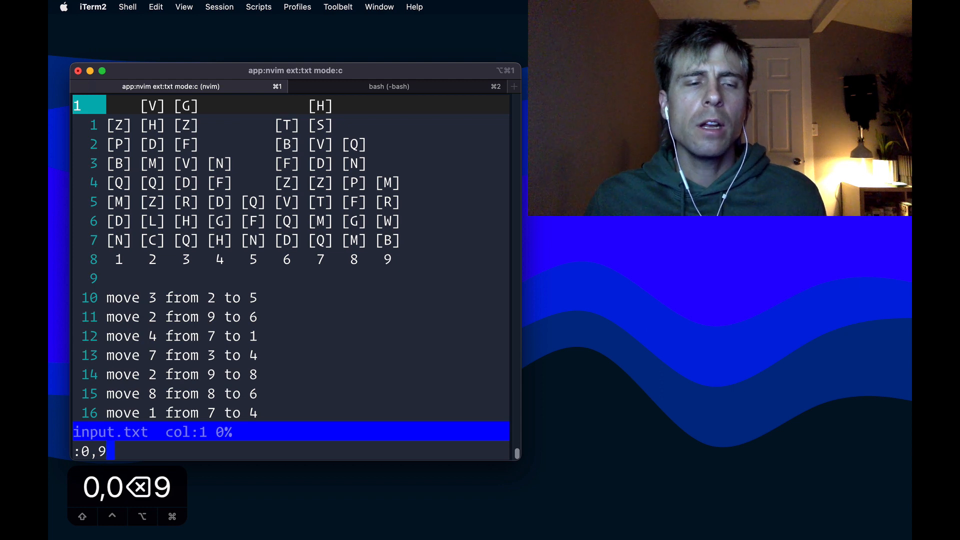
text(s)
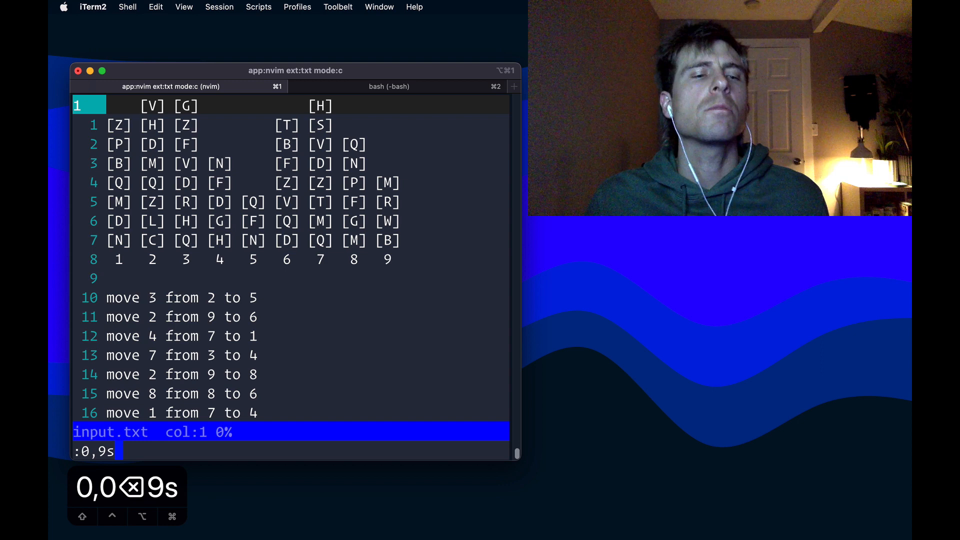
text(/)
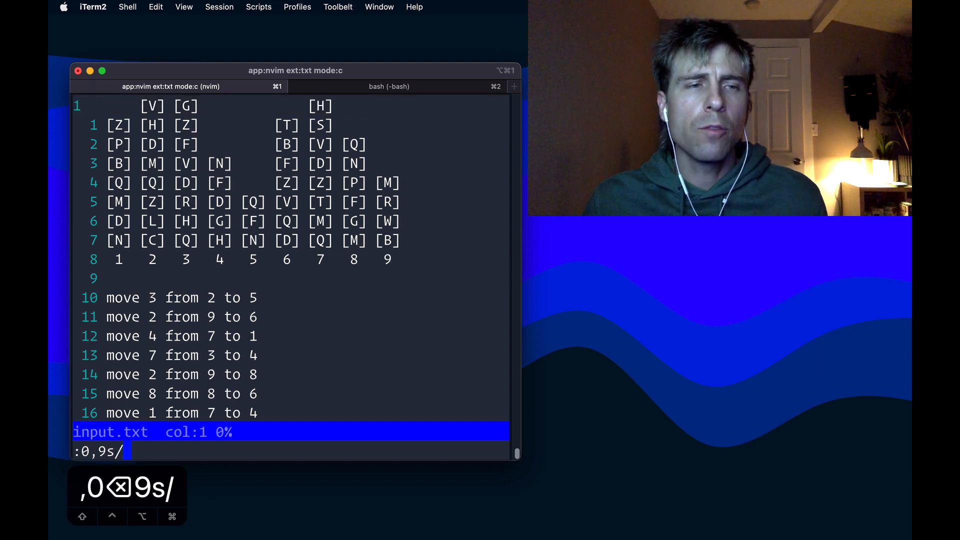
text(/)
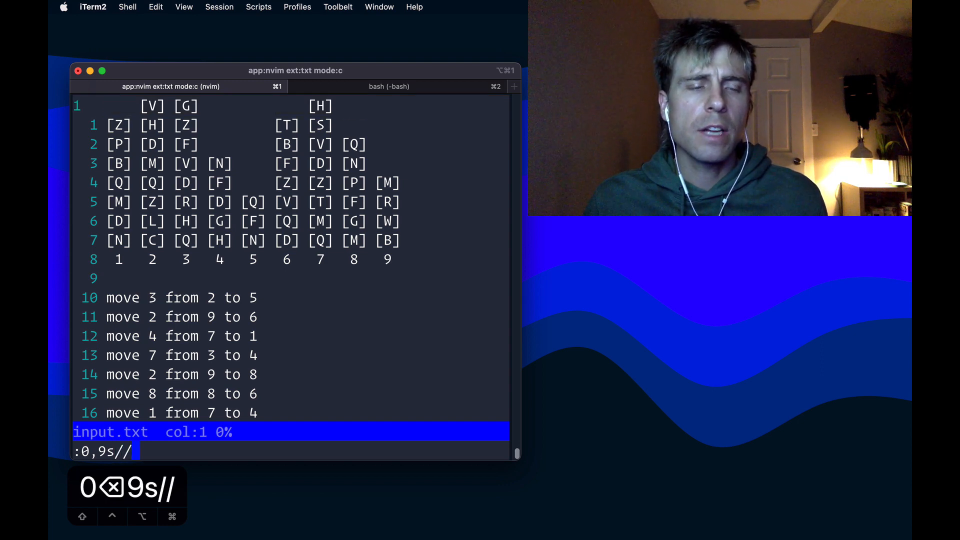
text(/)
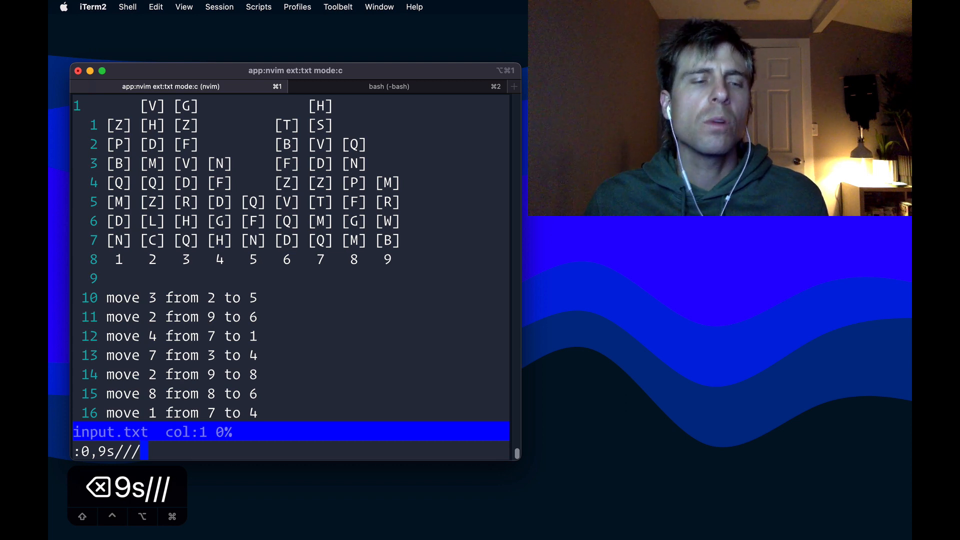
text(g)
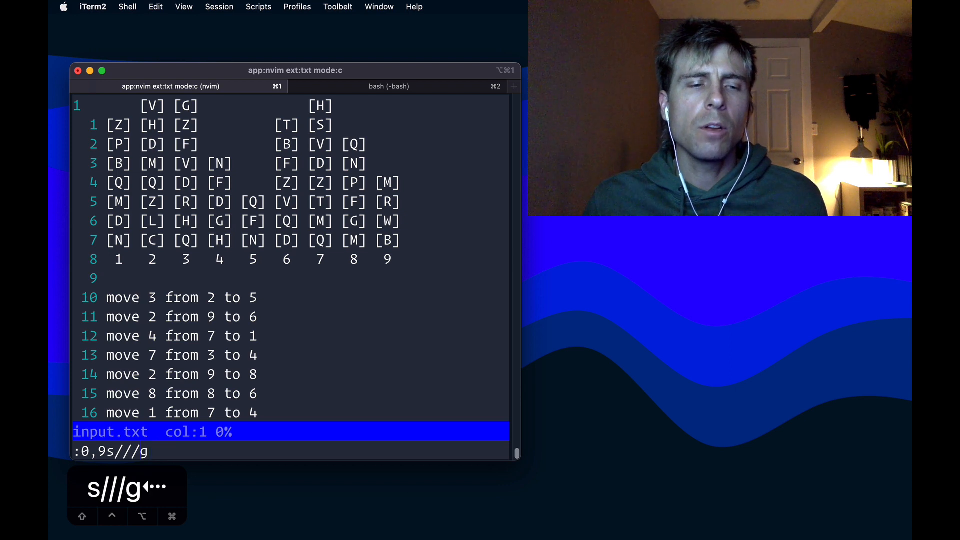
key(Backspace)
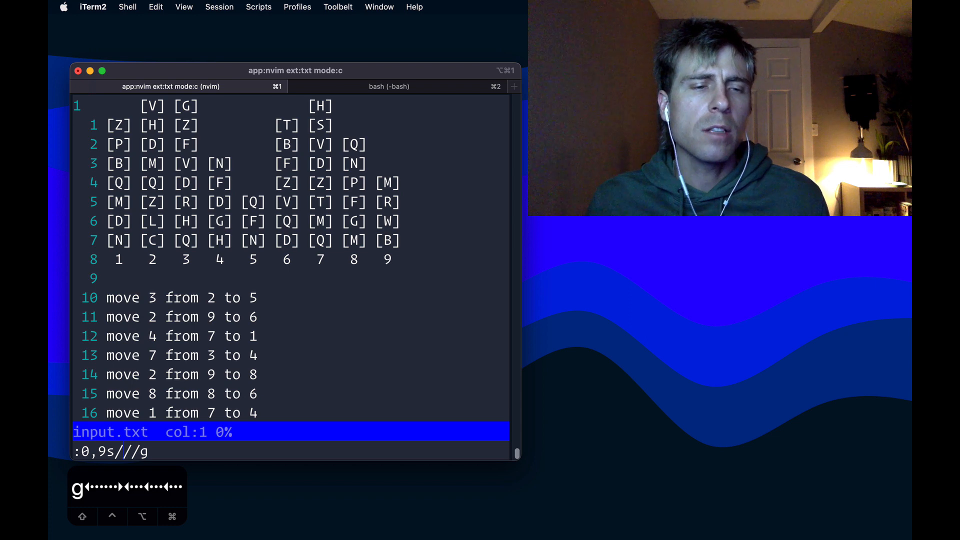
text([])
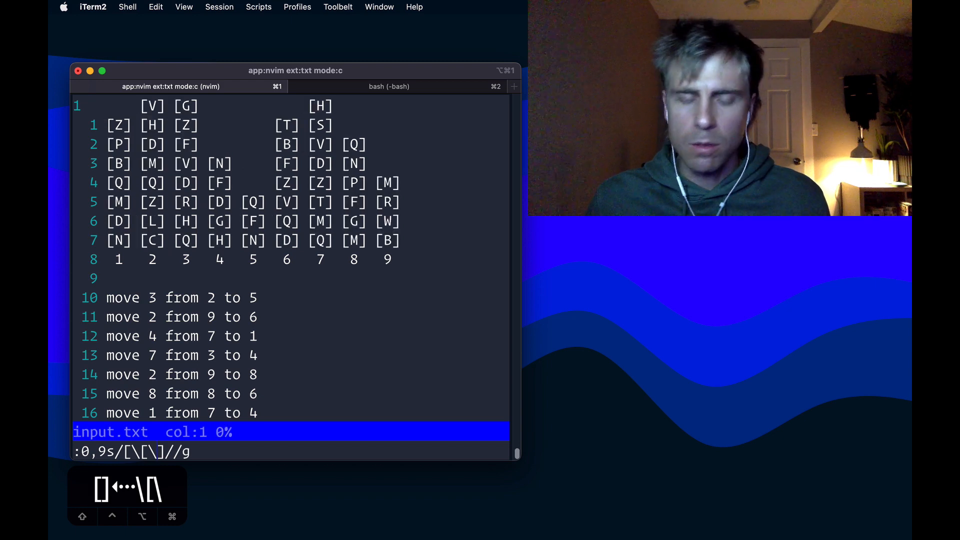
text([:digit:]])
key(Return)
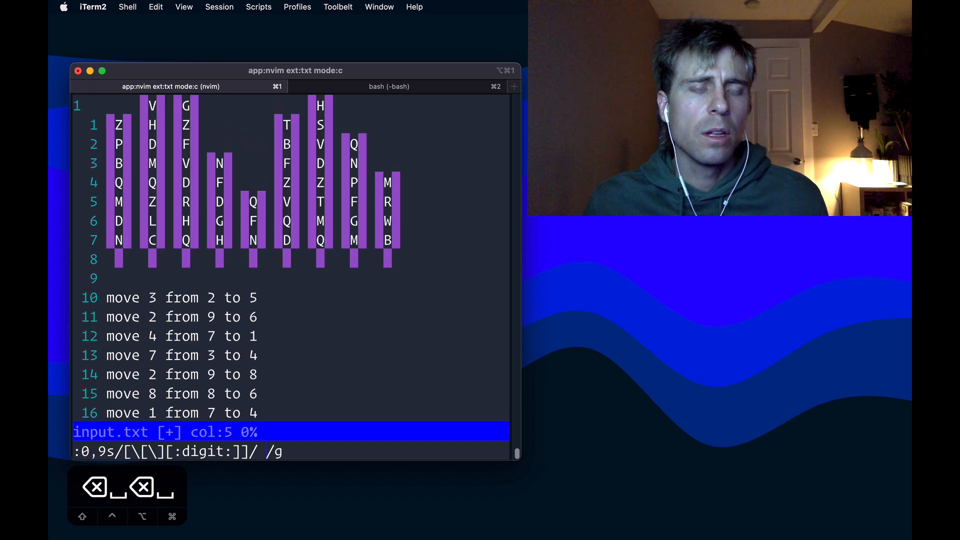
- Run the substitution so only crate letters remain, then move down to the blank line
key(Return)
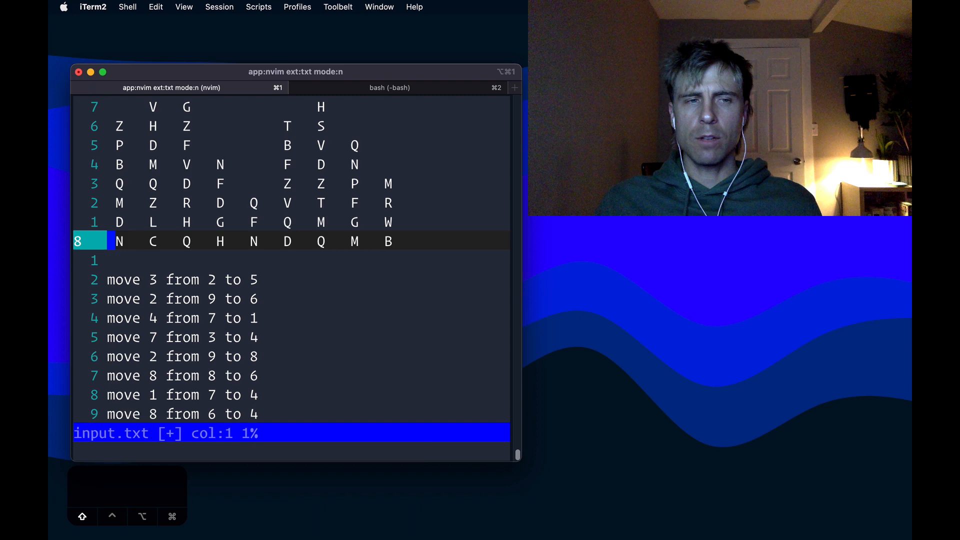
key(j)
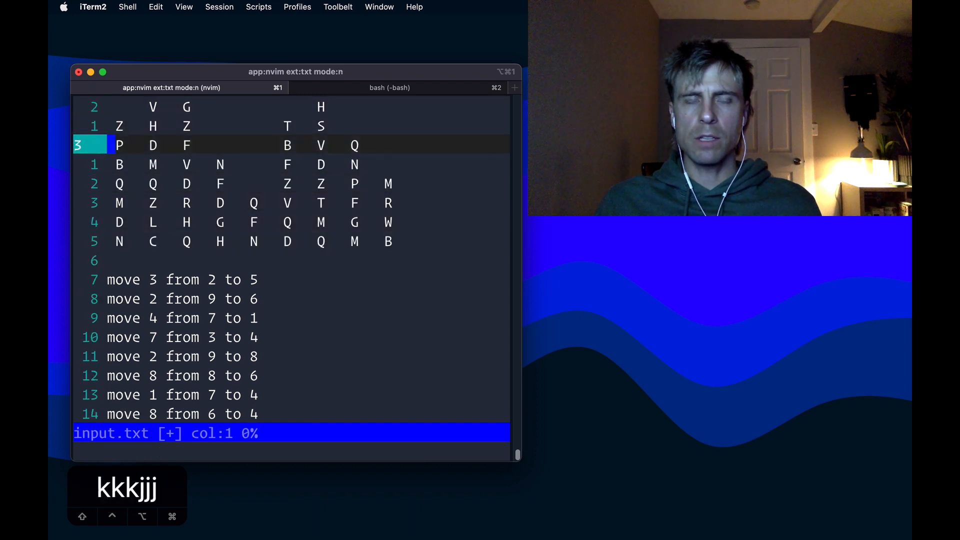
key(j)
text(a)
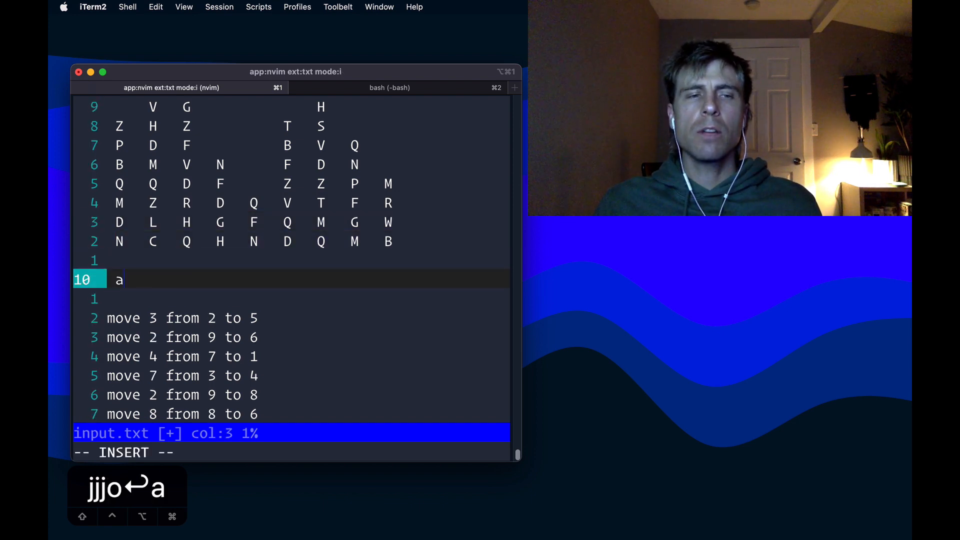
- Finish the a, b, c test lines, then undo the join that merged them
key(Escape)
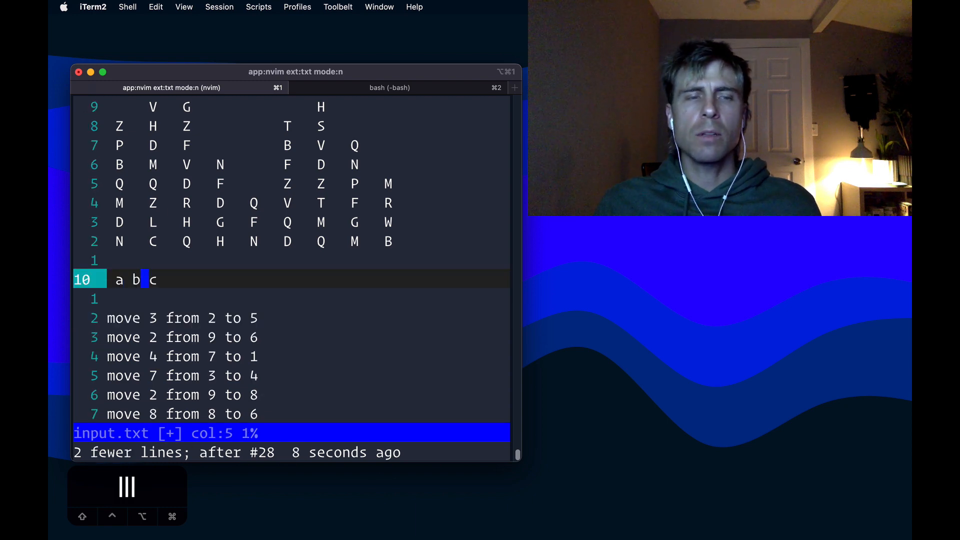
key(l)
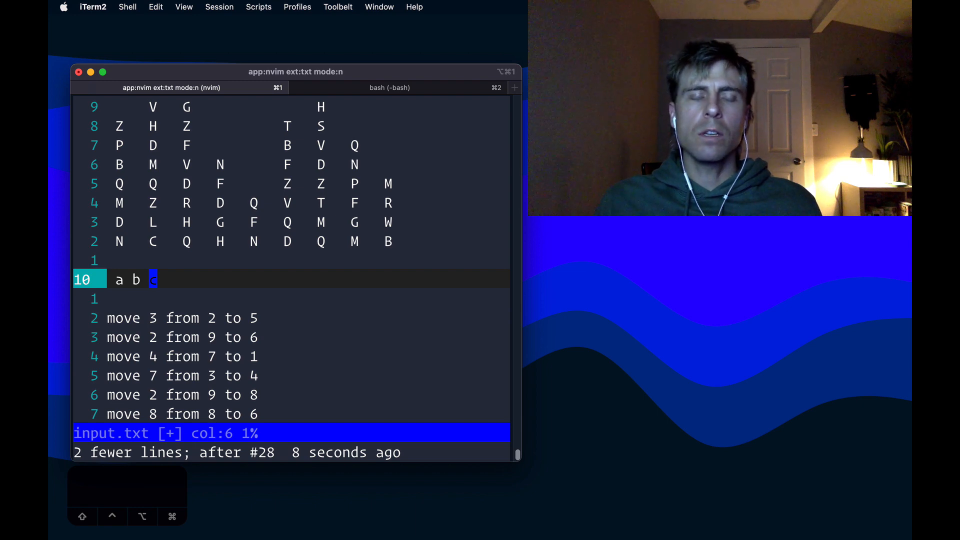
key(u)
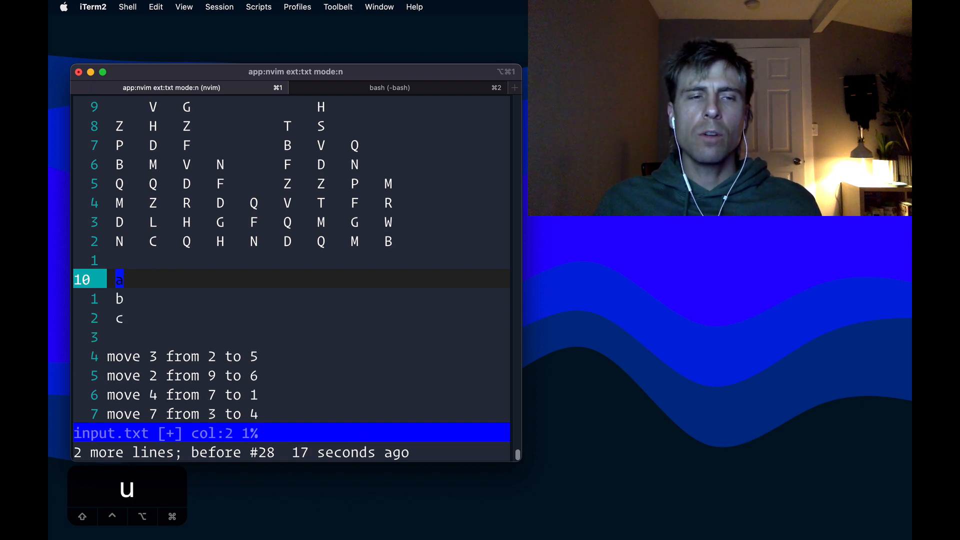
- Look up :h mo and close the help window with :q
text(:h mo)
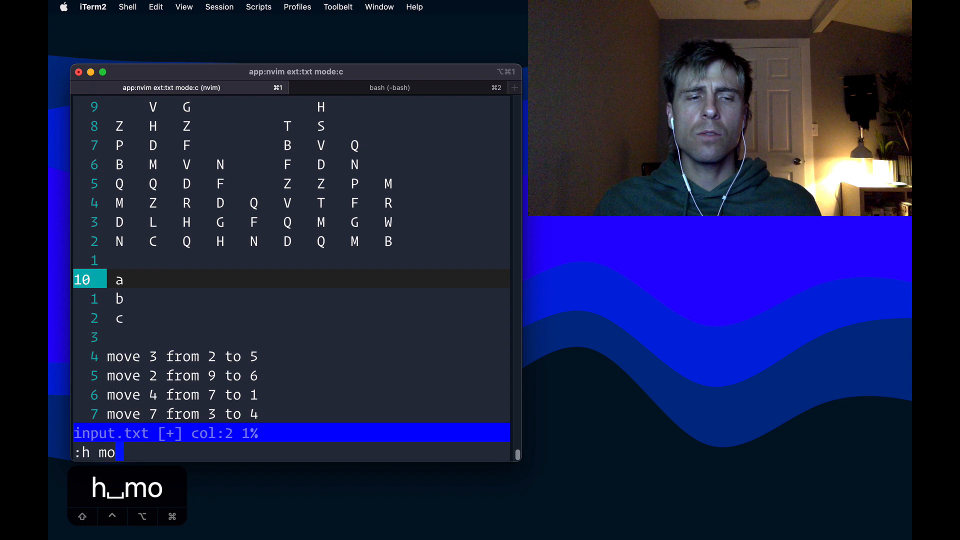
key(Return)
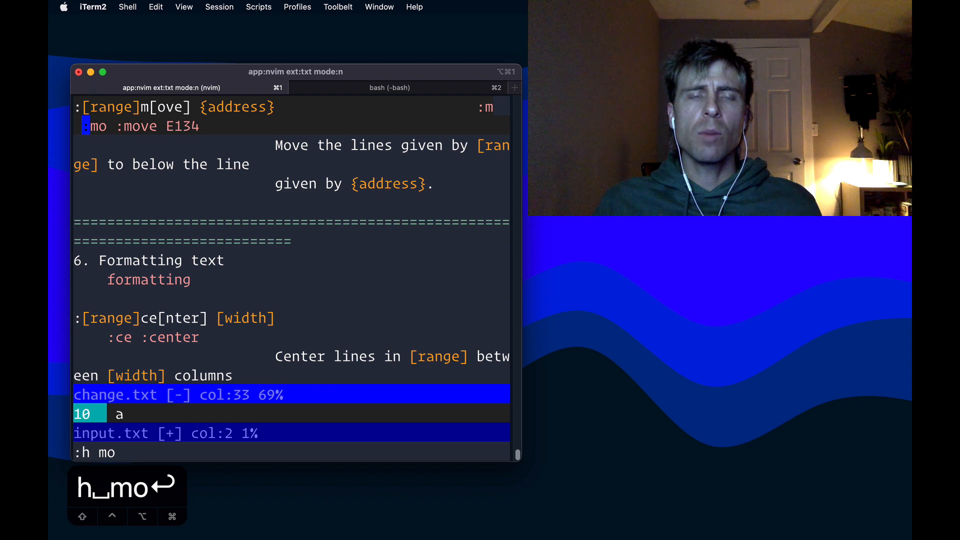
text(:q)
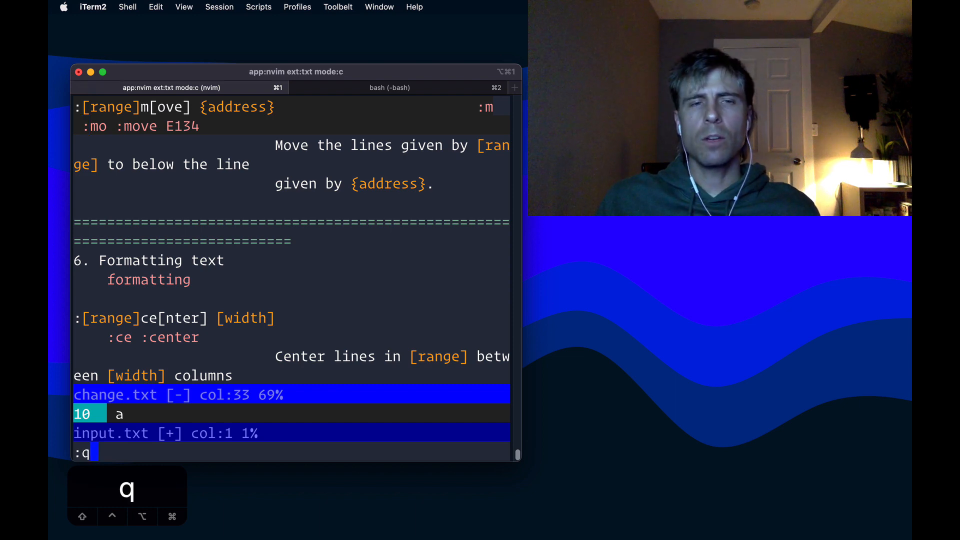
key(Return)
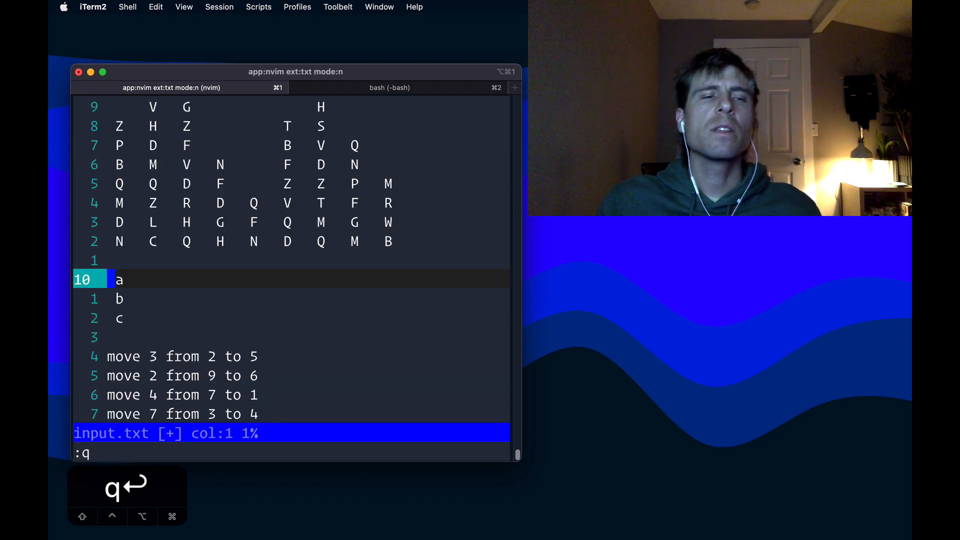
- Reverse the a, b, c test lines with a global :g/^/mo command after undoing :mo 0
key(k)
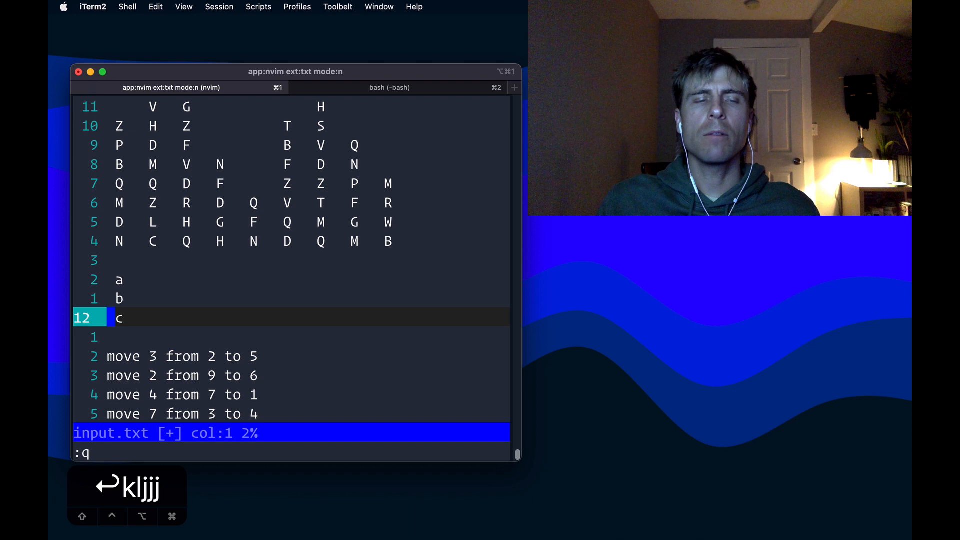
text(mo 0)
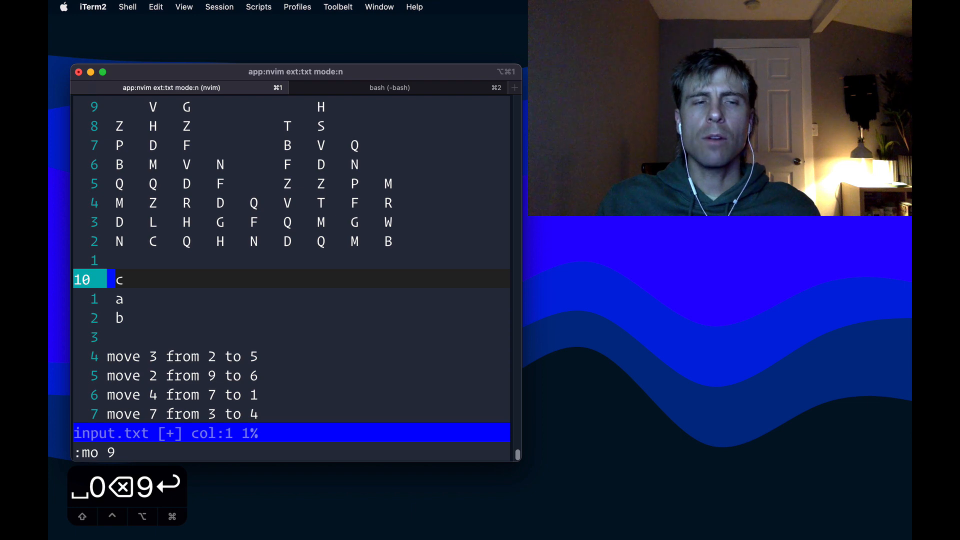
text(jj)
click(292, 453)
text(10)
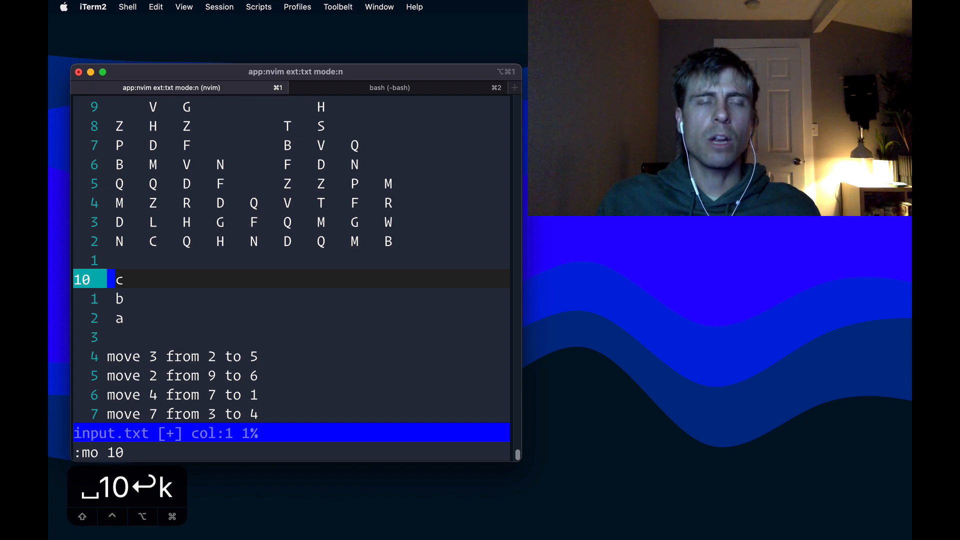
key(u)
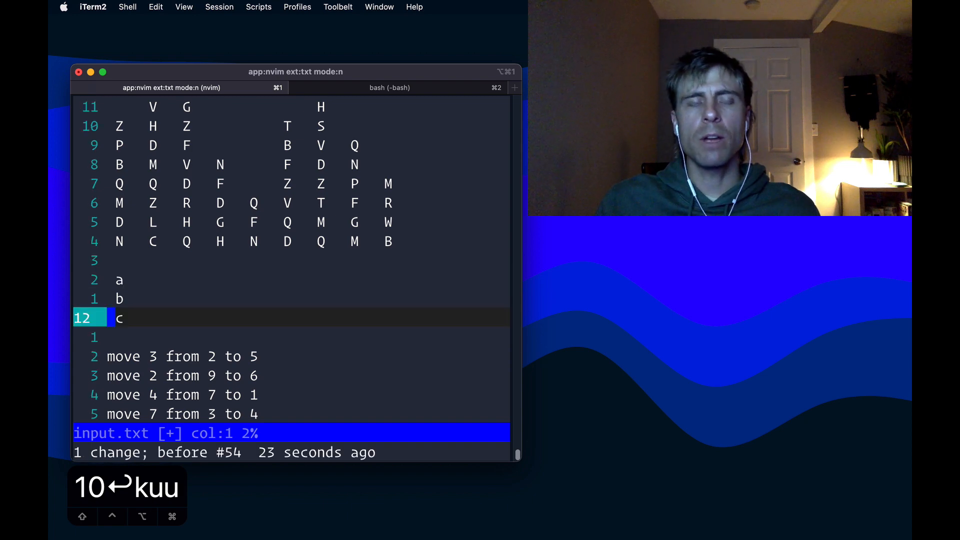
key(k)
text(:'<,'>)
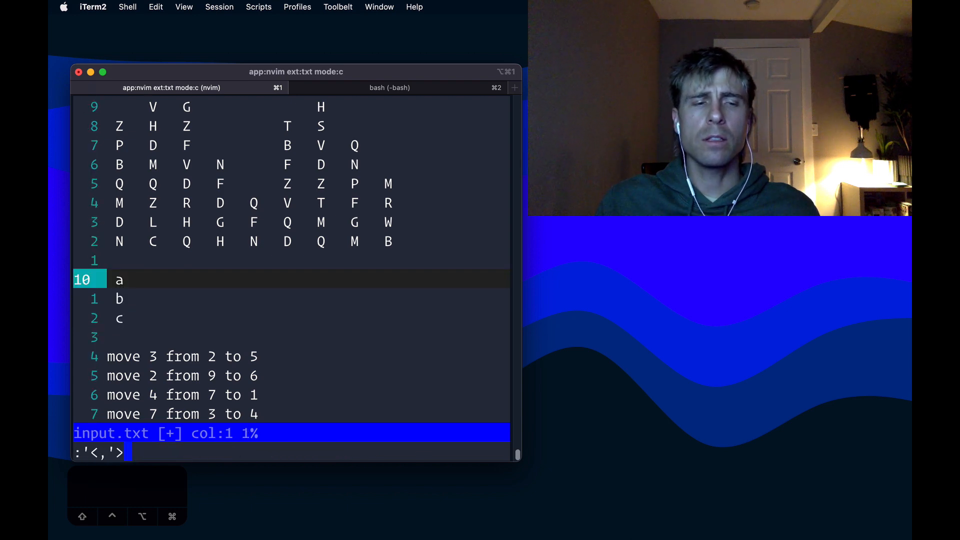
text(g/)
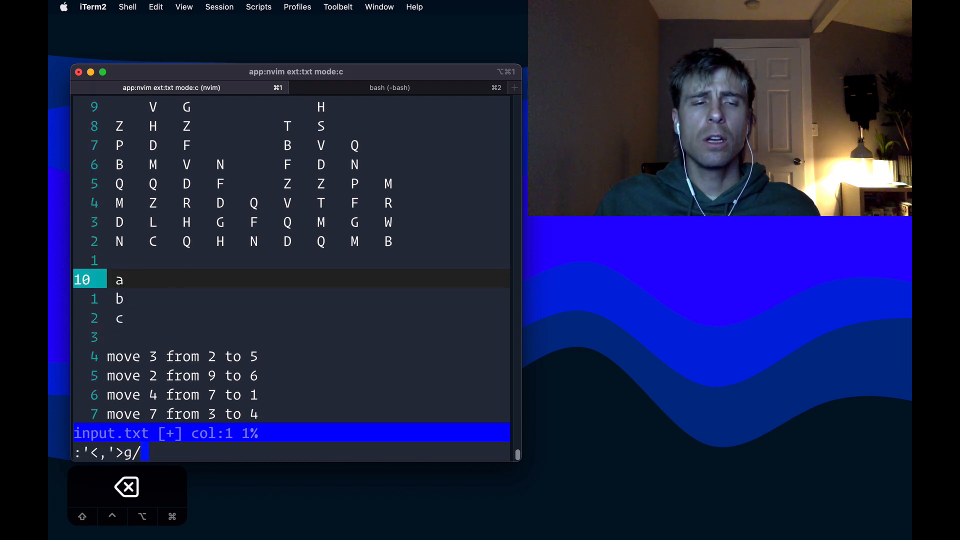
text(^)
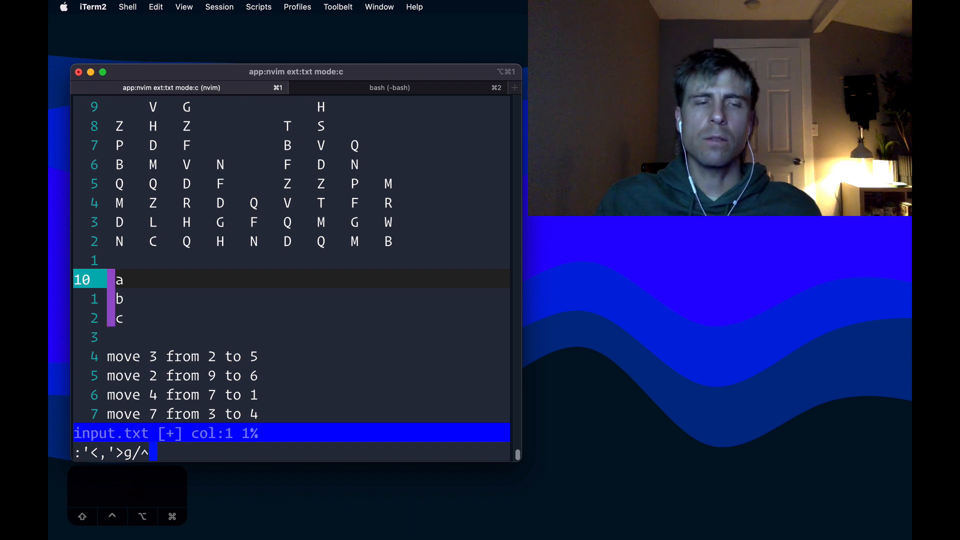
text(/mo 9)
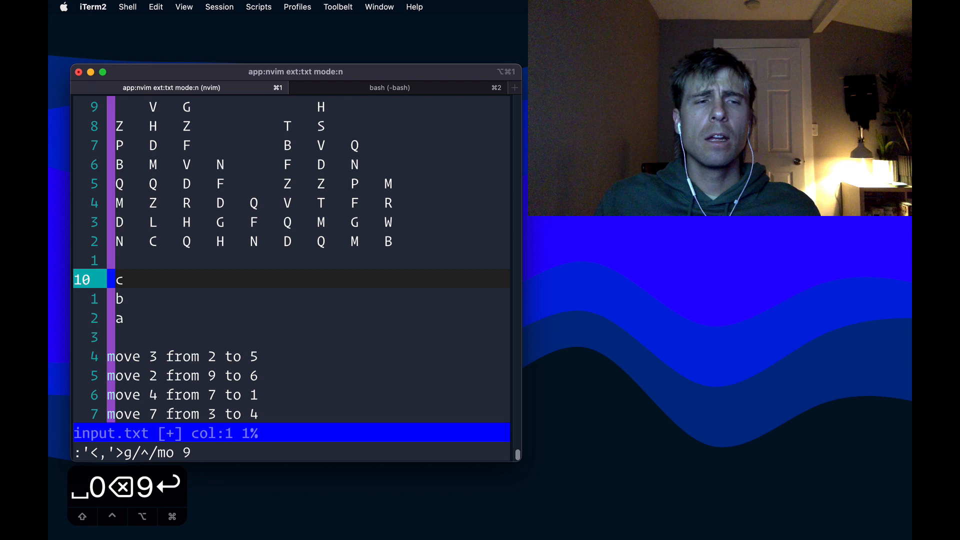
key(Return)
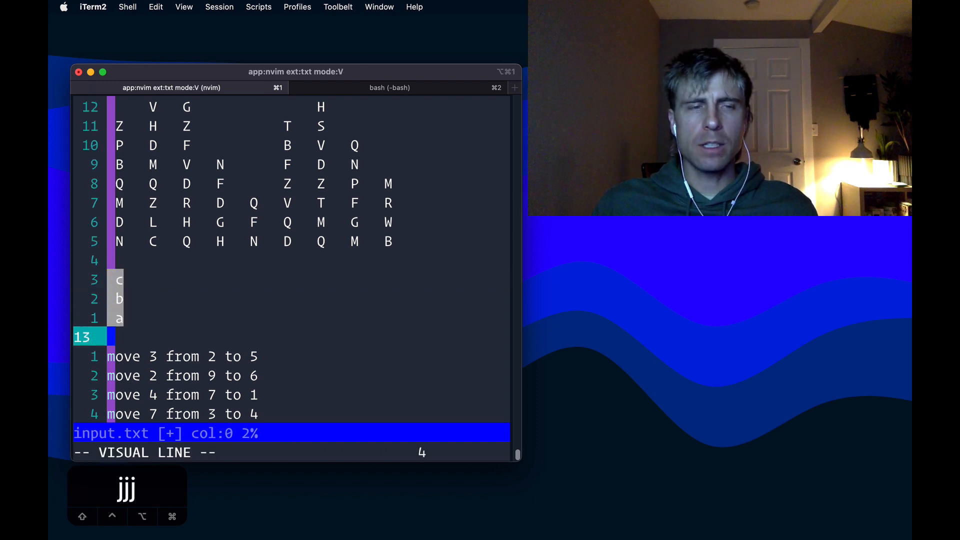
- Delete the test lines and reverse the crate rows with :0,8g/^/mo 0
key(d)
text(:0,9)
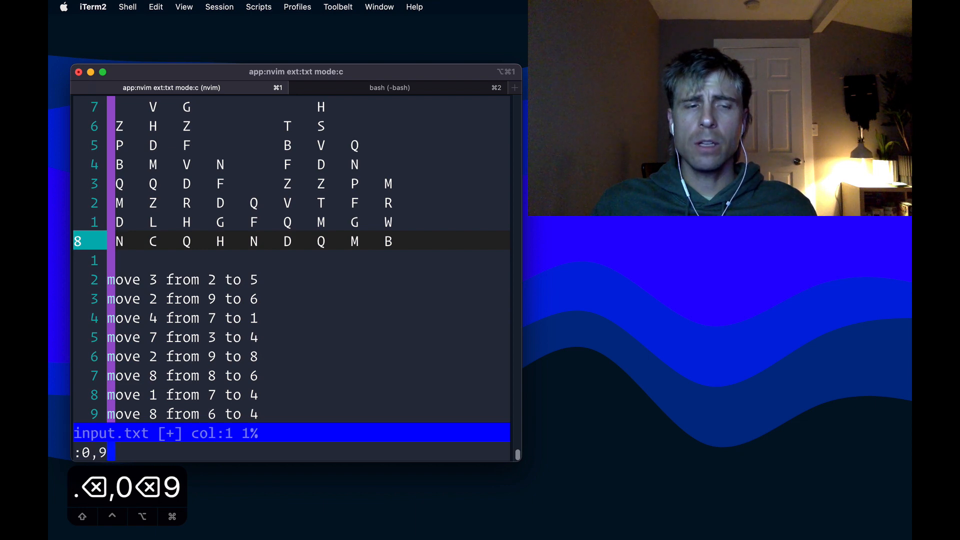
text(g/)
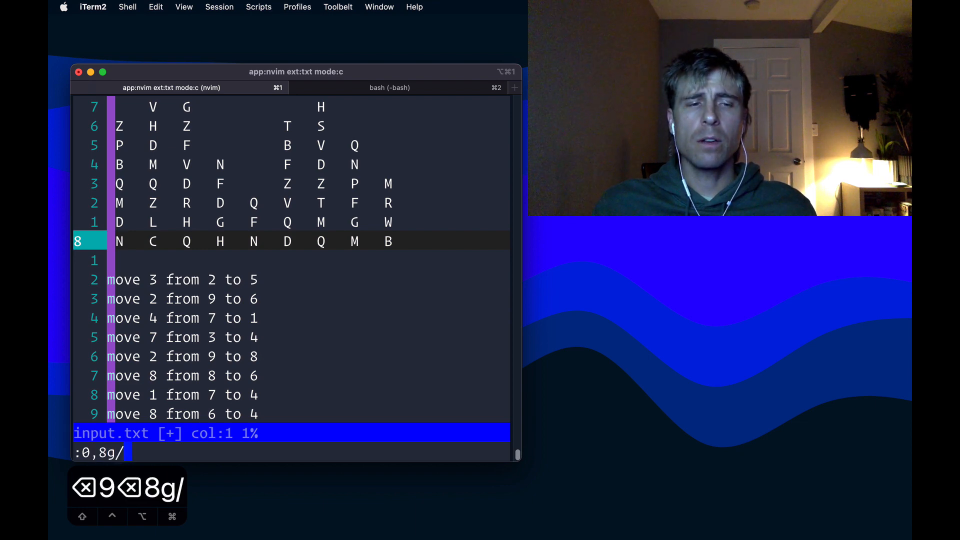
key(backspace)
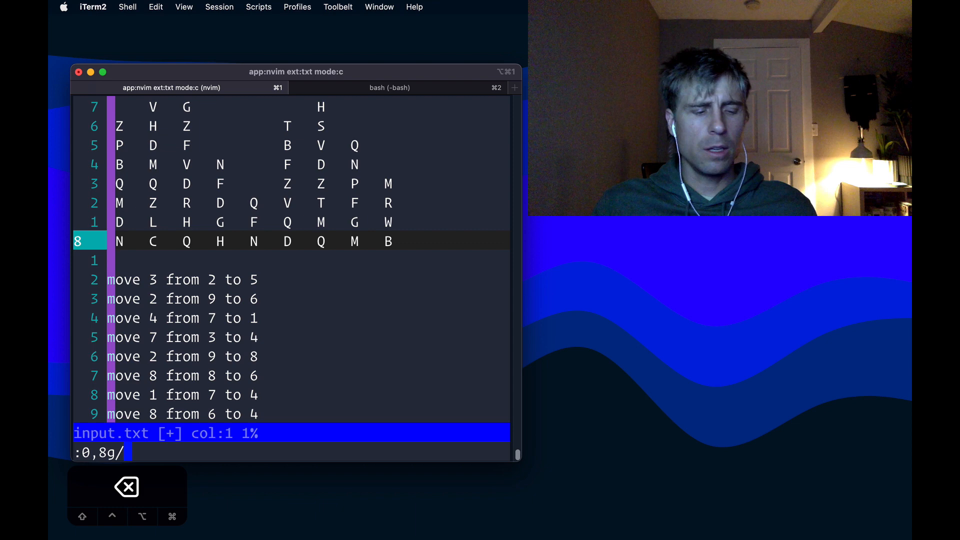
text(^)
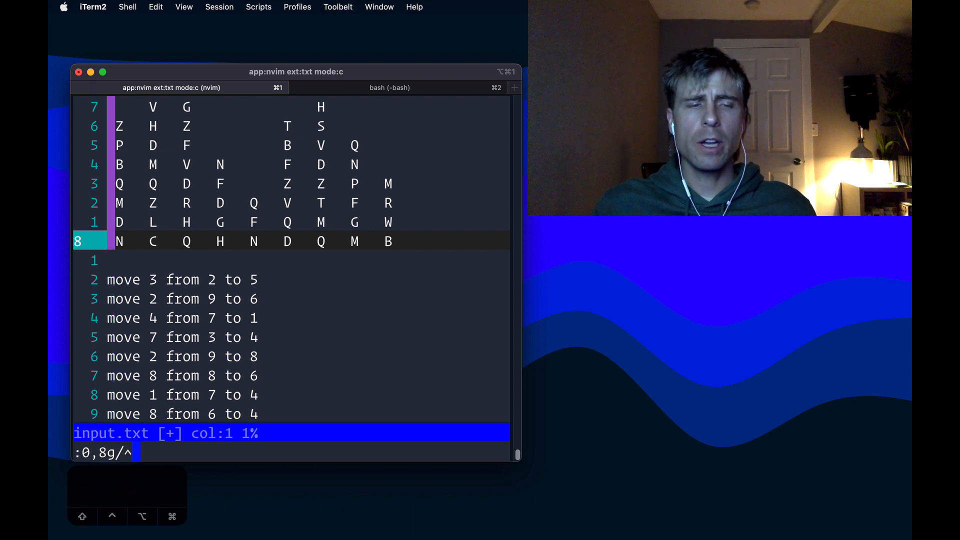
text(/mo)
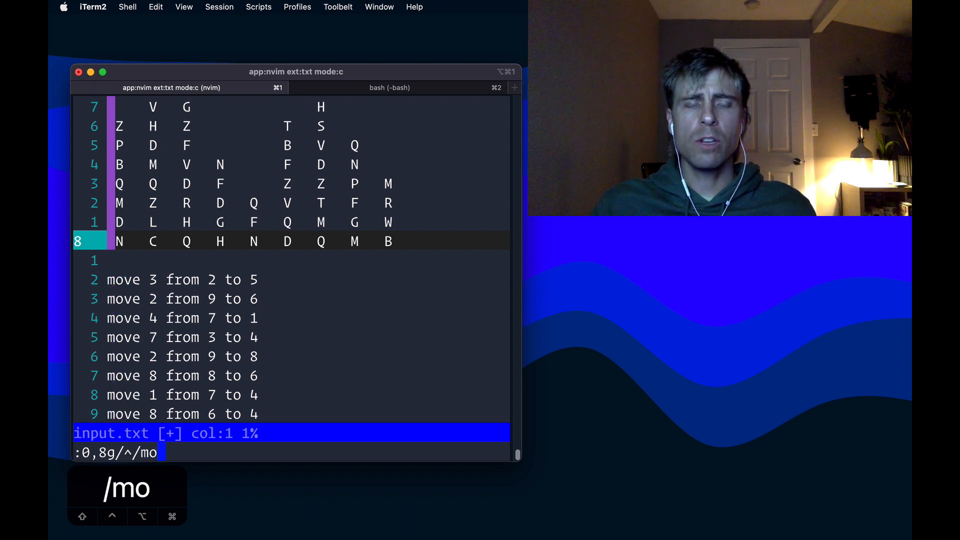
text(0)
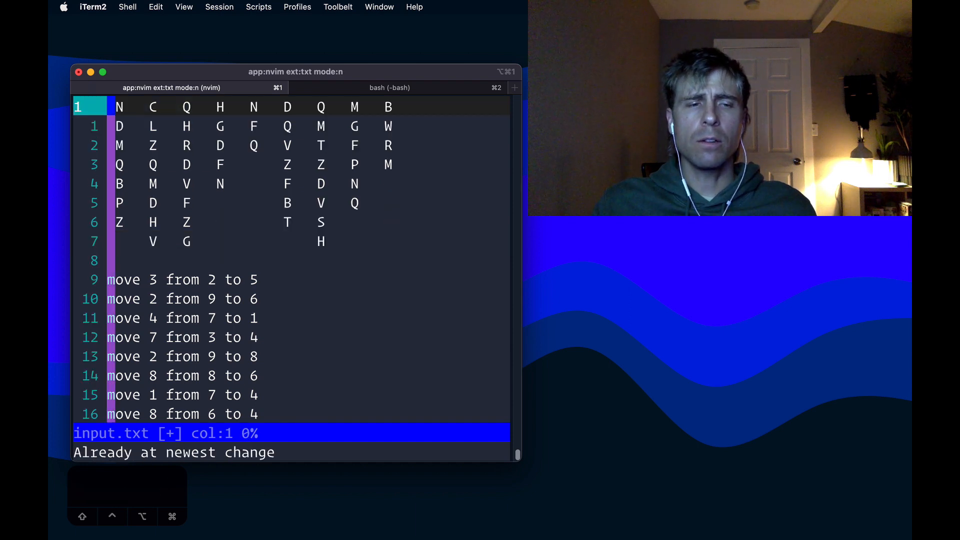
key(u)
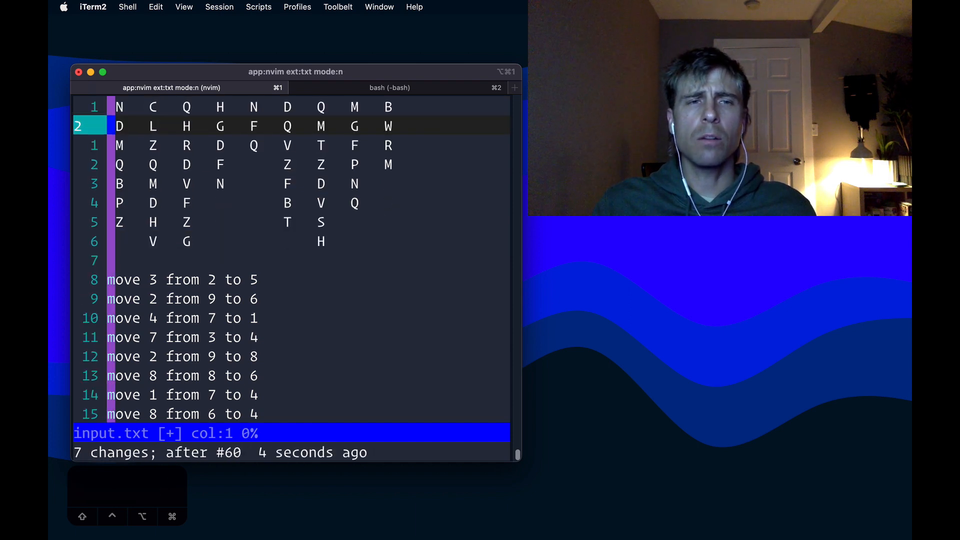
key(u)
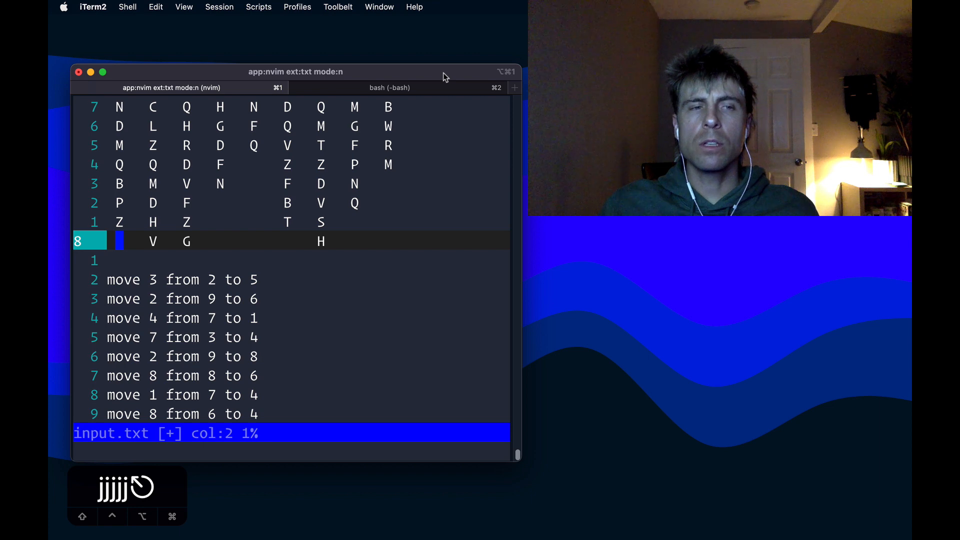
key(V)
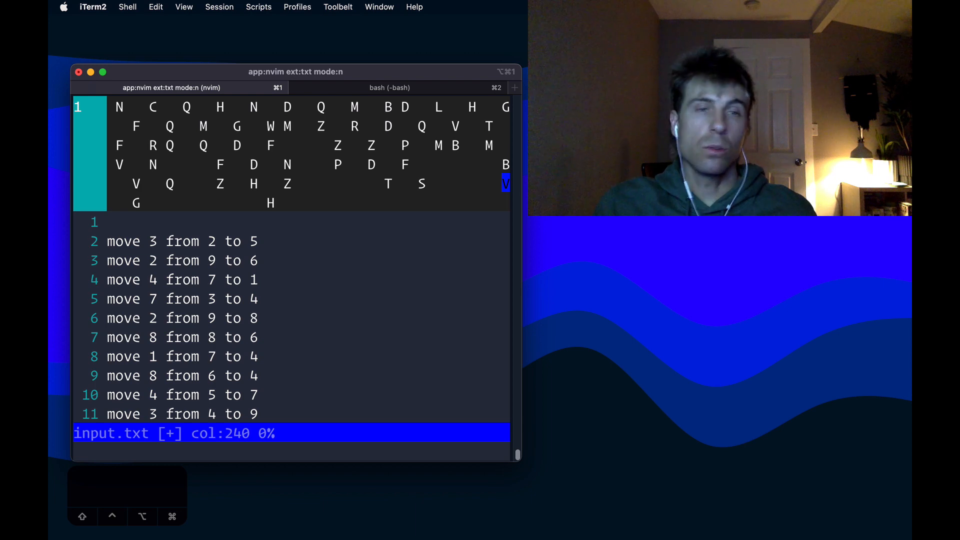
key(u)
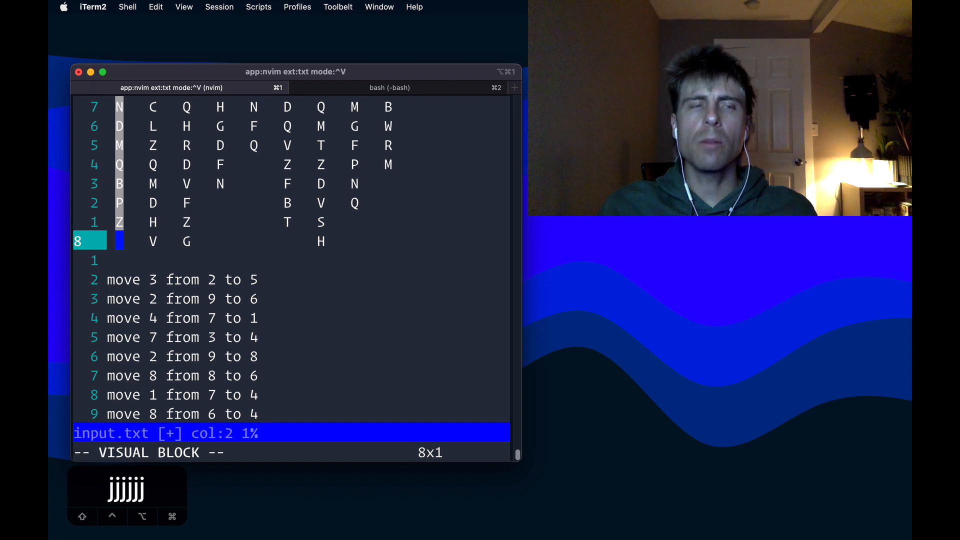
key(x)
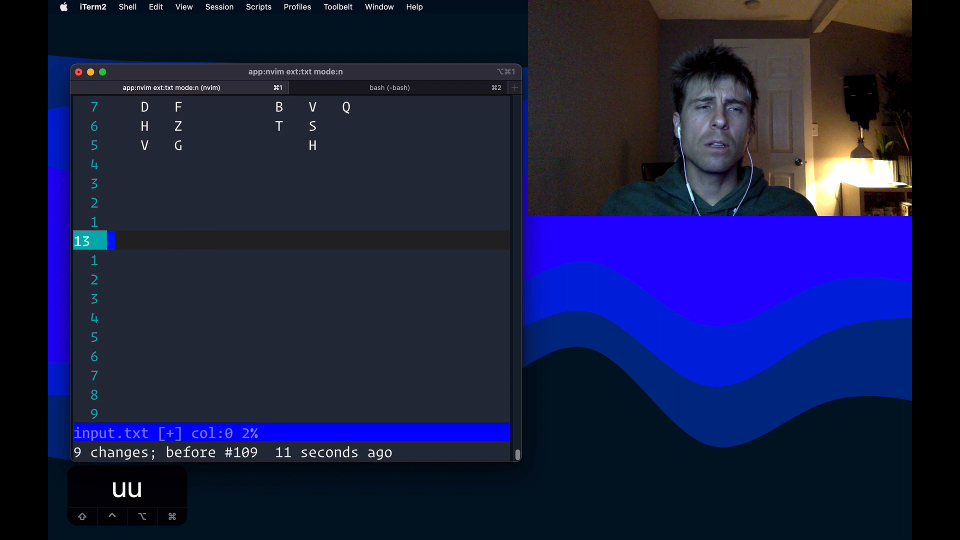
key(u)
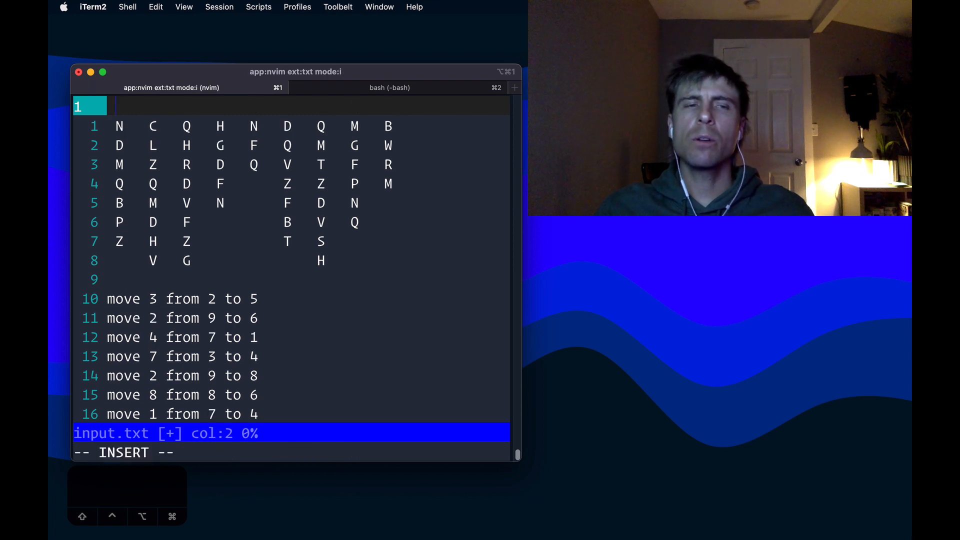
- Start recording macro q and paste eight blank lines above the flipped crate rows
key(Escape)
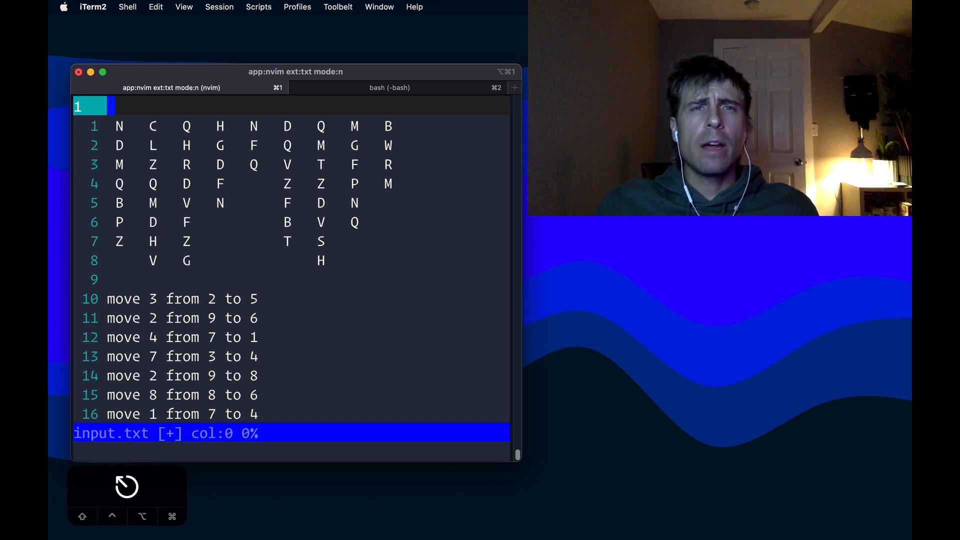
text(qq)
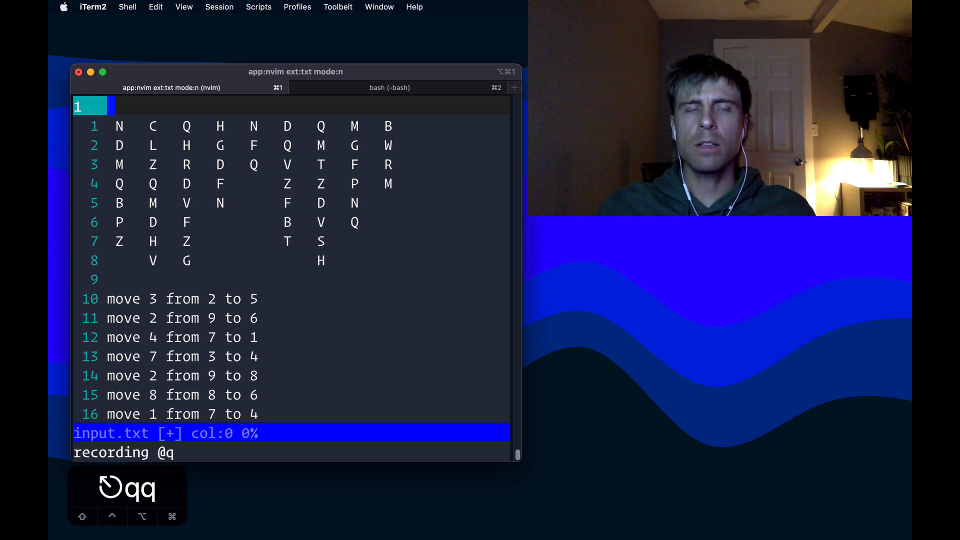
text(yy)
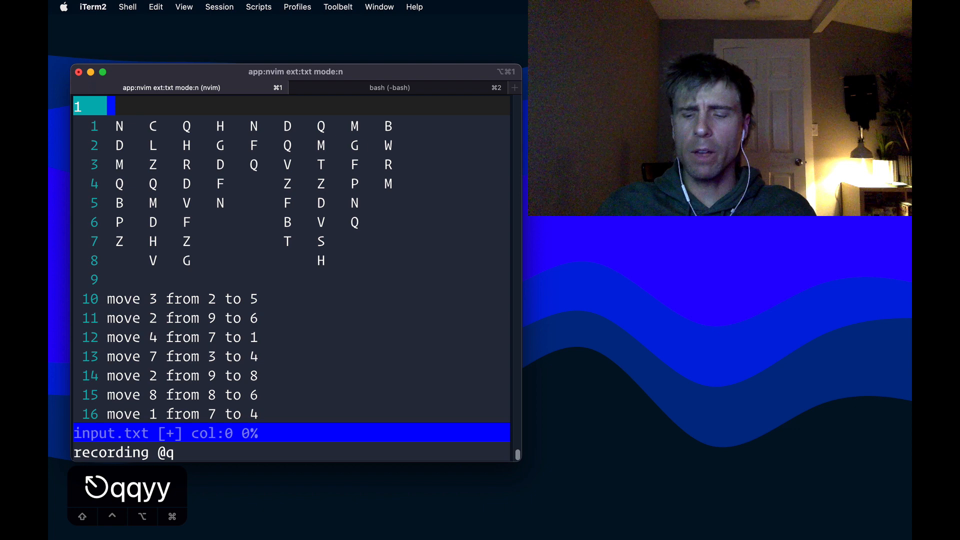
text(7)
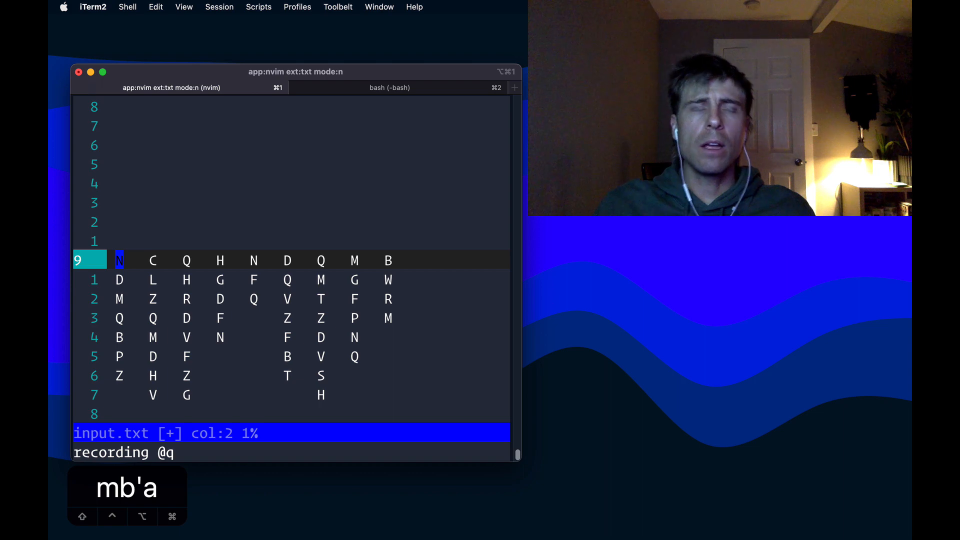
key(ctrl+v)
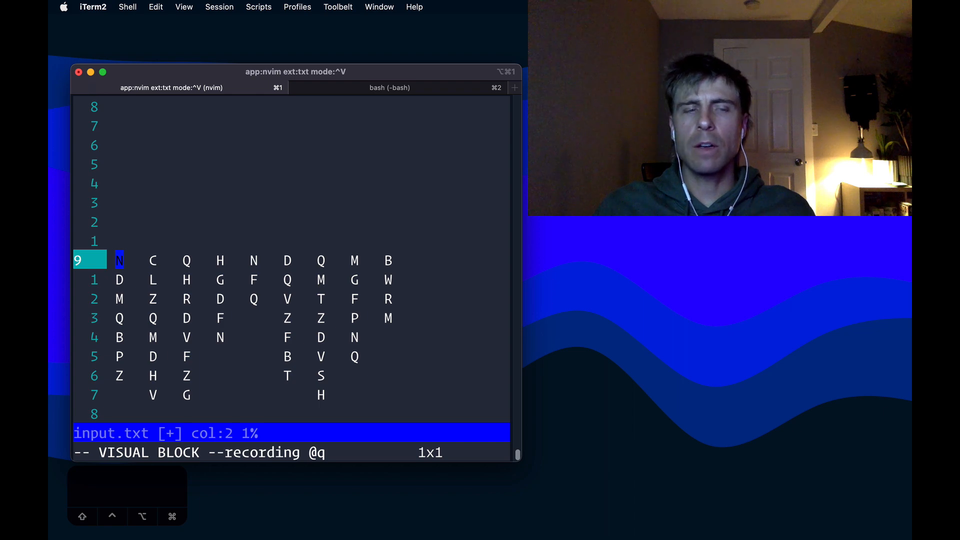
- Cut the first stack column, paste it at mark b, and join it into NDMQBPZ
text(7jx')
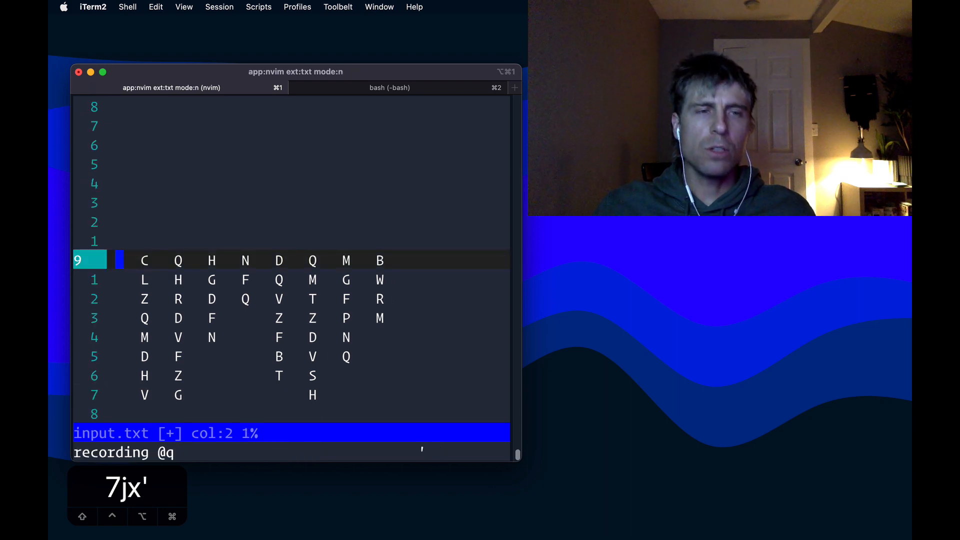
key(b)
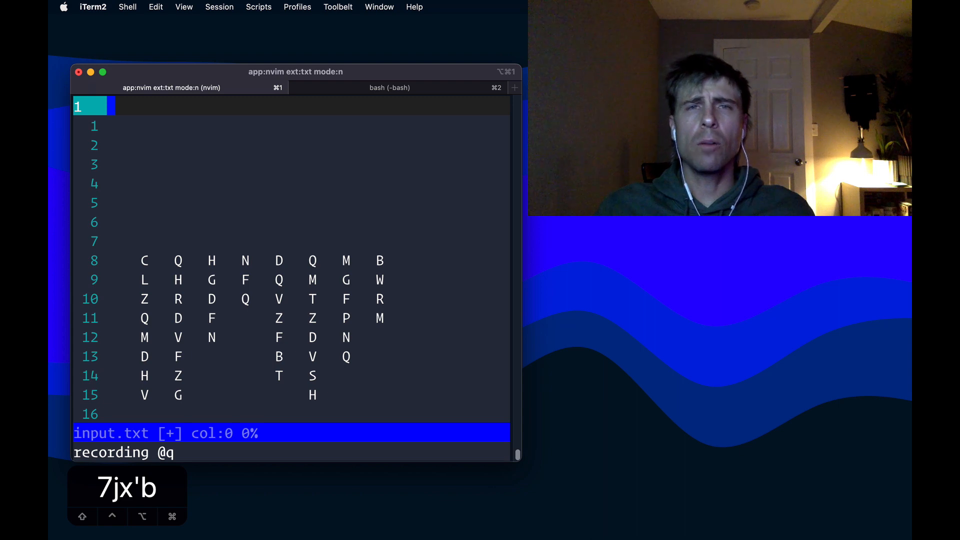
key(p)
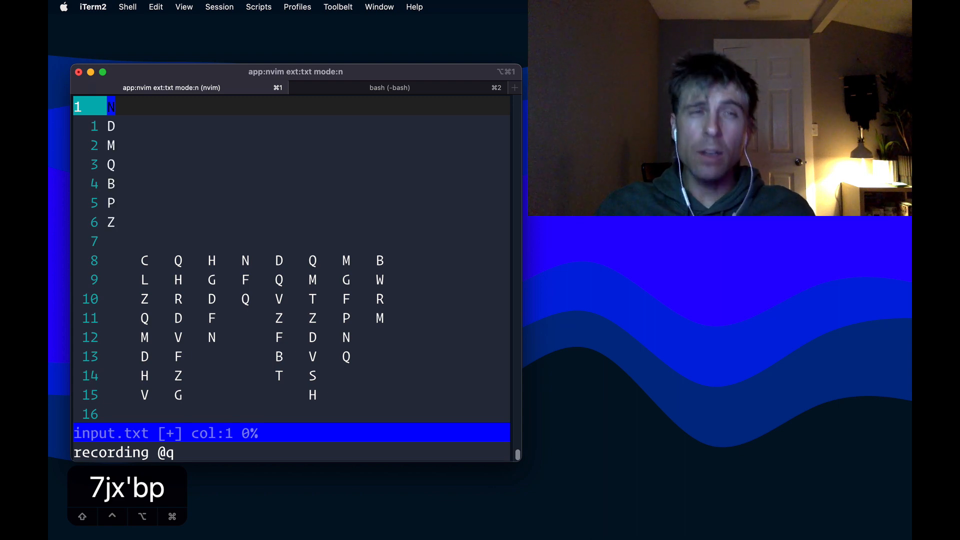
key(v)
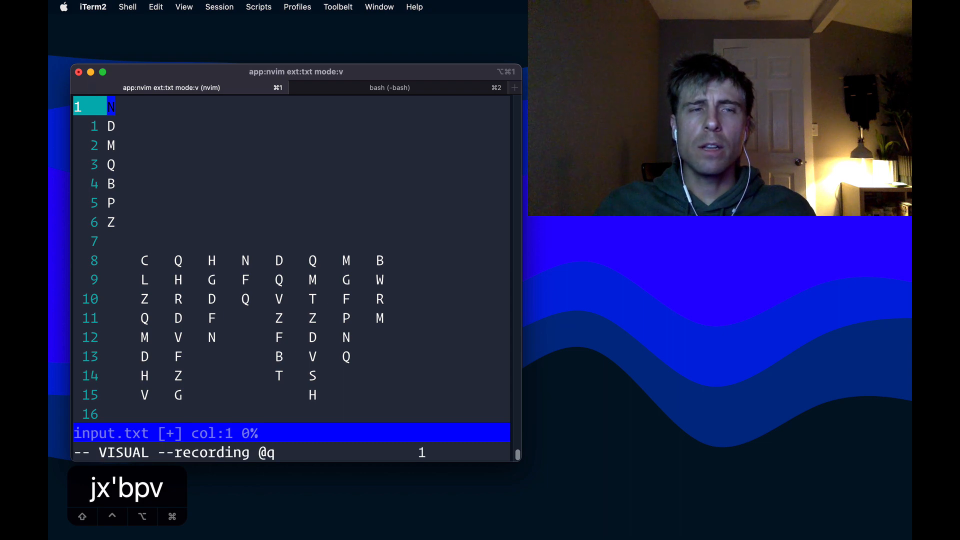
key(V)
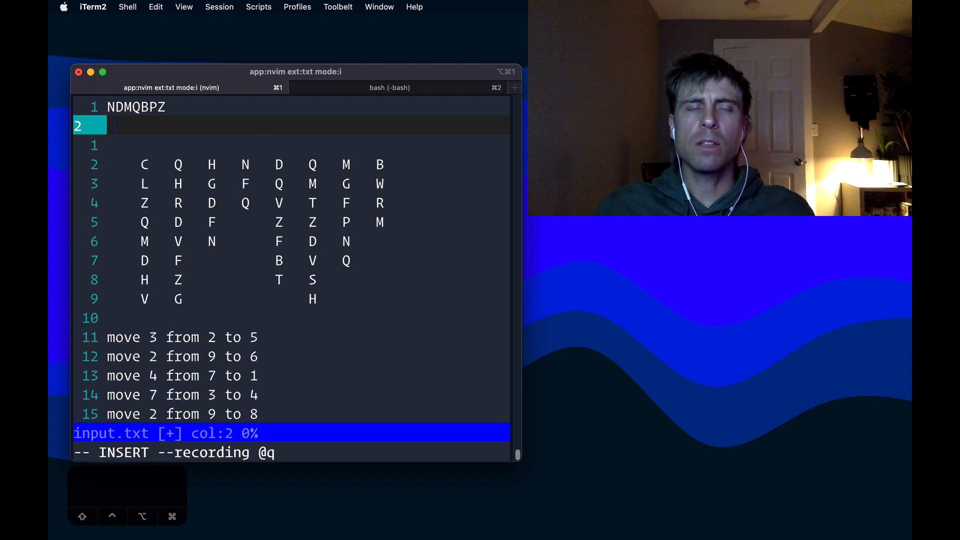
key(Return)
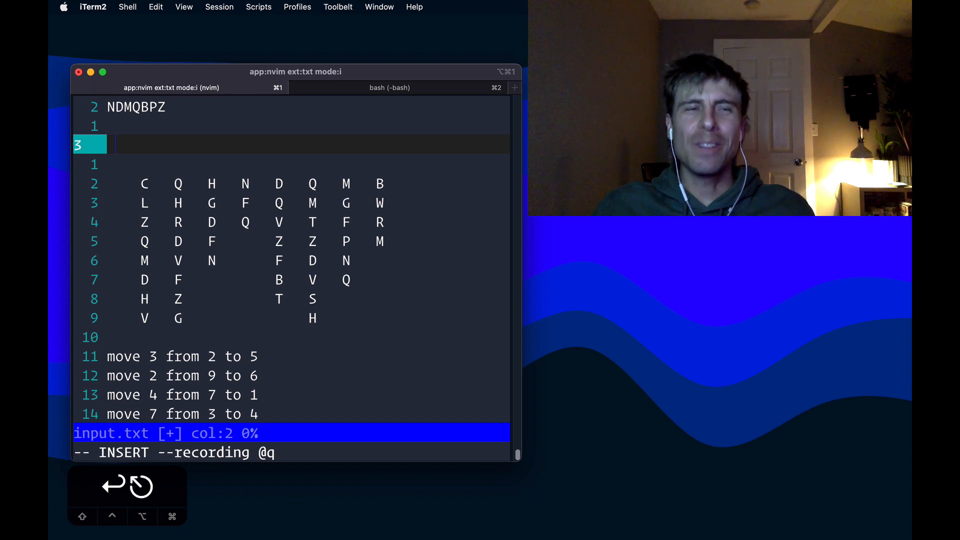
key(Escape)
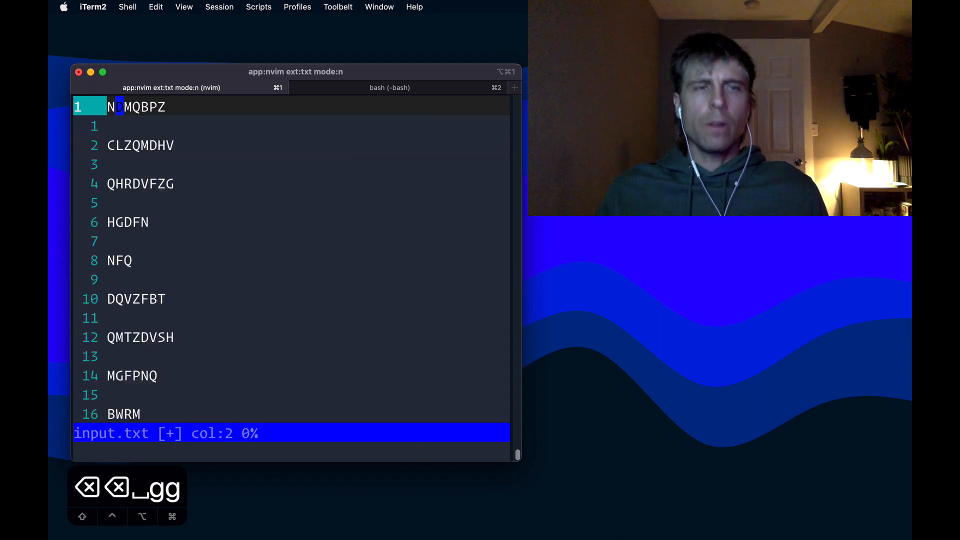
- Replay macro q for the remaining stacks, then return to the top and start a global command
key(ctrl+d)
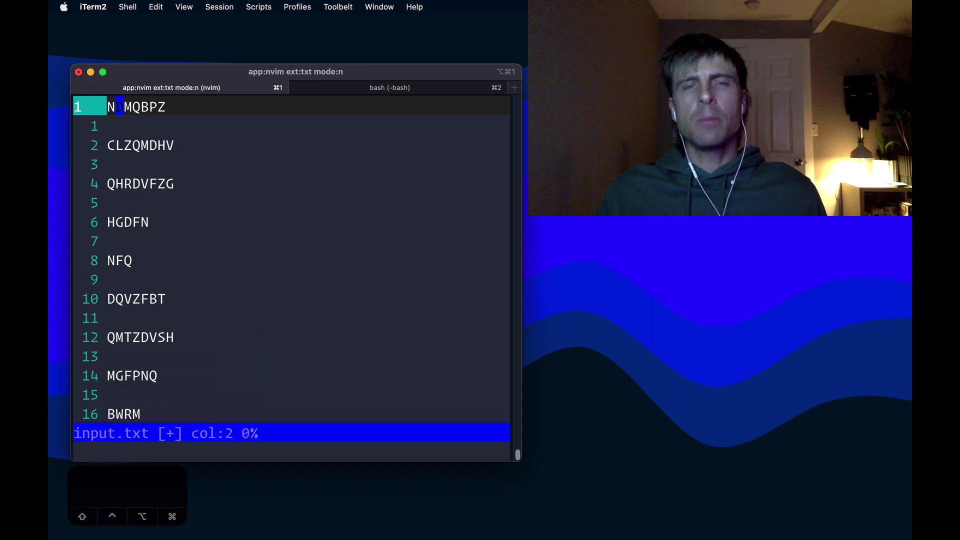
text(g)
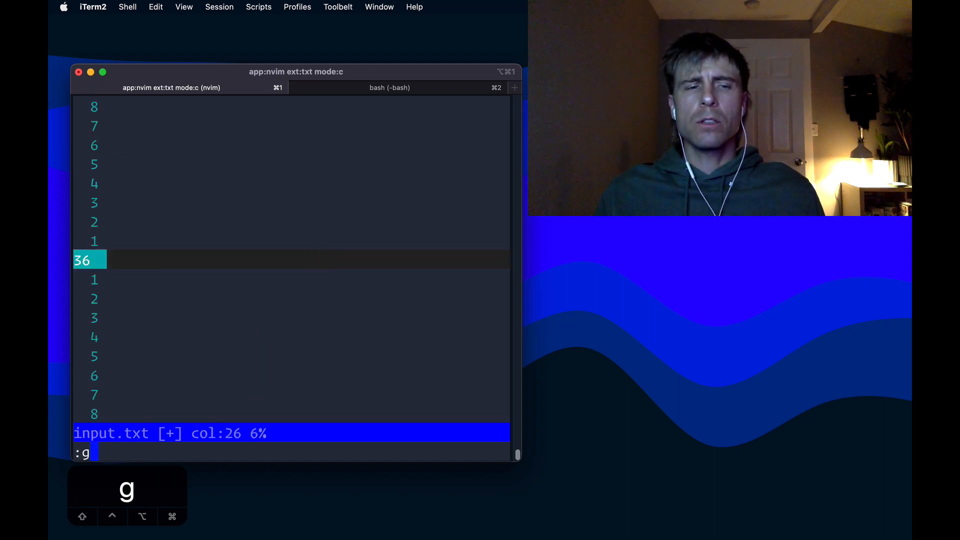
- Delete all empty lines with :g/^$/d and clean up leftover lines below the stack rows
text(/^)
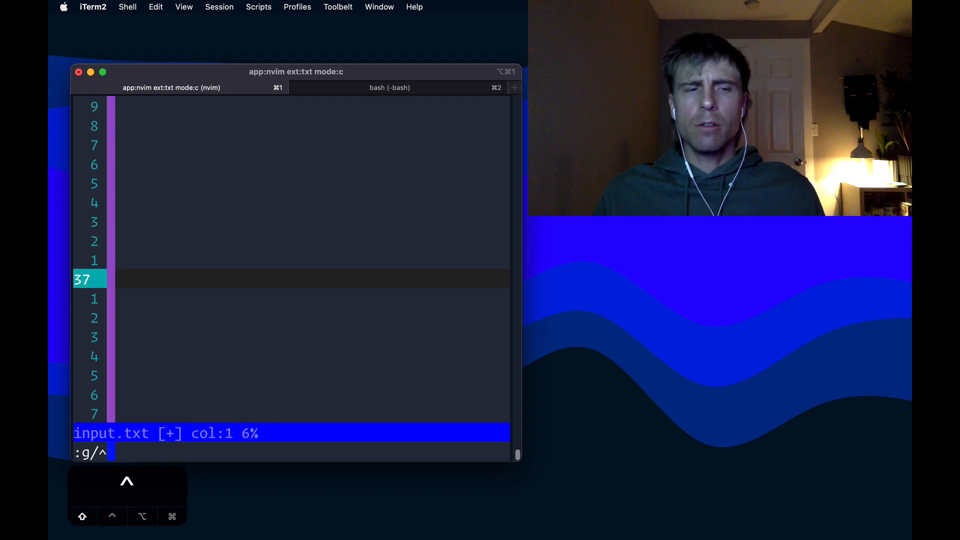
text($)
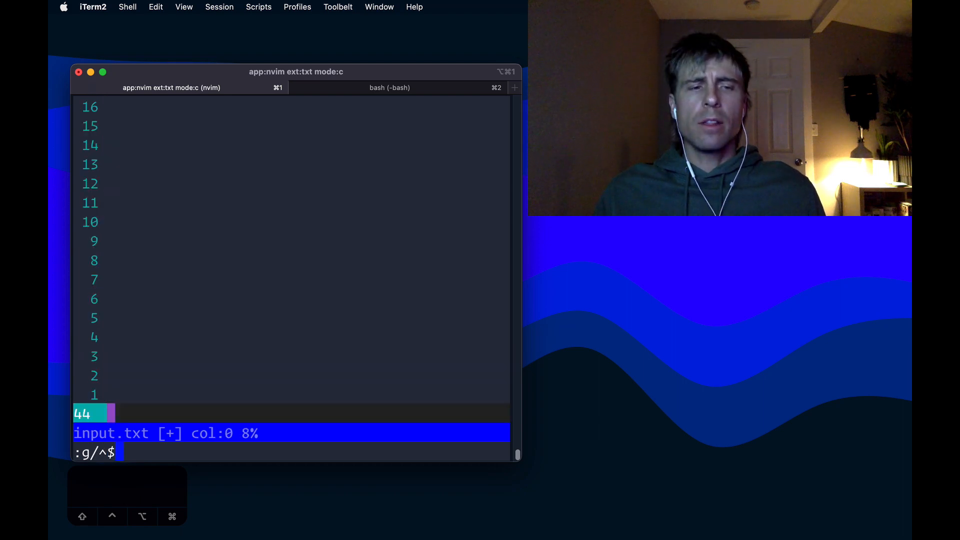
text(/d _)
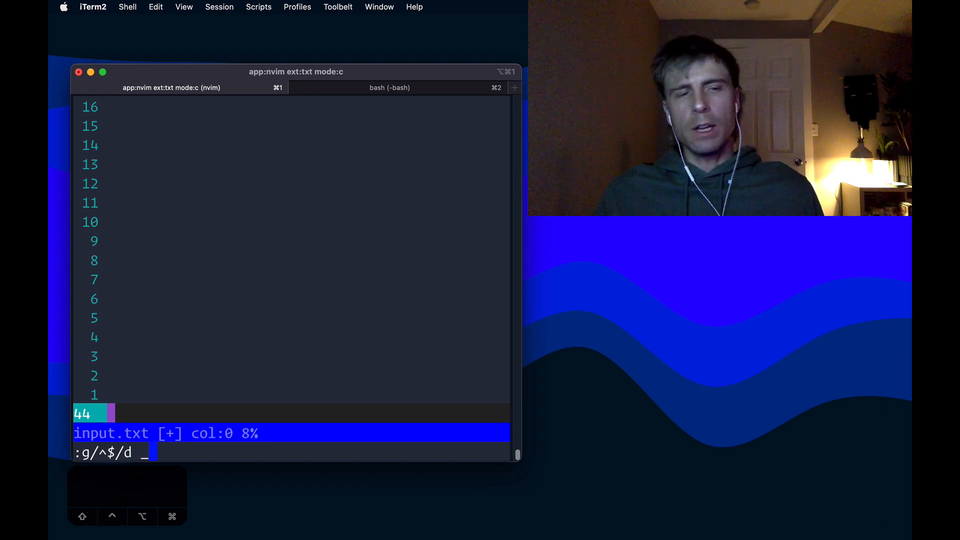
key(Return)
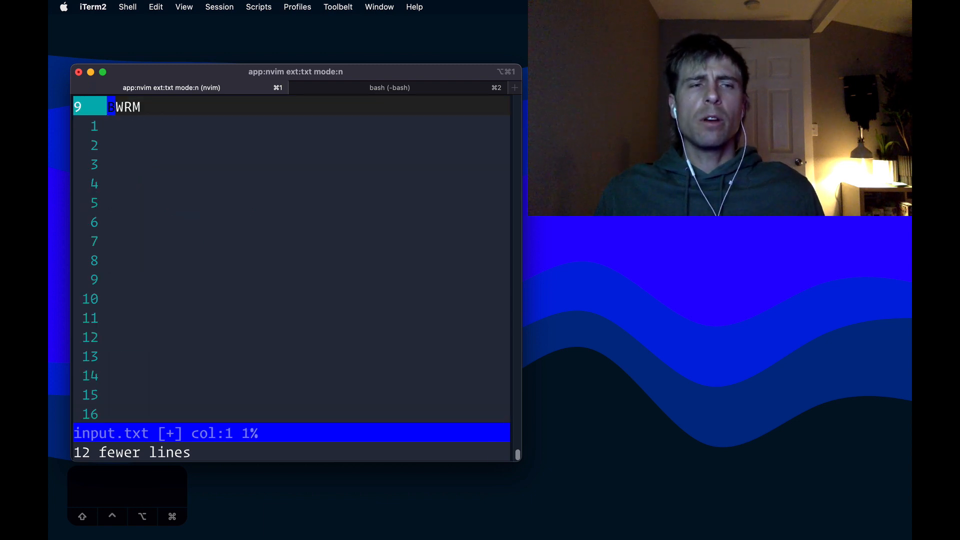
key(ctrl+v)
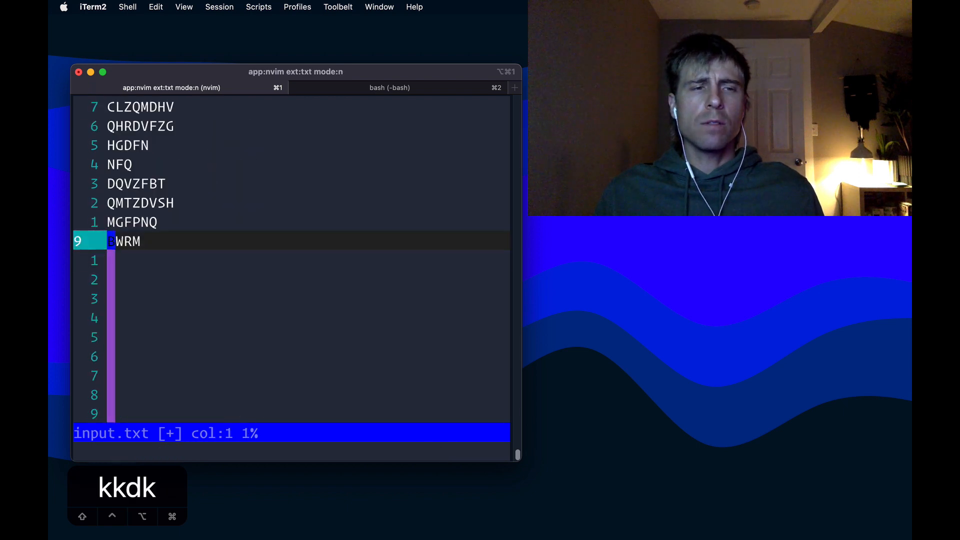
key(k)
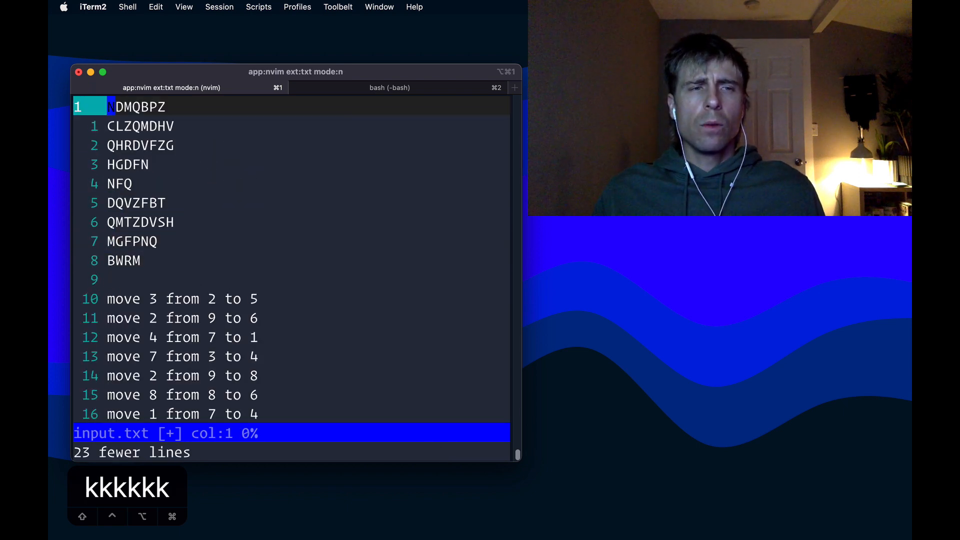
key(j)
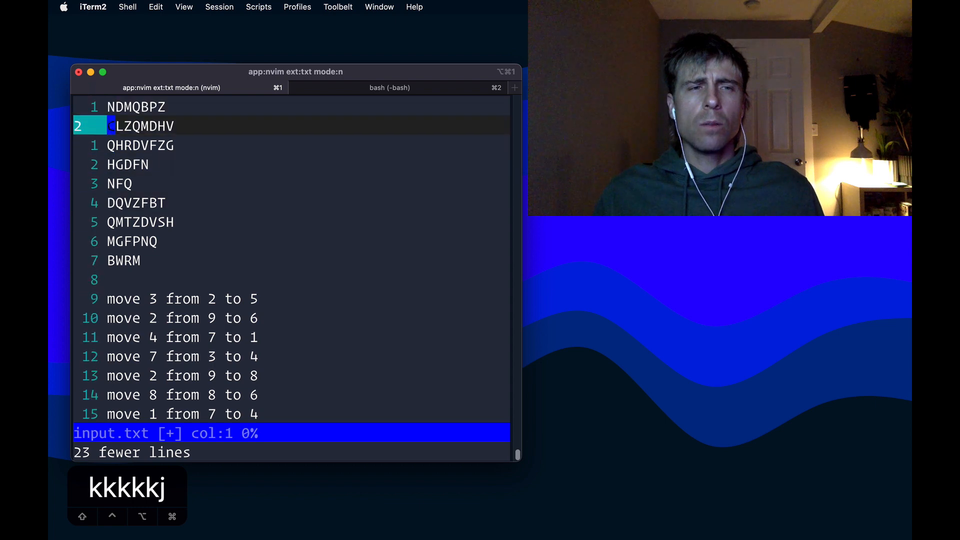
key(j)
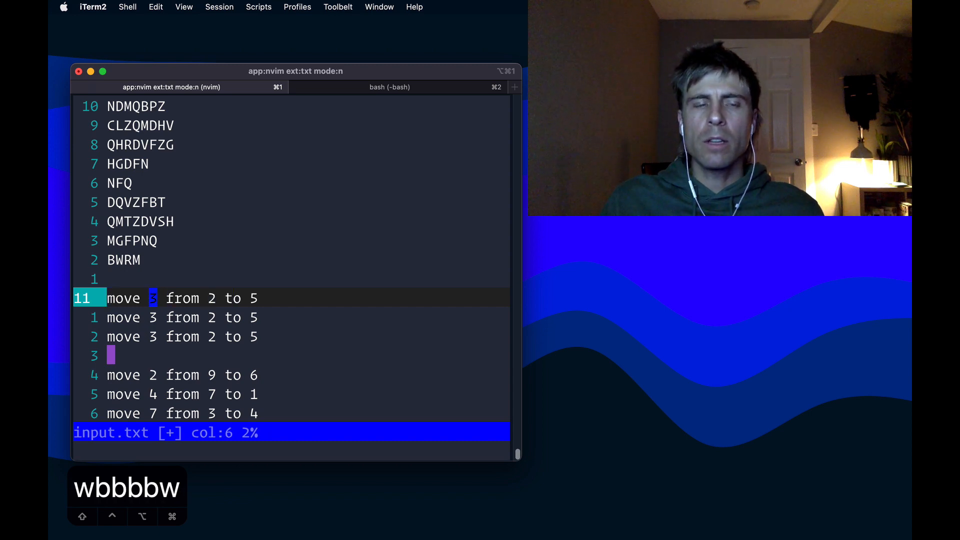
key(h)
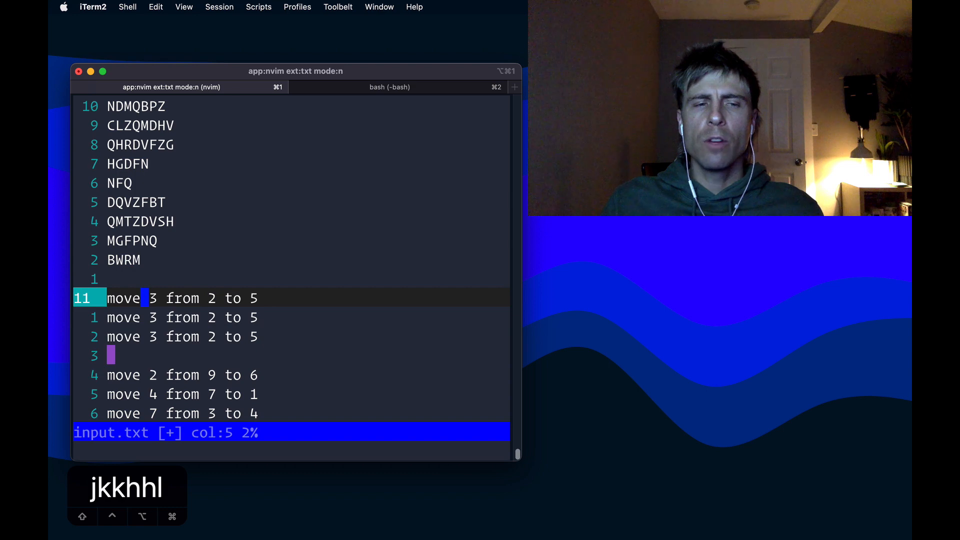
key(j)
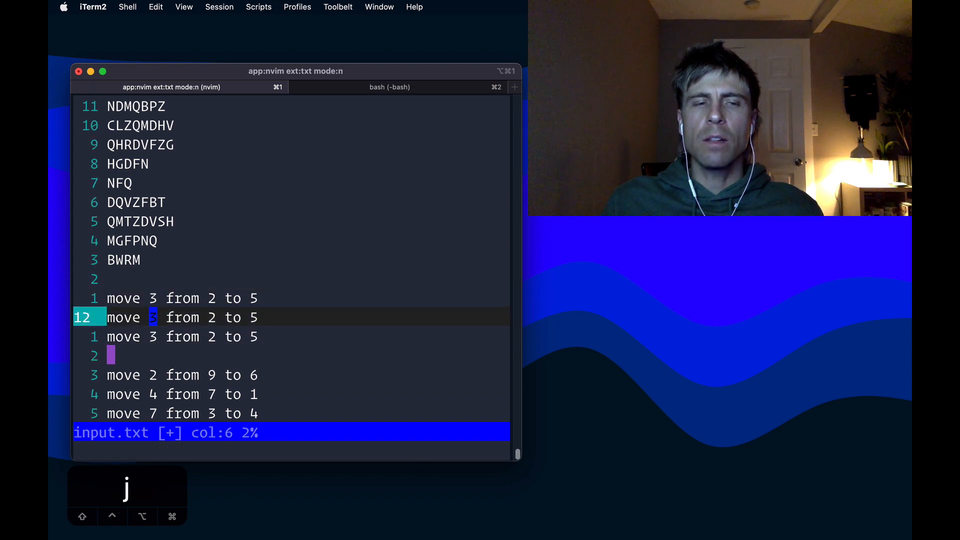
key(k)
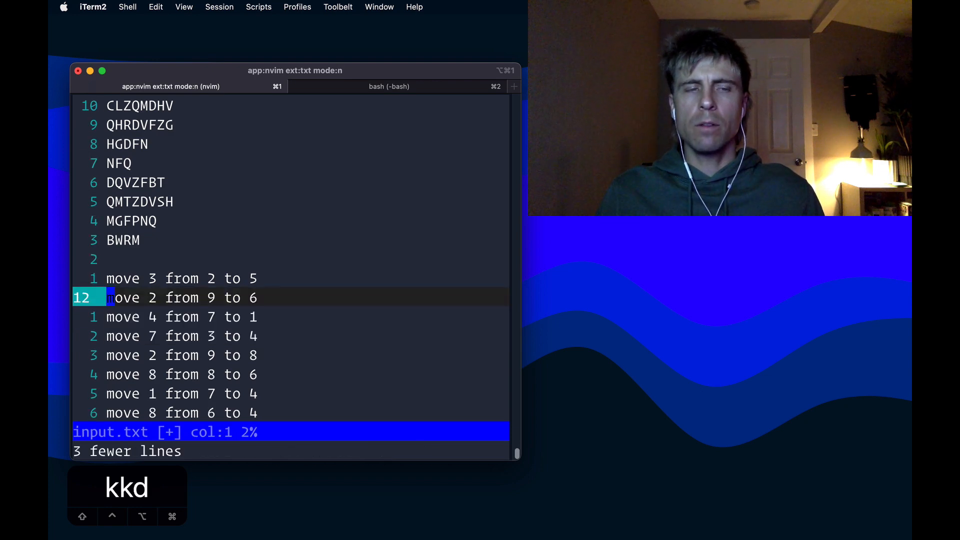
key(k)
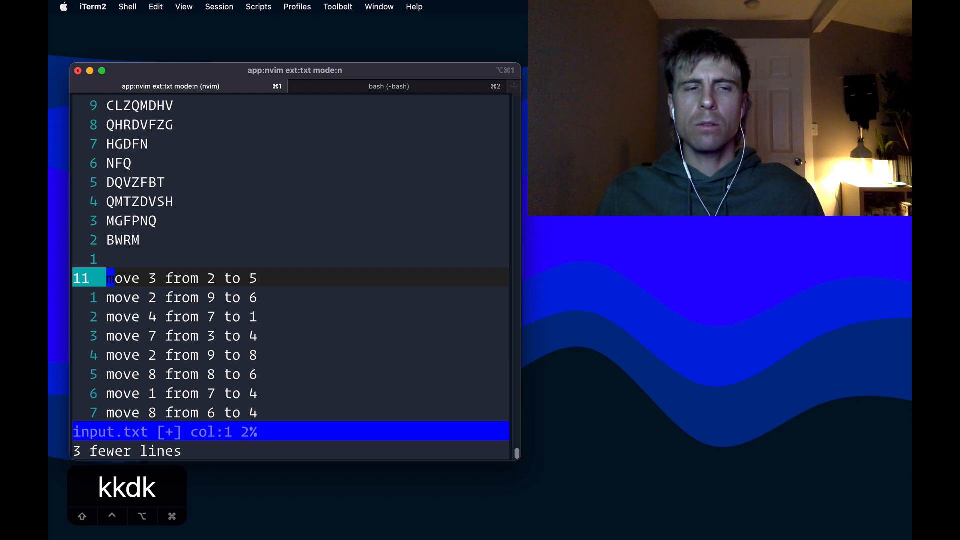
- Record macro q that copies the first move line to match its count of three
text(qq)
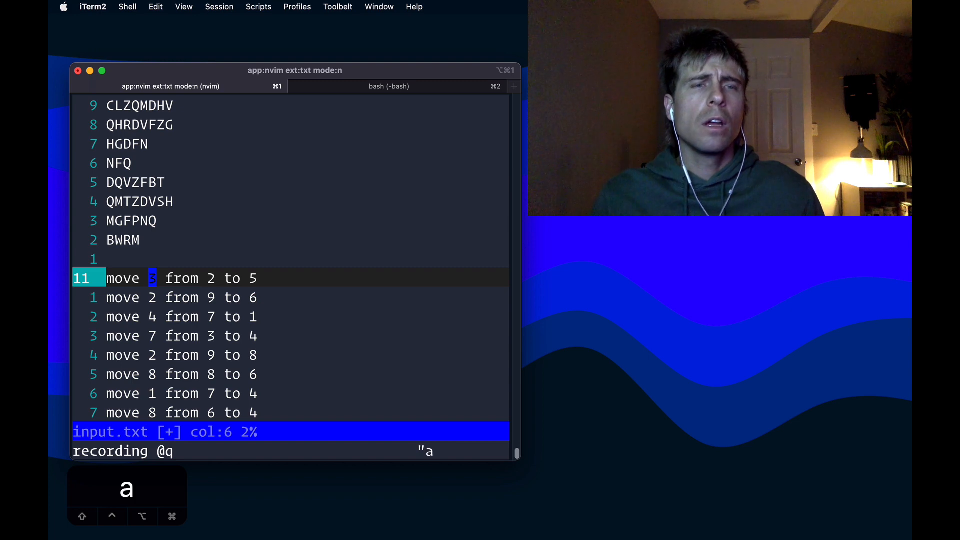
key(y)
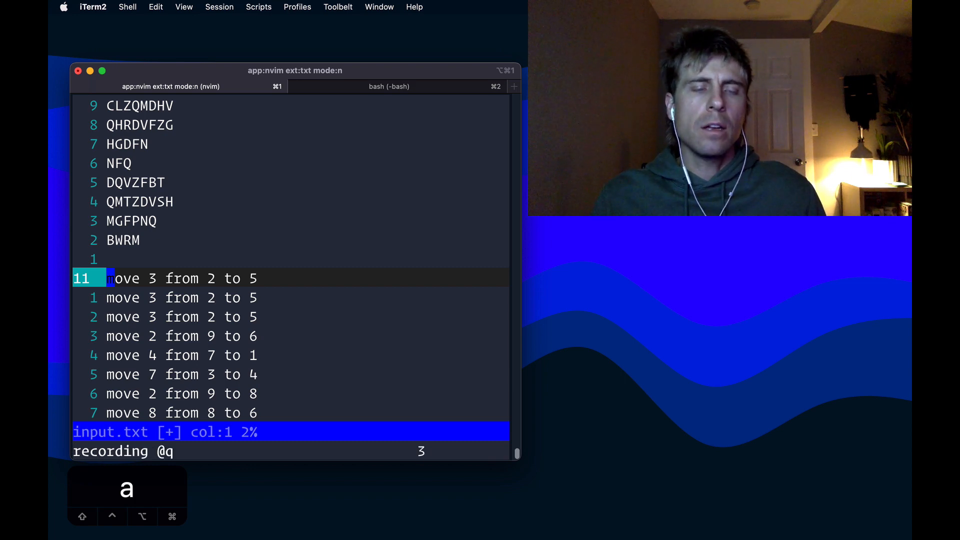
key(j)
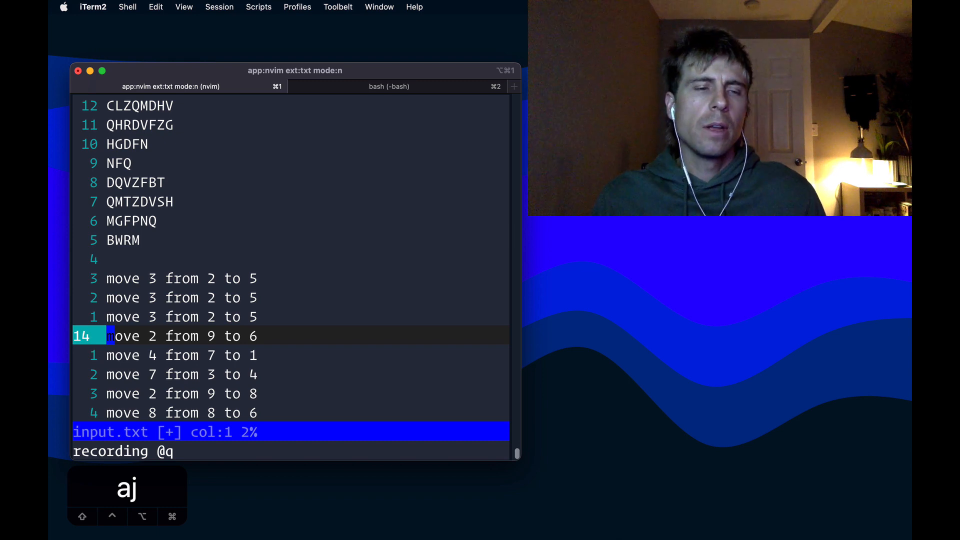
key(q)
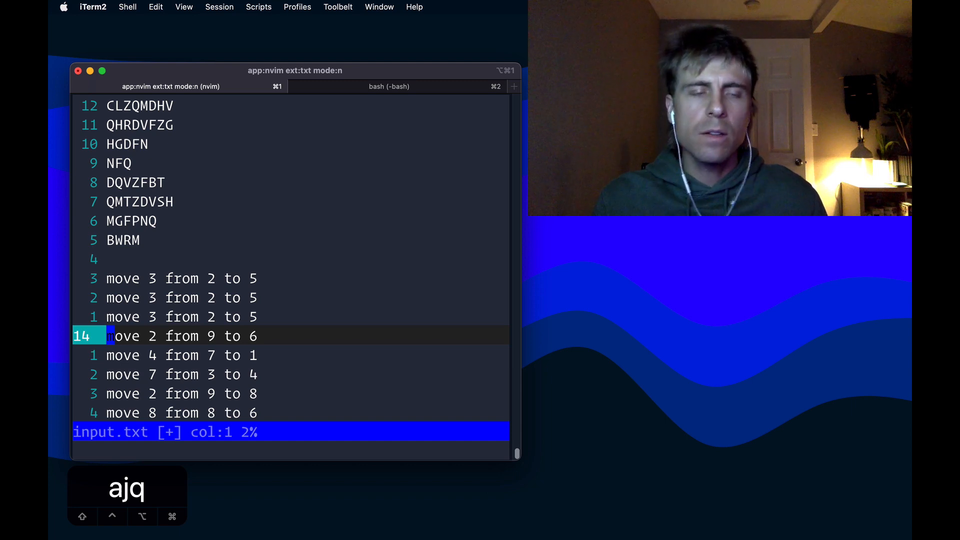
text(:n)
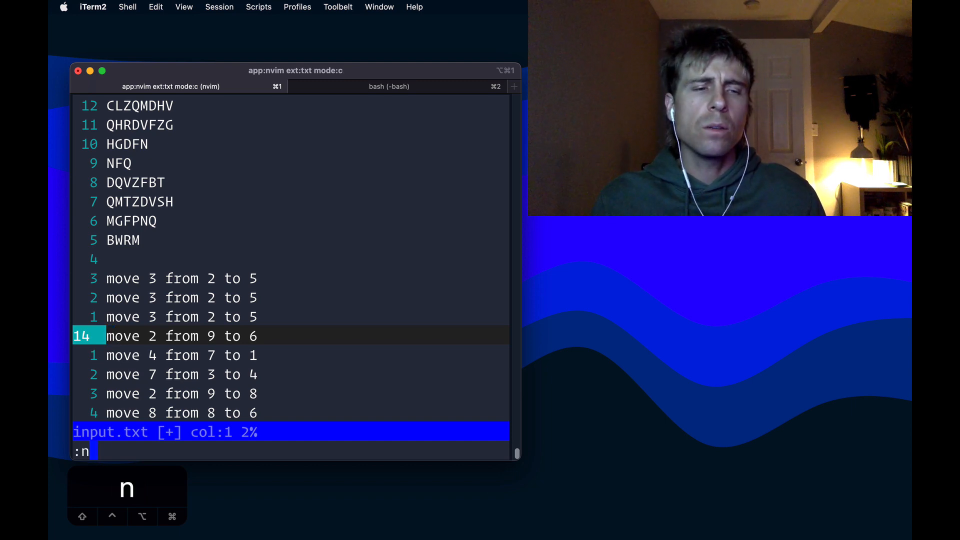
- Run :norm 9000@q to repeat every move line by its crate count
text(orm 90)
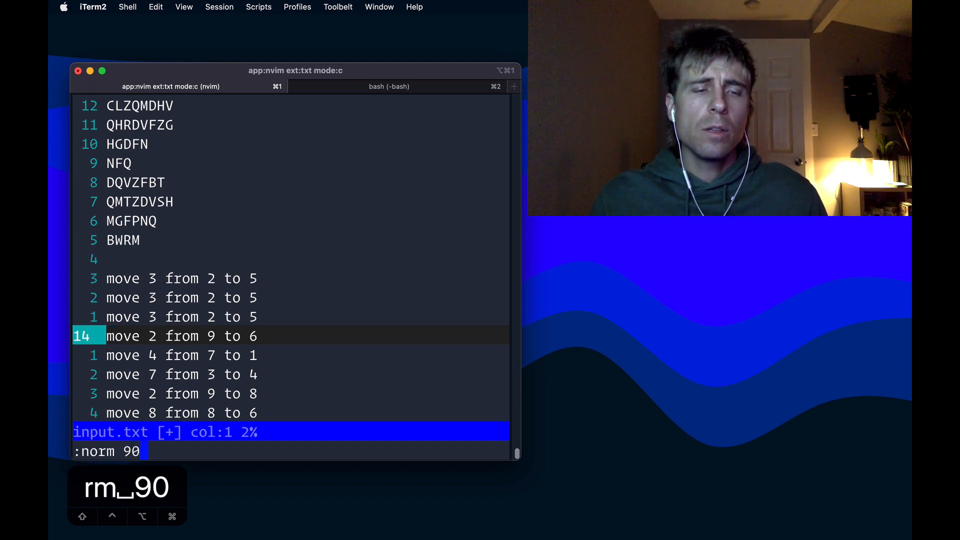
text(00@)
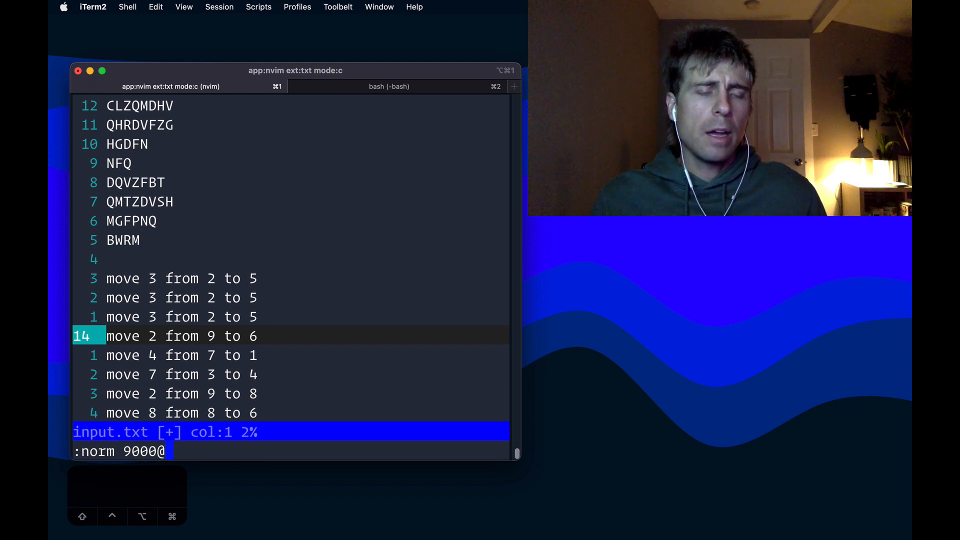
text(q)
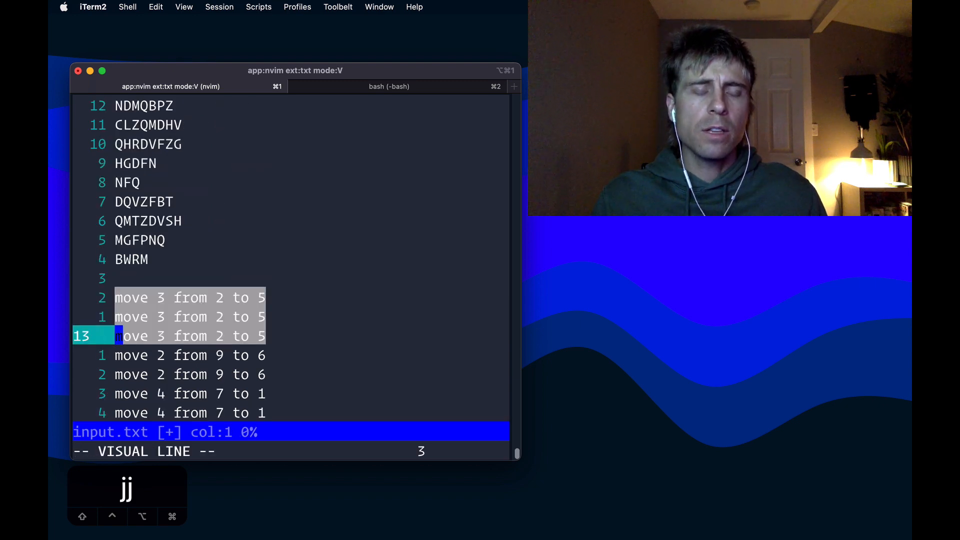
- Visually mark the repeated move lines to check their copy counts
key(j)
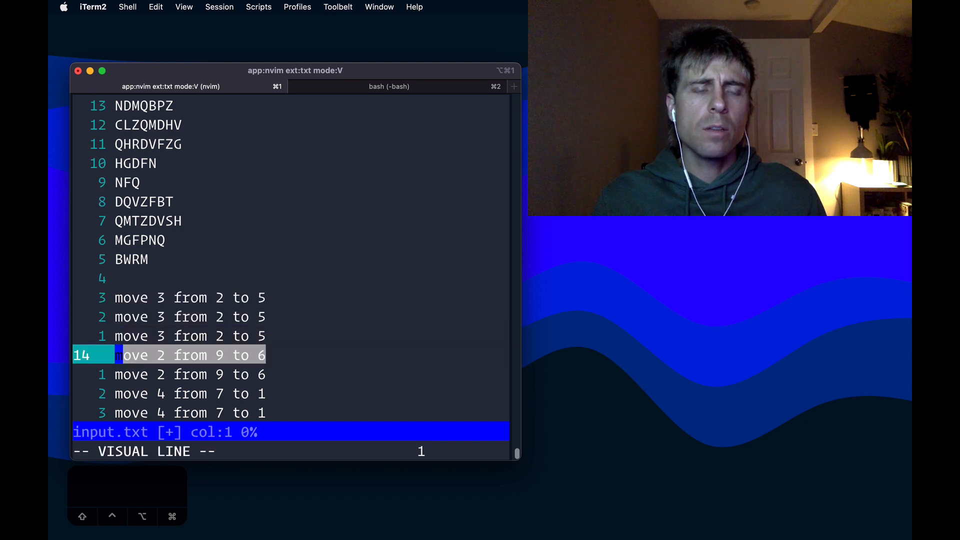
key(j)
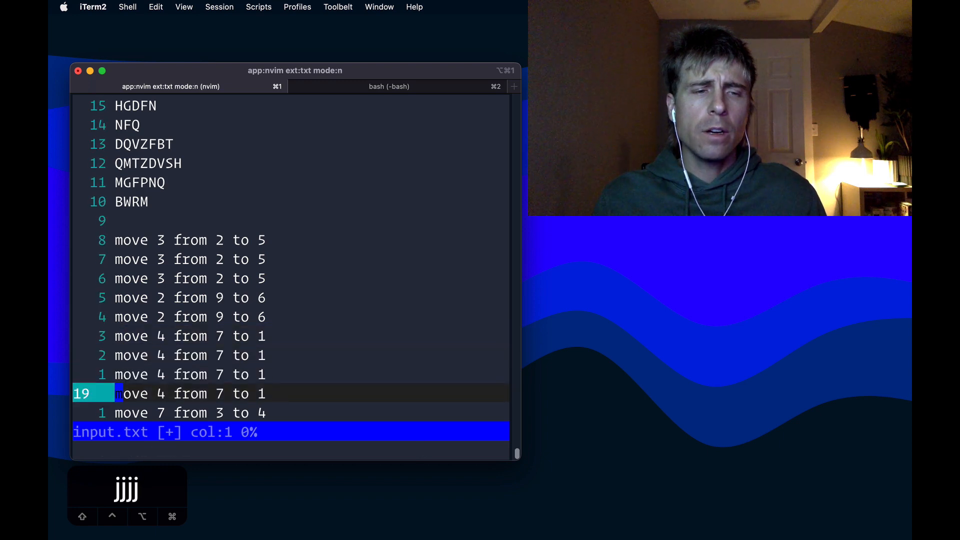
key(k)
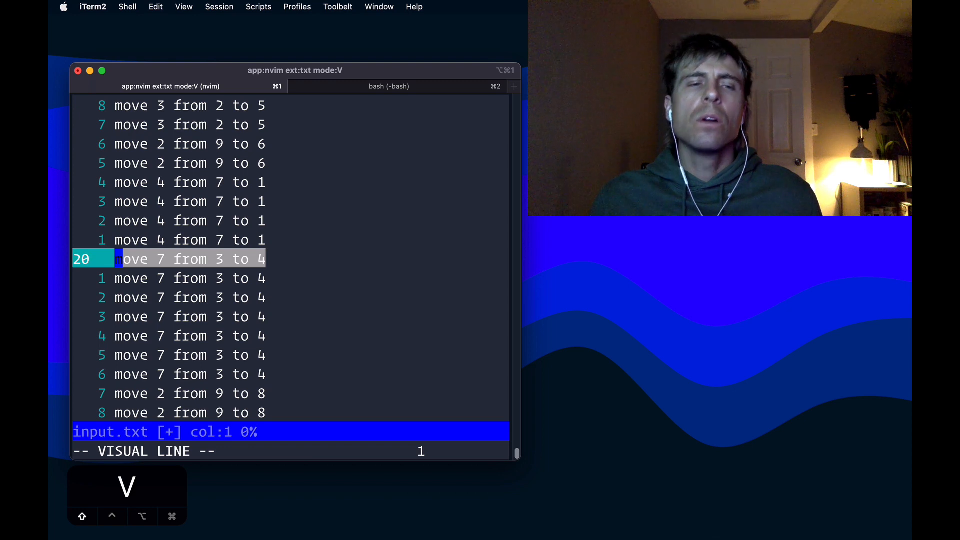
key(Escape)
text(:)
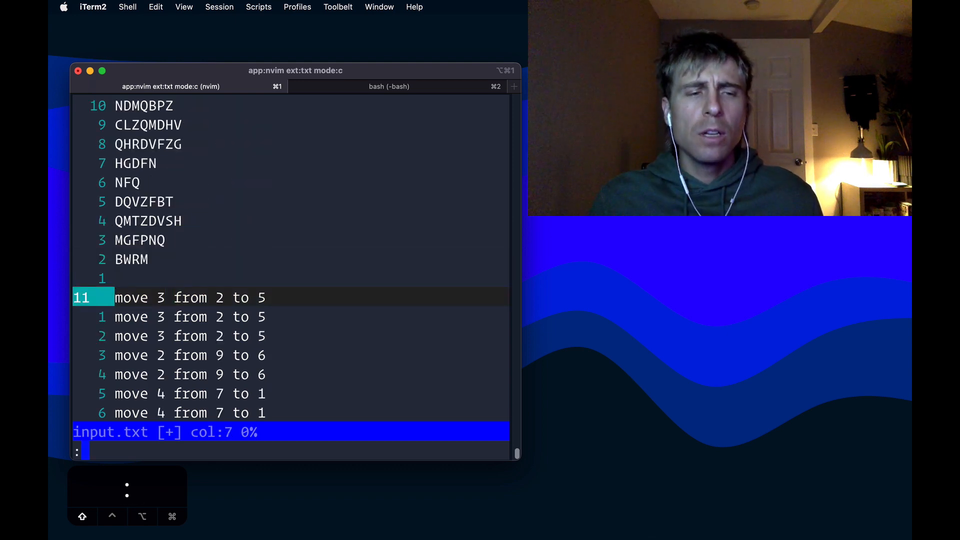
text(%s/)
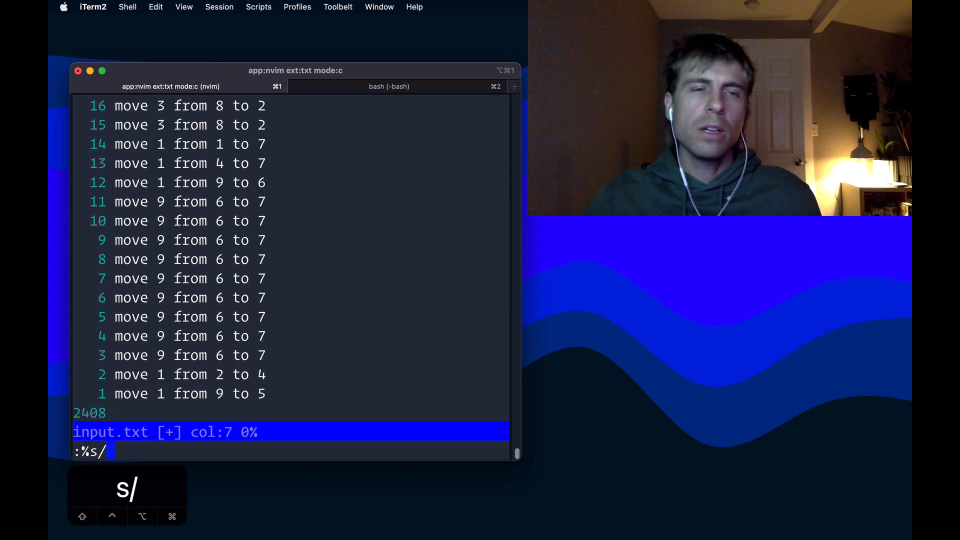
- Type the pattern 'move \d\+ from \(\d\+\)', capturing the source stack number
text(move)
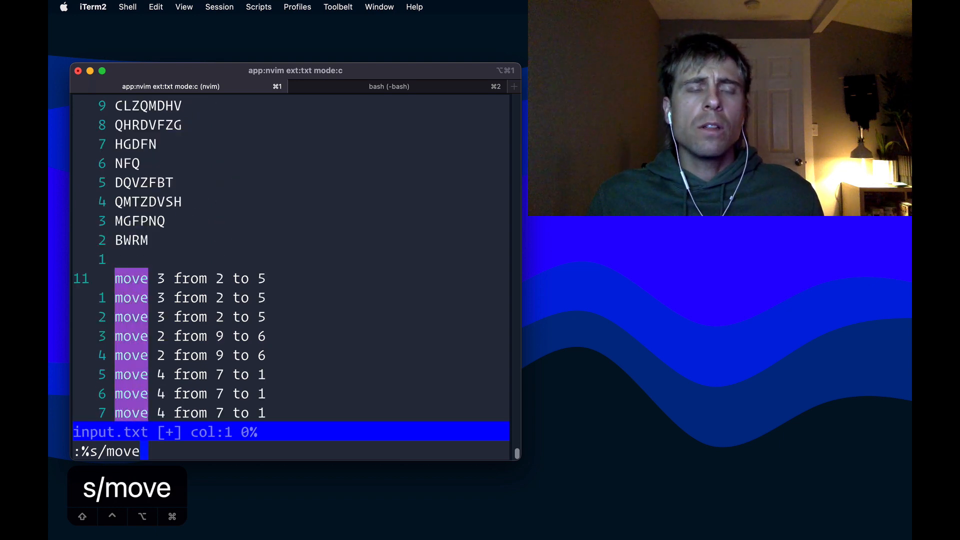
text(\)
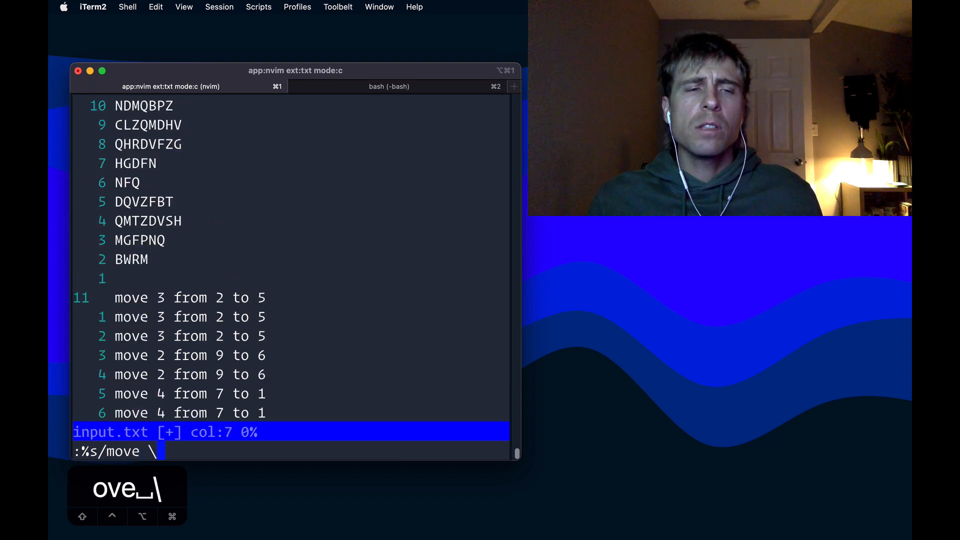
text(d)
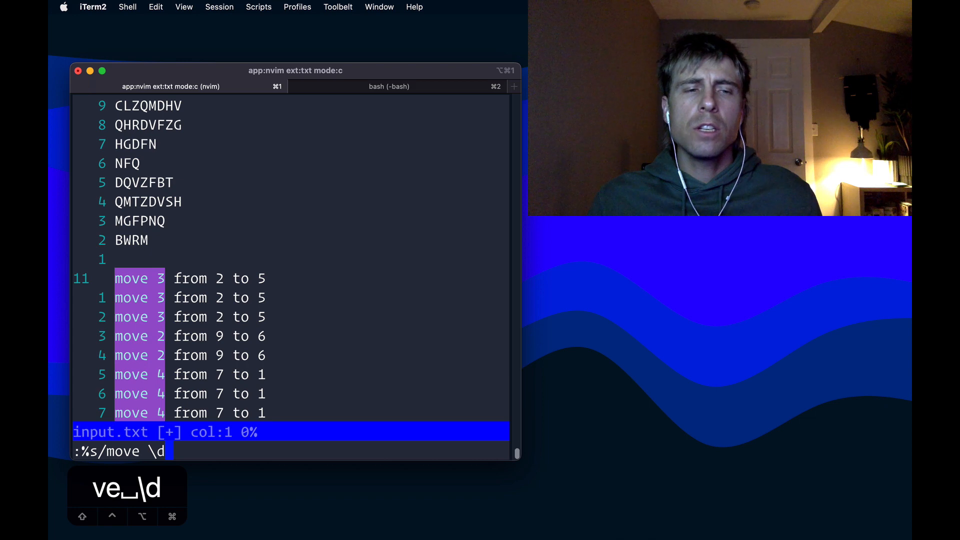
text(\)
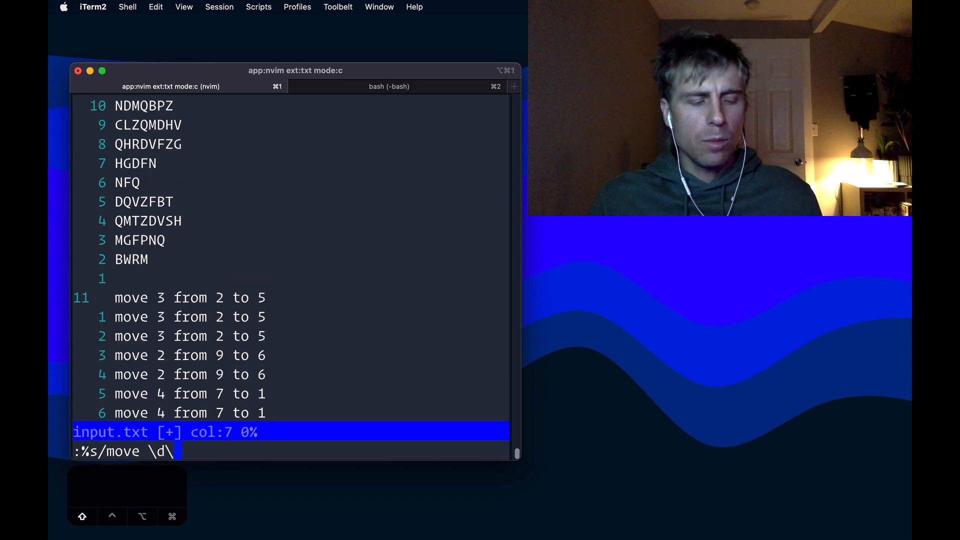
text(+)
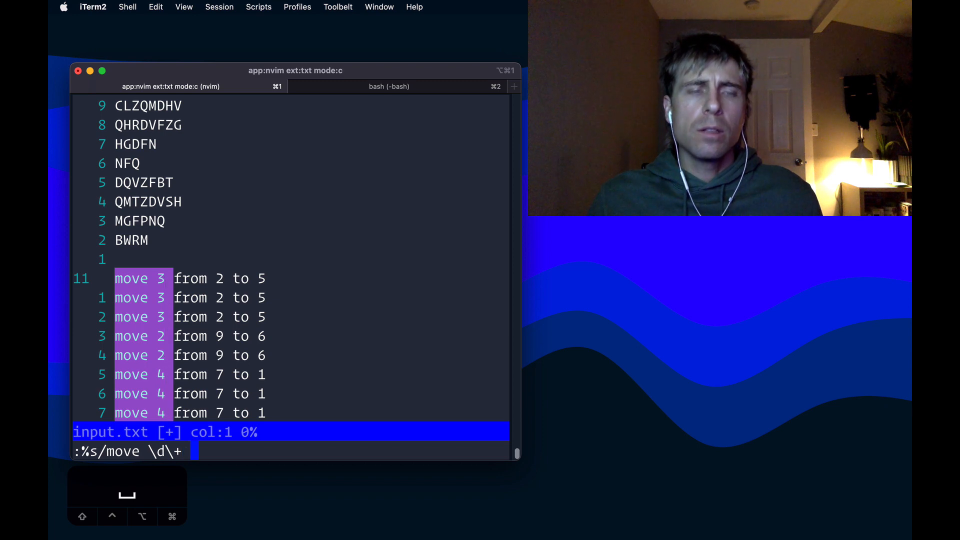
text(from)
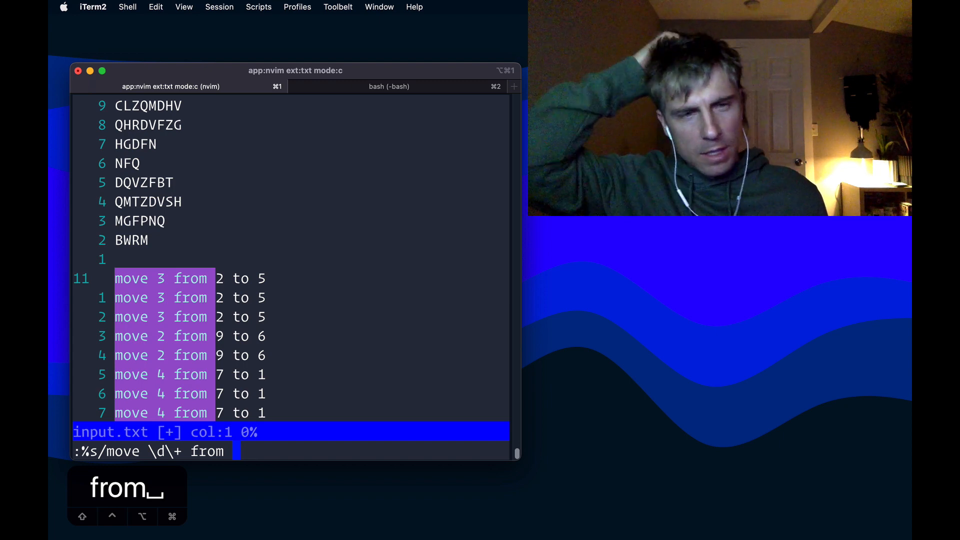
text(\)
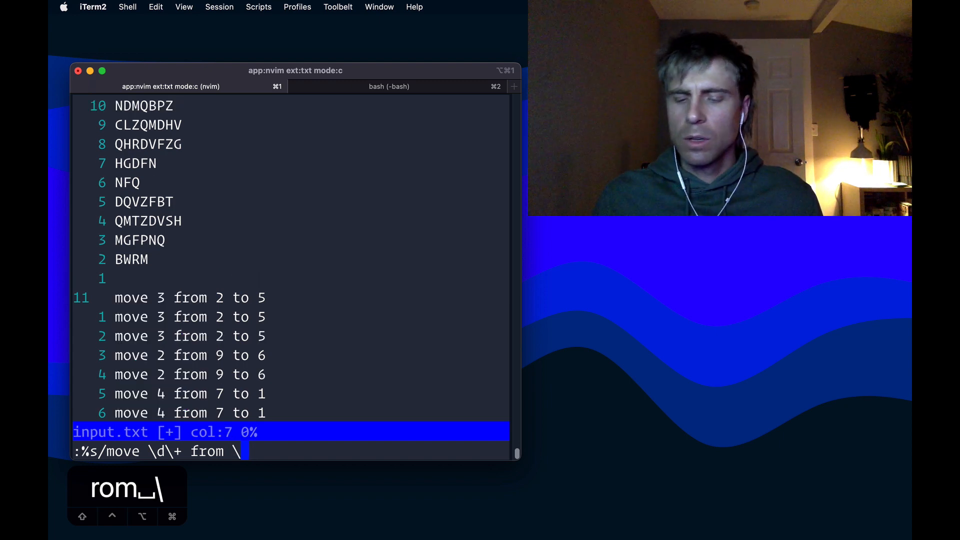
text(()
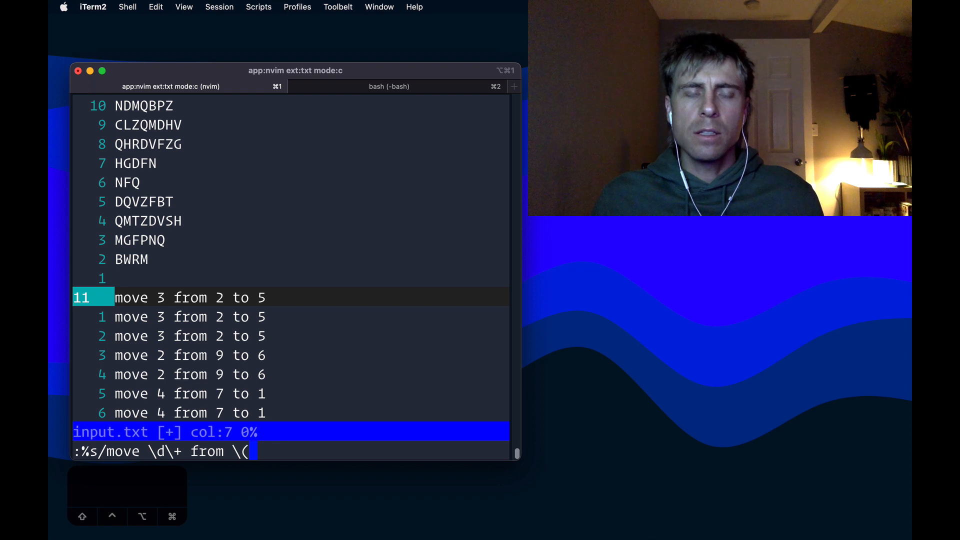
text(\d\)
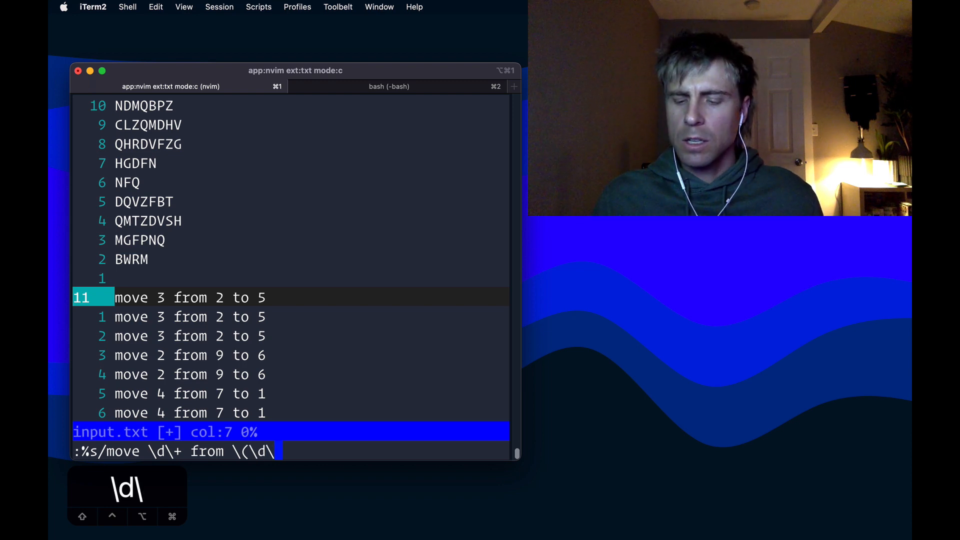
text(+)
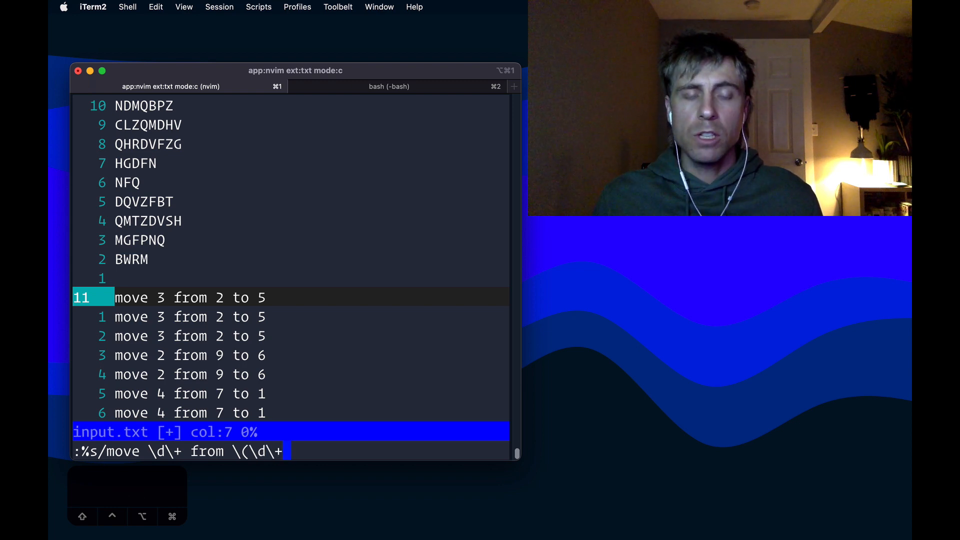
text(\))
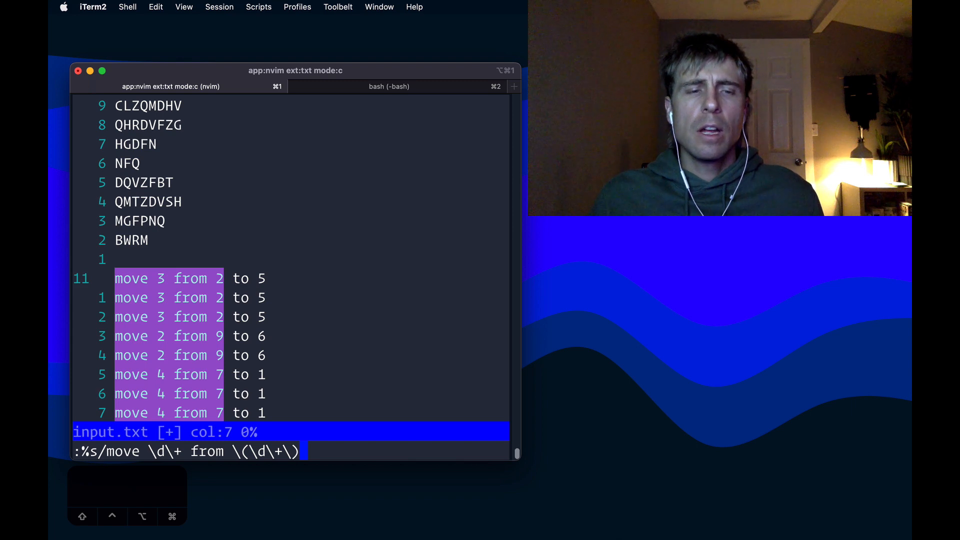
- Extend the pattern with 'to \(\d\+\)/' to capture the destination stack
text(to)
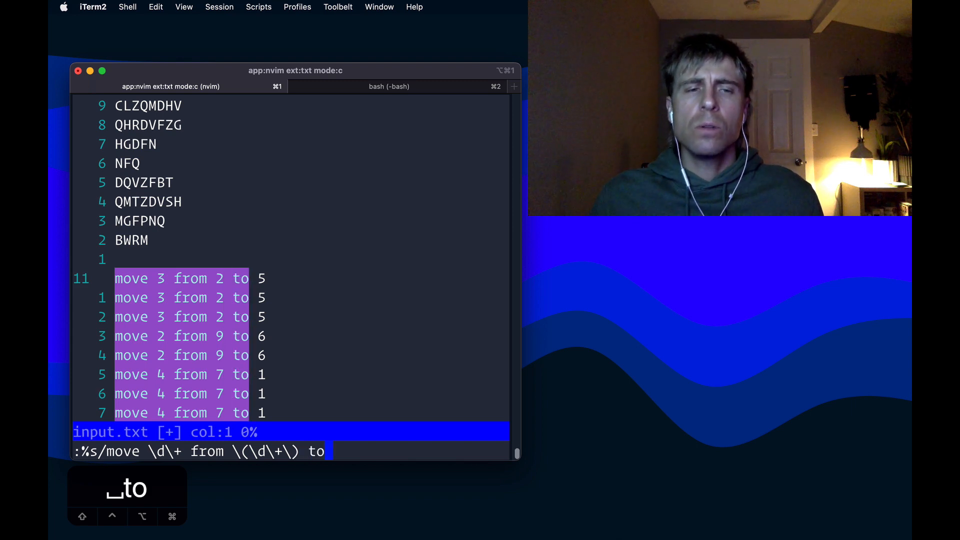
text(\()
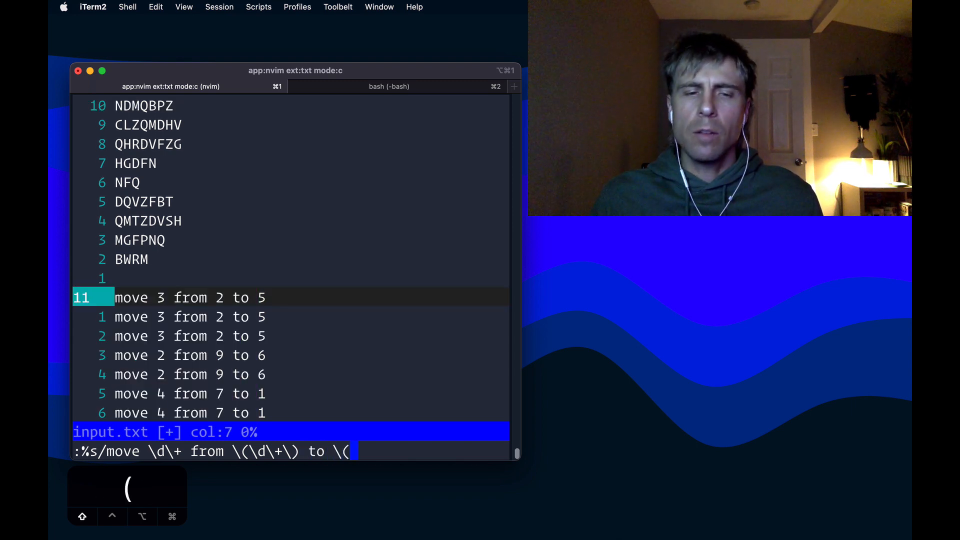
text(\)
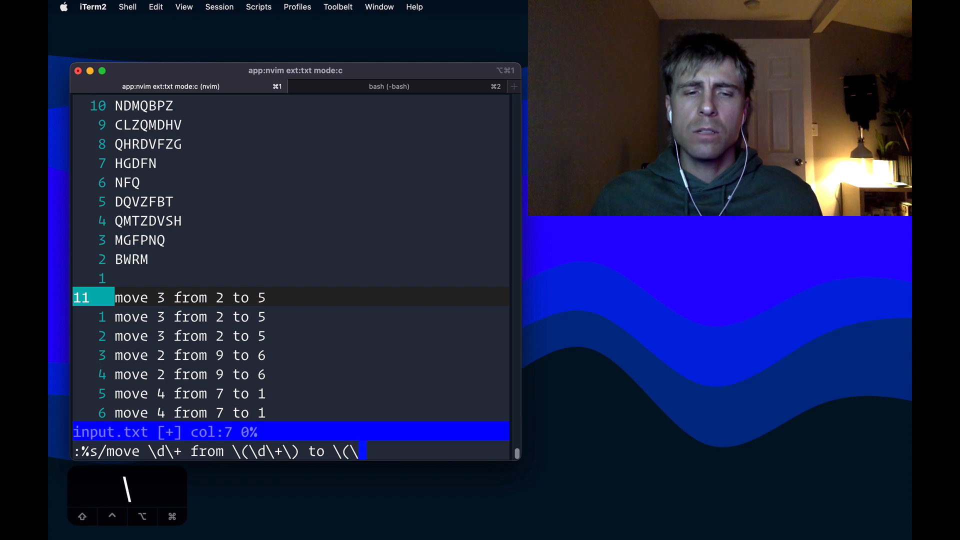
text(d\+)
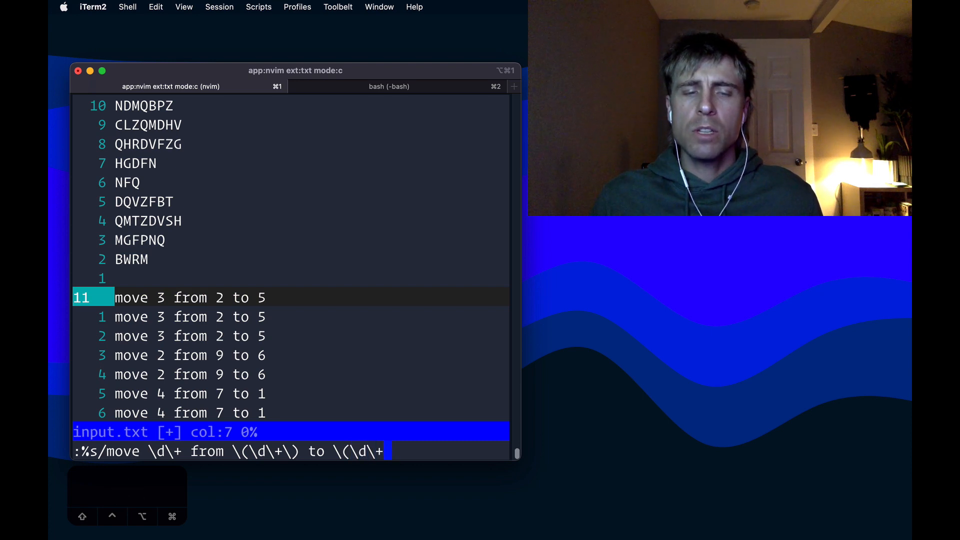
text(\))
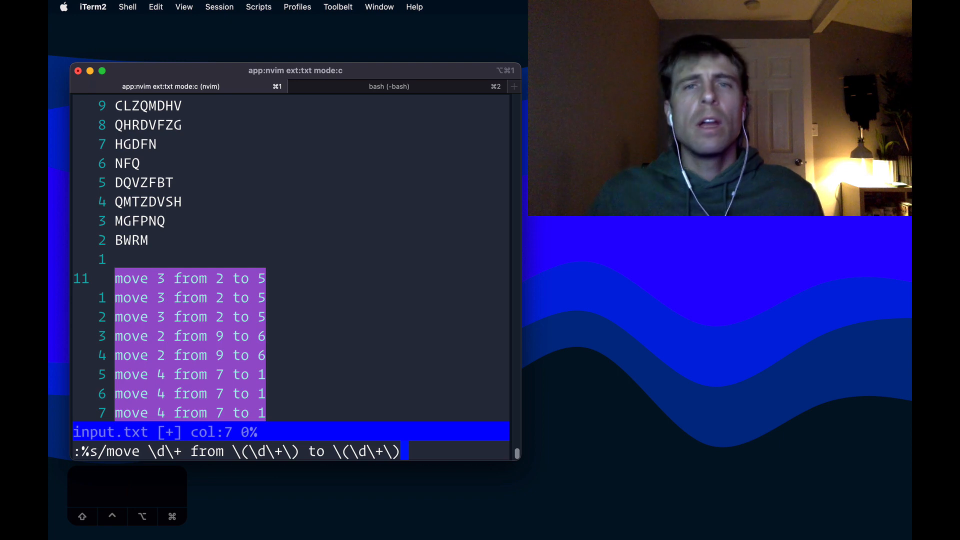
text(/)
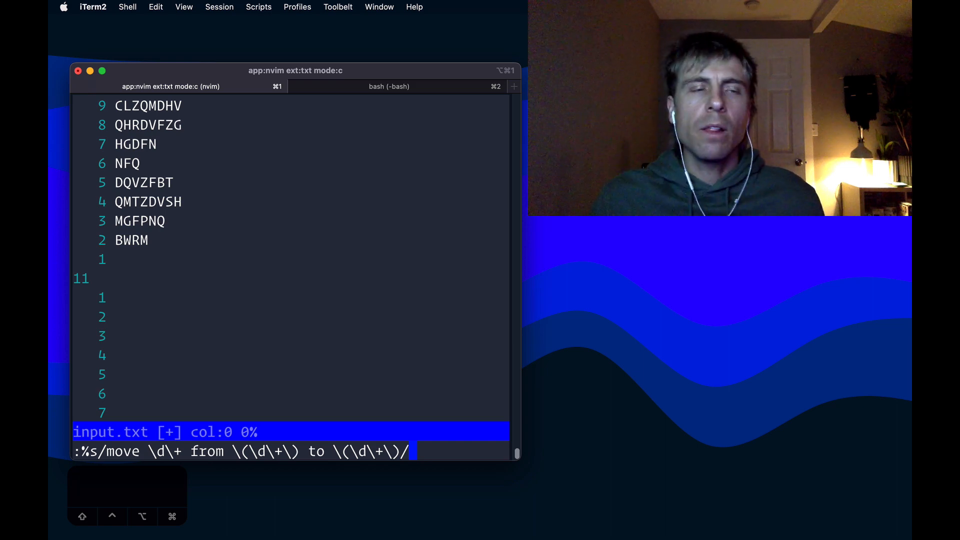
- Type the replacement ':\1\r$x', previewing a source-stack jump line then a $x line
text(:)
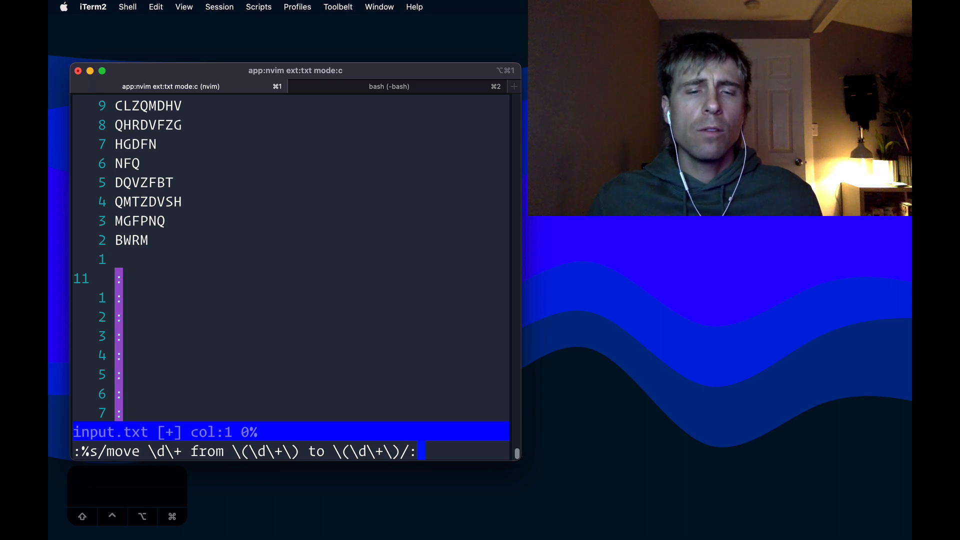
text(\1)
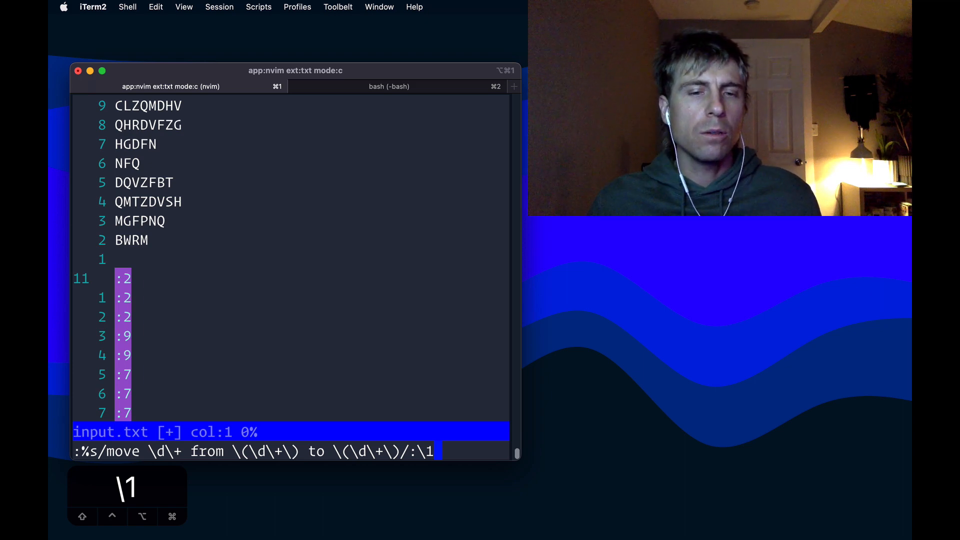
text(\r$)
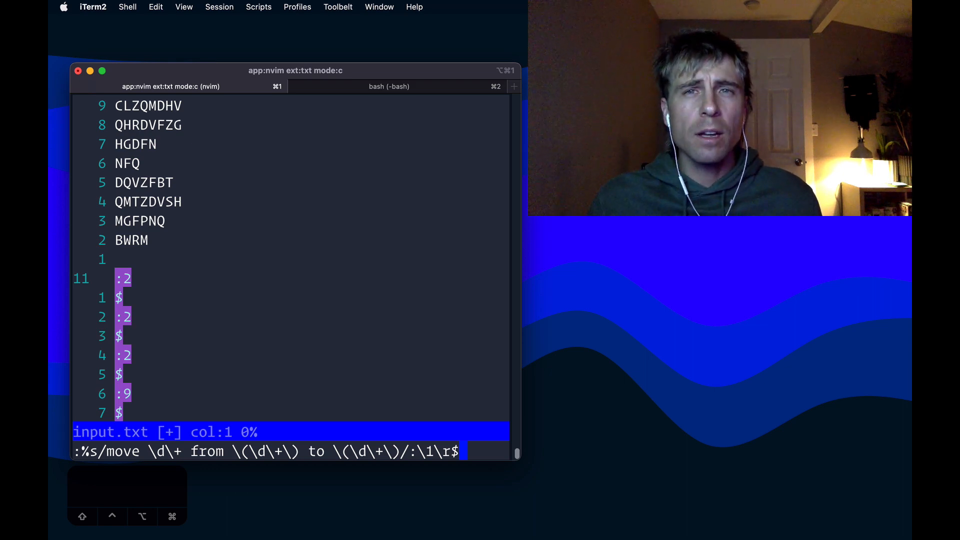
text(x)
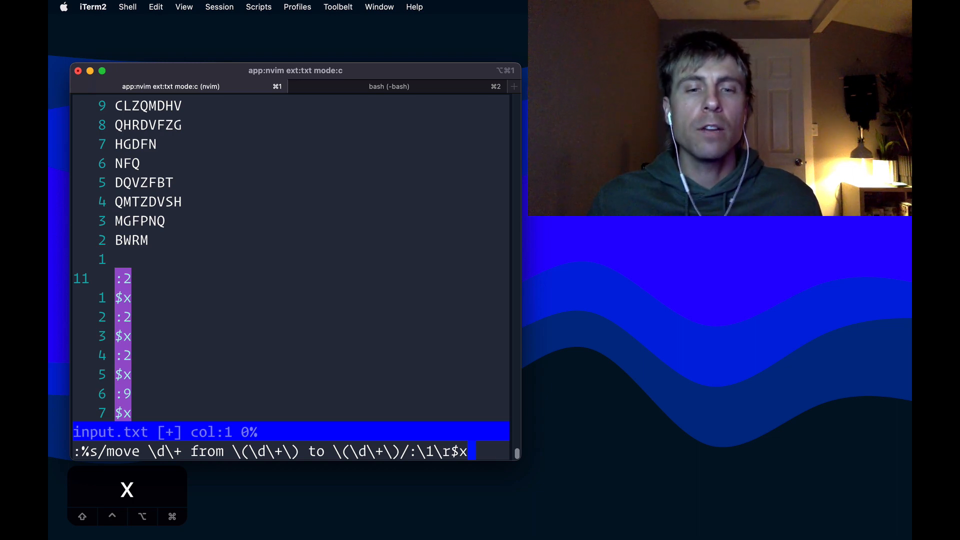
- Finish the replacement with ':\2\r$p\r' and apply it to every move line
text(\)
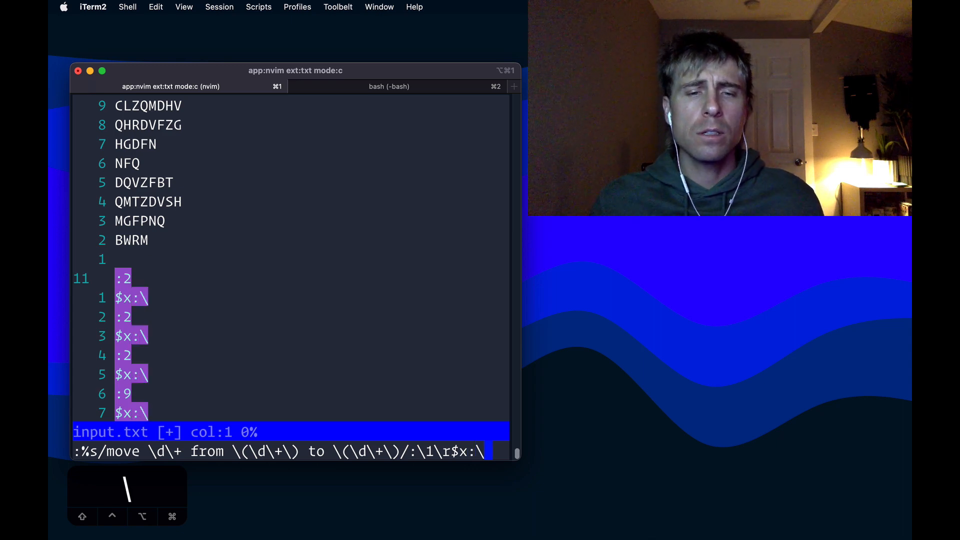
text(2)
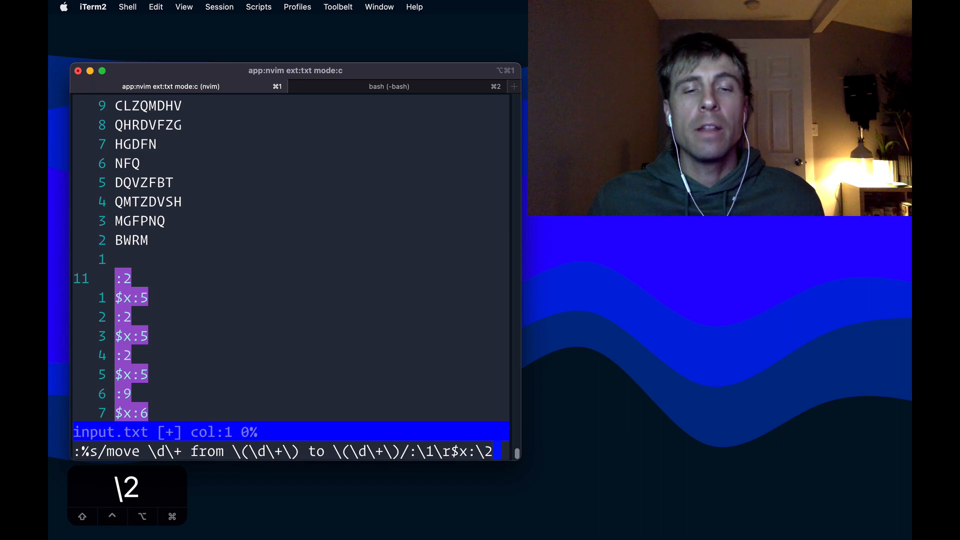
text(\r)
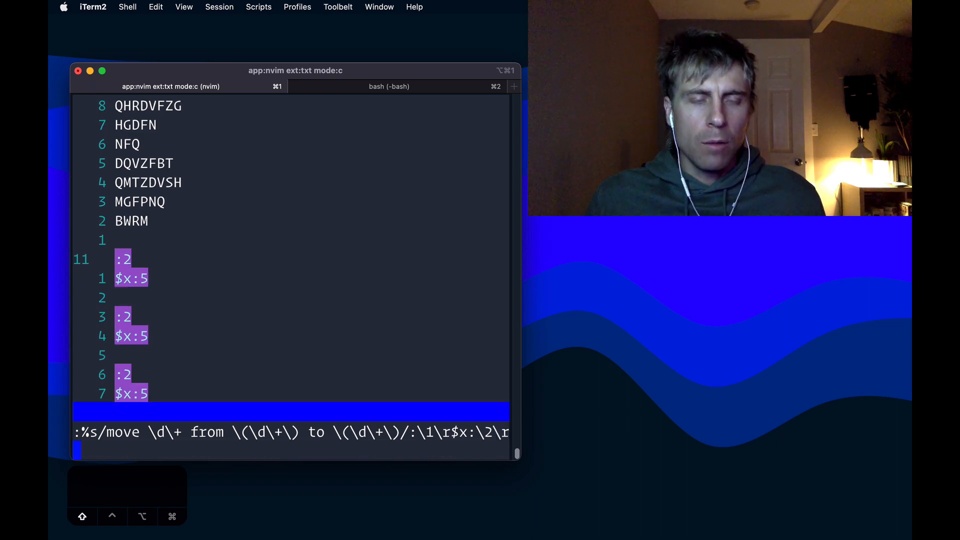
key(Return)
text($)
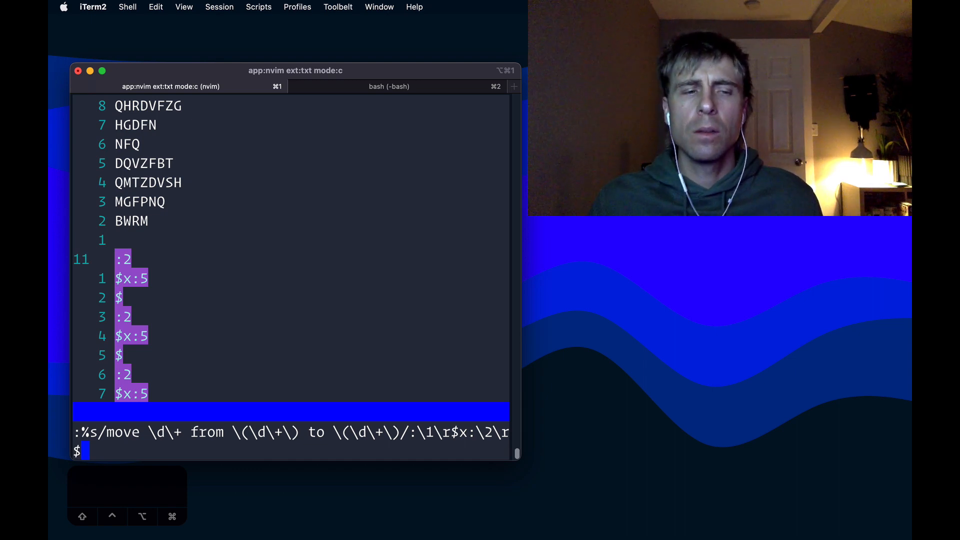
text(p)
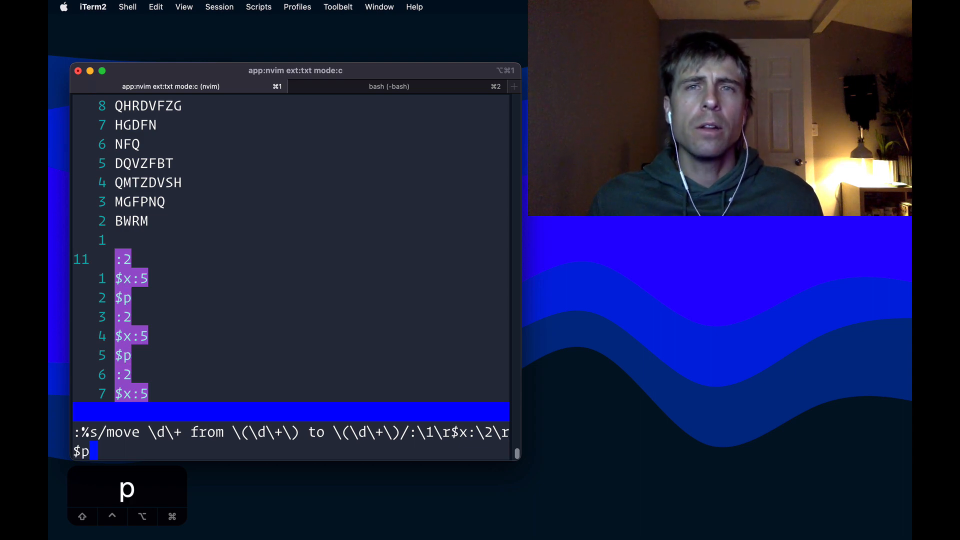
text(\r)
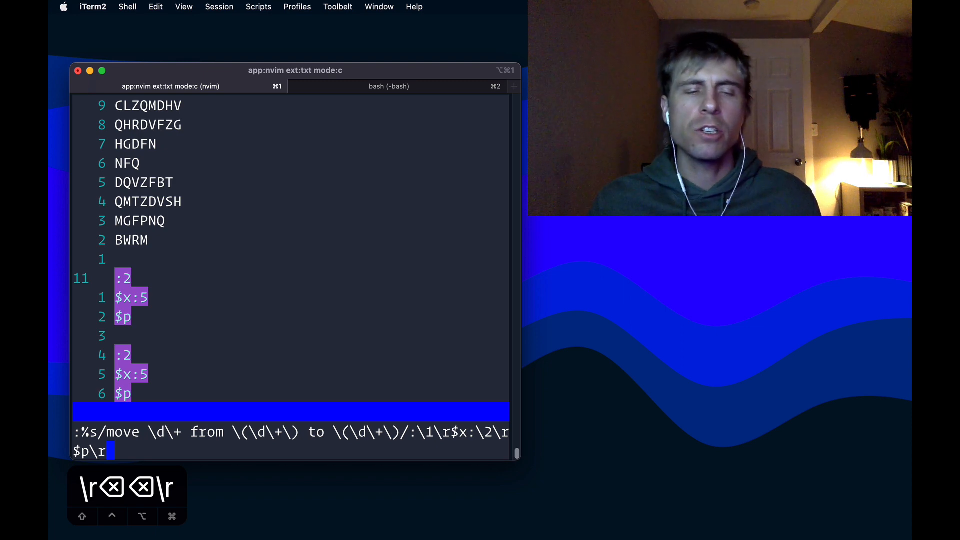
key(Return)
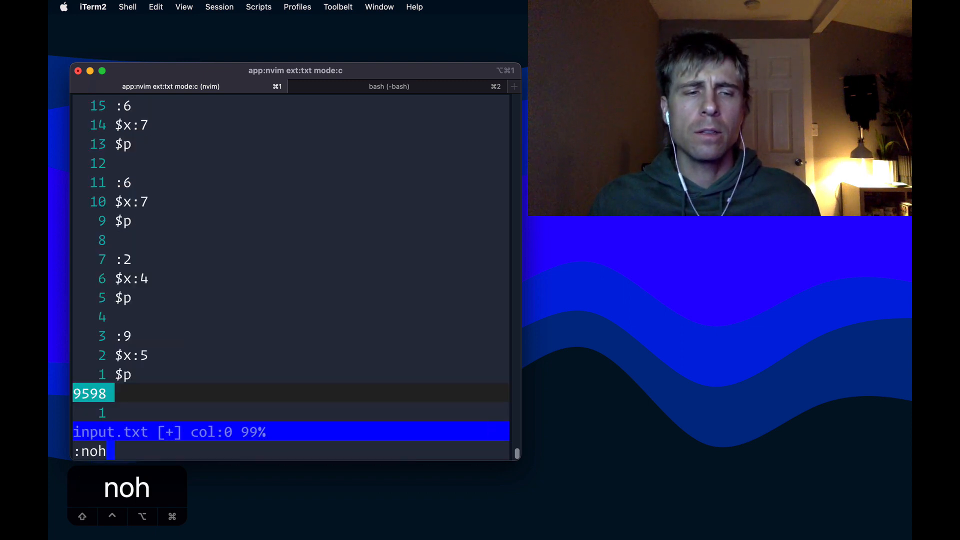
- Scroll back up to the crate stacks with Ctrl-U
key(ctrl+u)
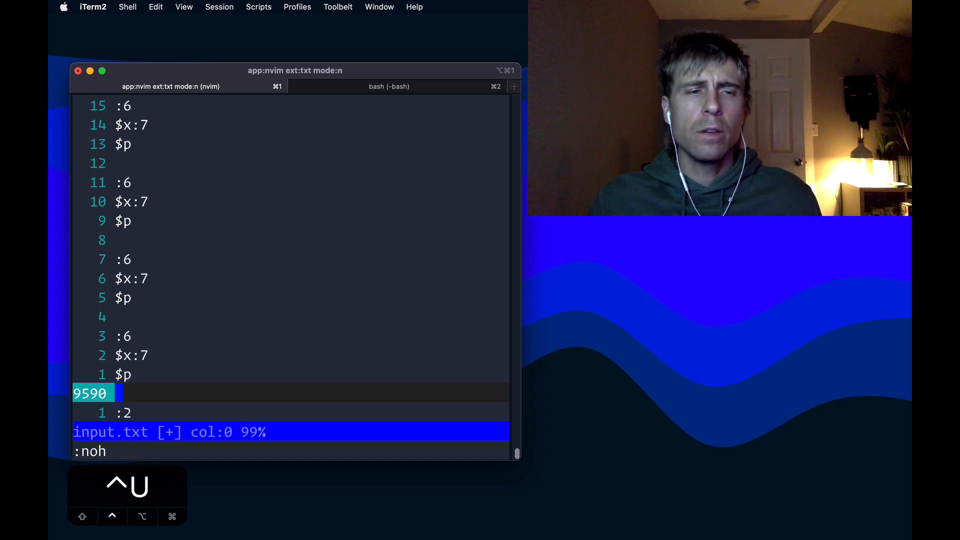
key(ctrl+u)
text(:exe)
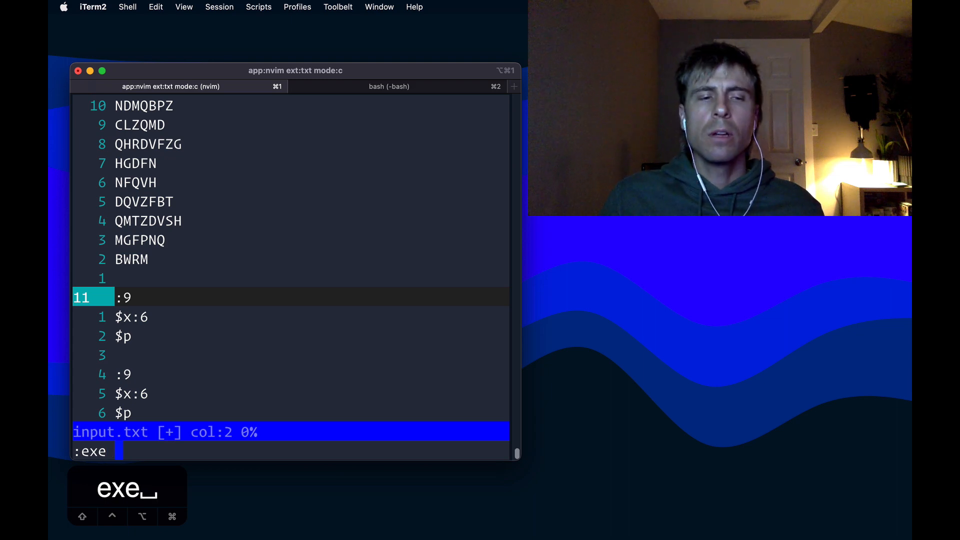
- Execute the yanked instruction block with :exe 'norm @"' to move one crate
text('norm)
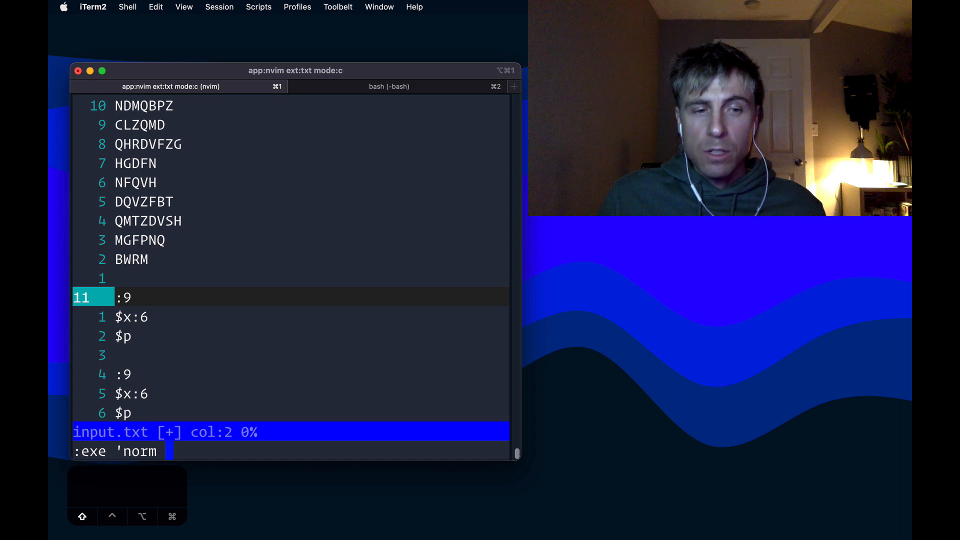
text(@")
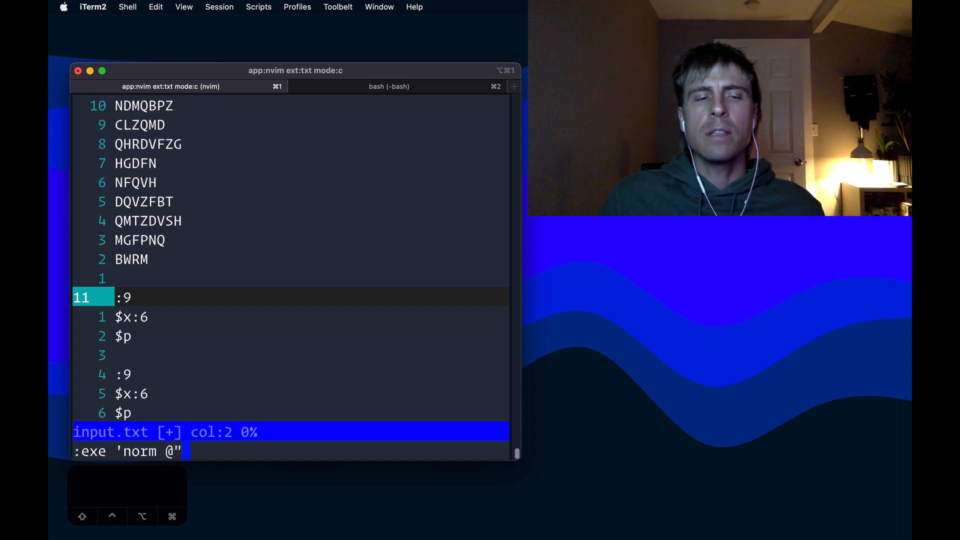
text(')
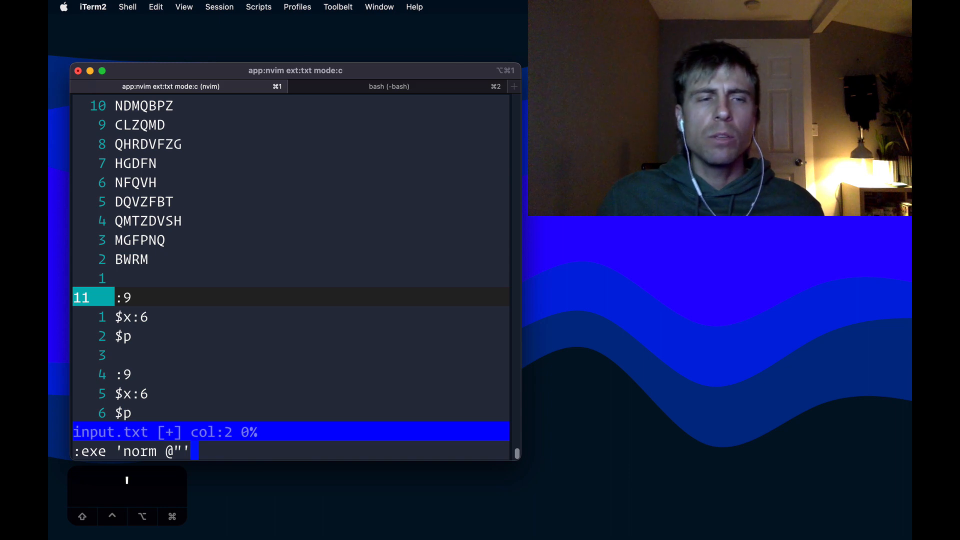
key(Return)
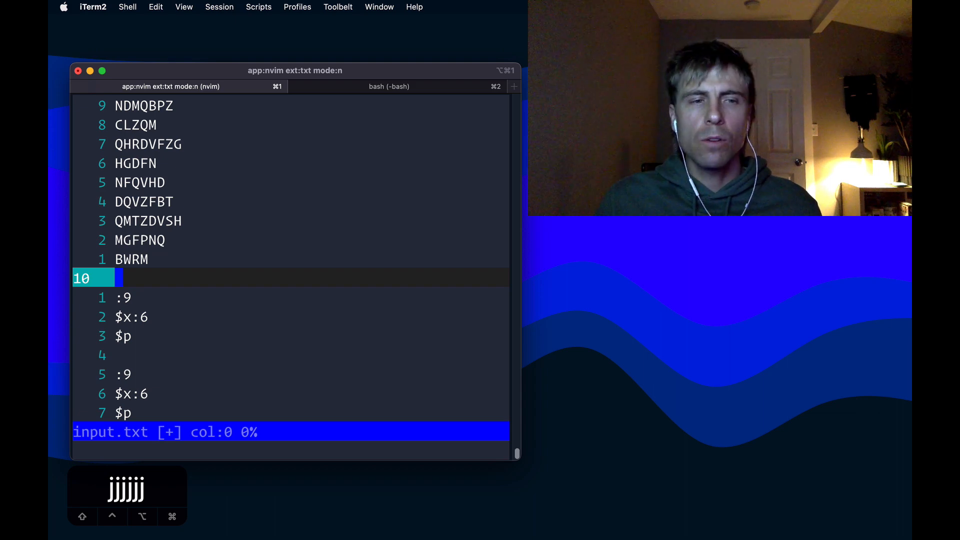
text(9000)
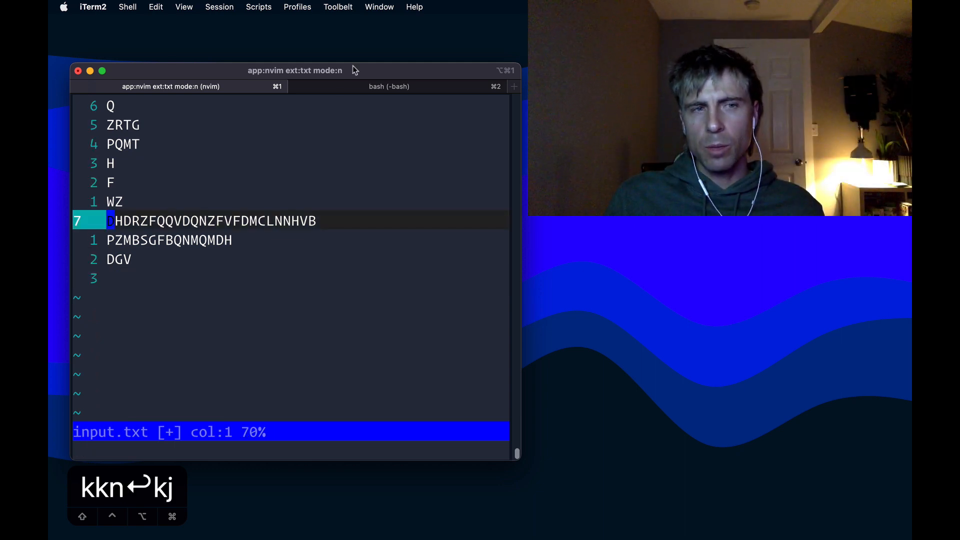
- Move up onto the stack lines to begin a command acting on them
key(k)
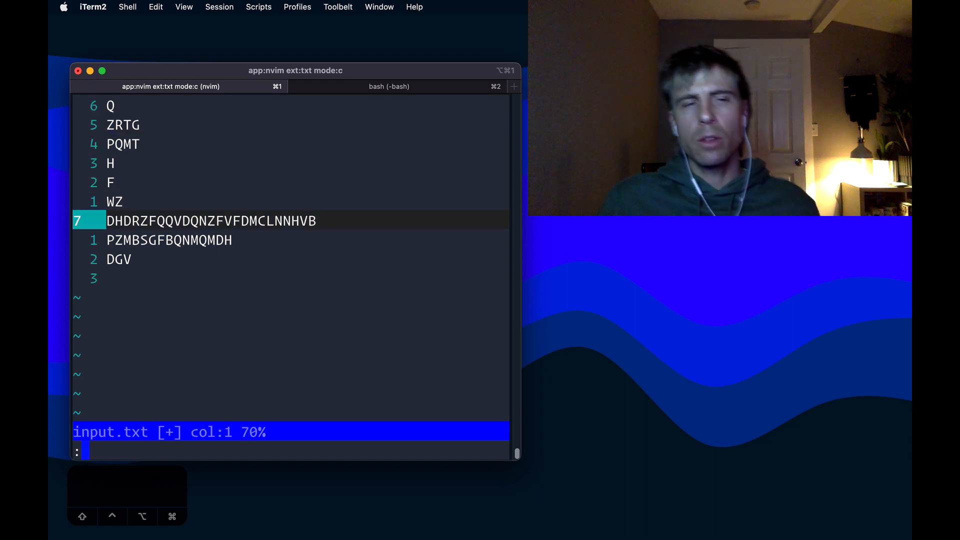
- Run :g/\w$/norm on every stack line, keeping only each top crate letter
text(g)
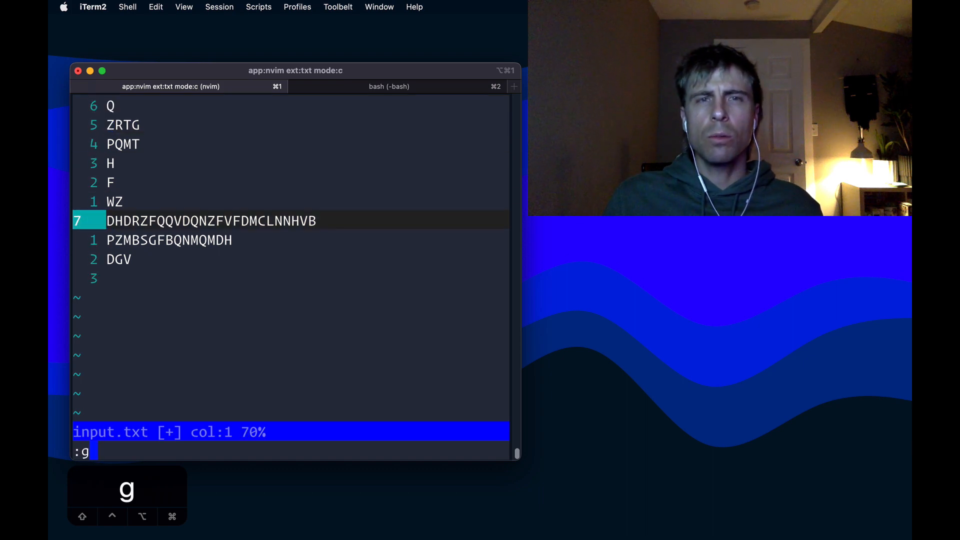
text(/)
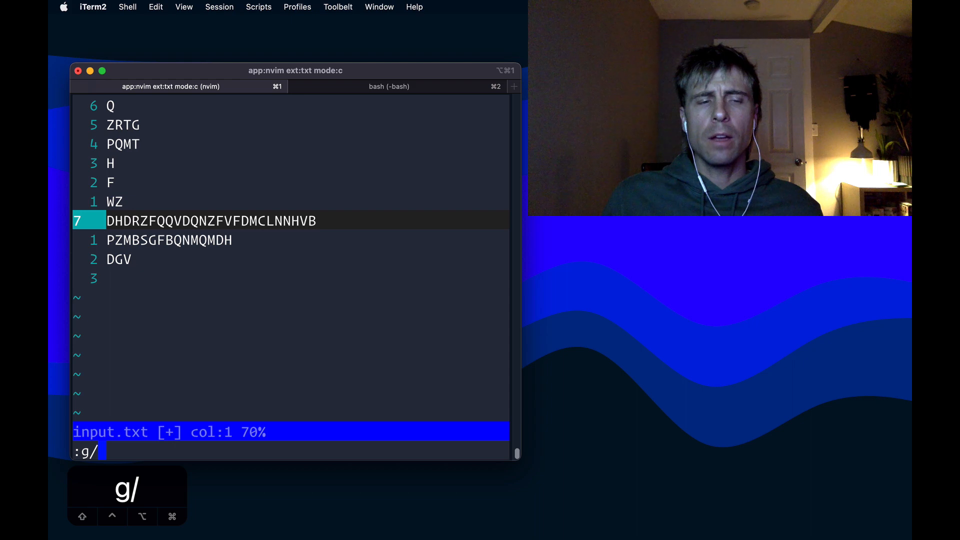
text(\w)
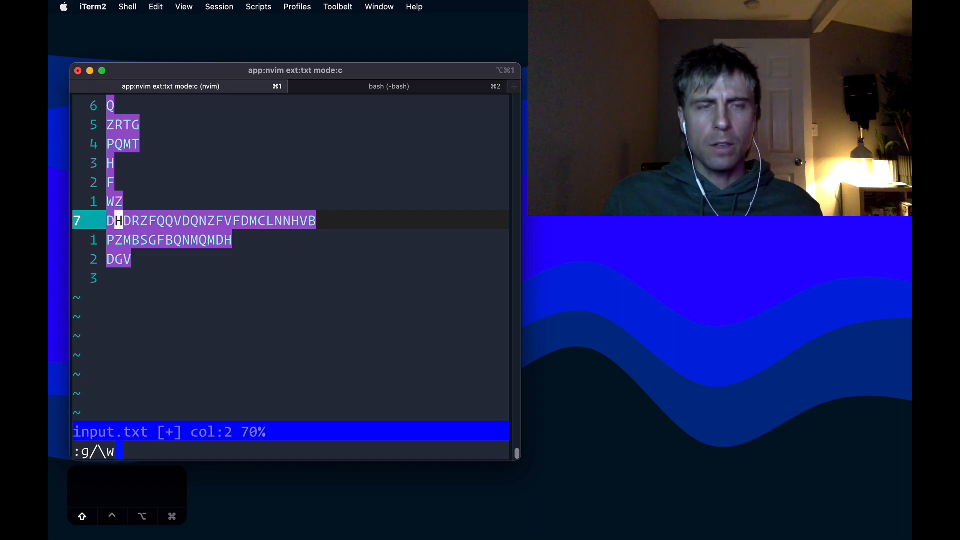
text($)
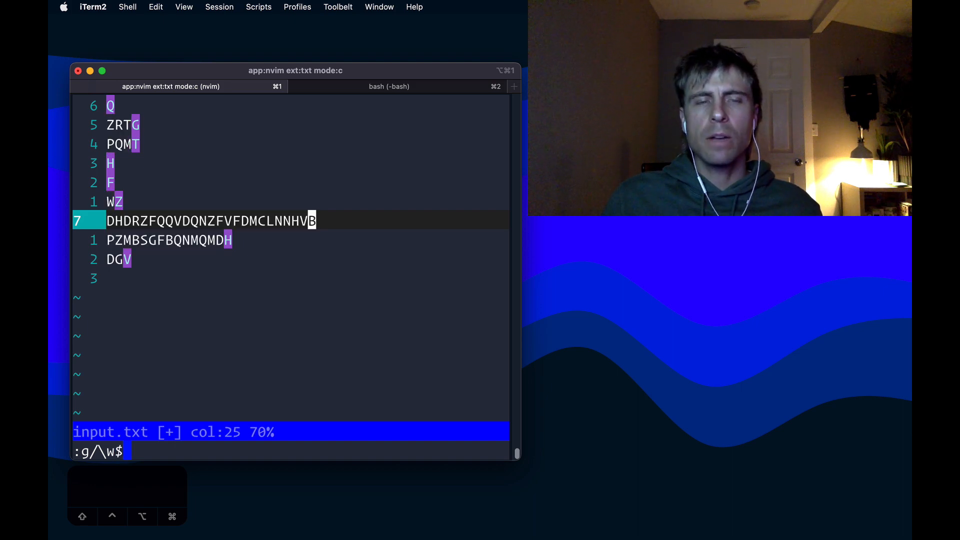
text(/)
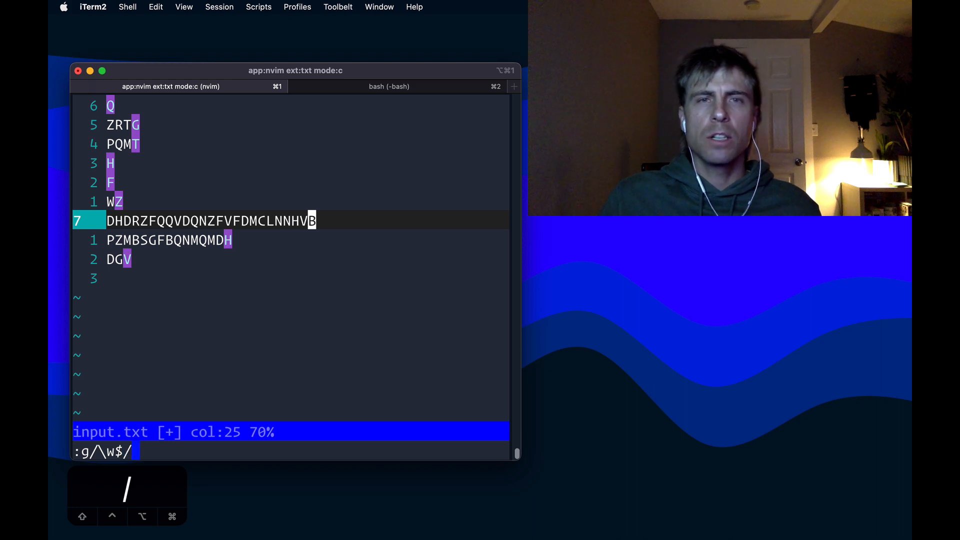
text(nor)
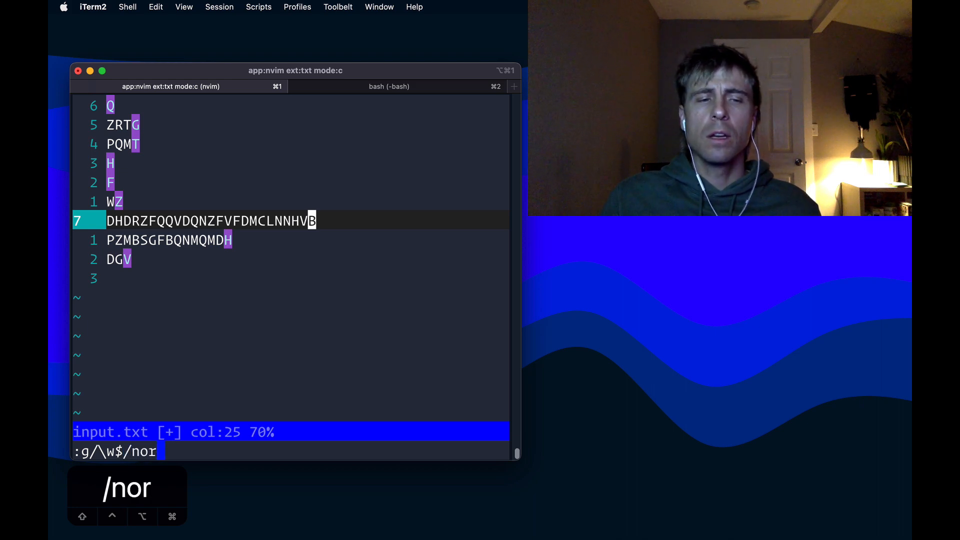
text(m nd)
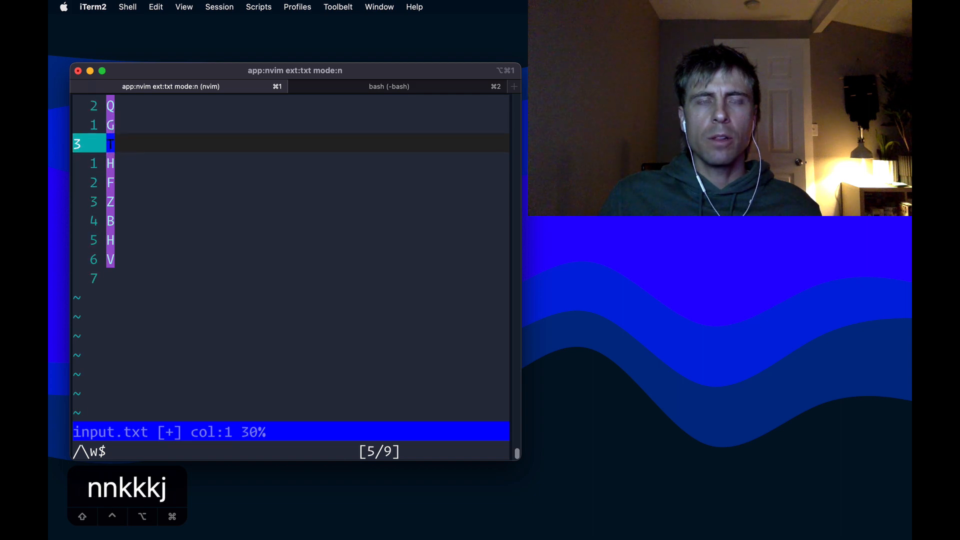
key(j)
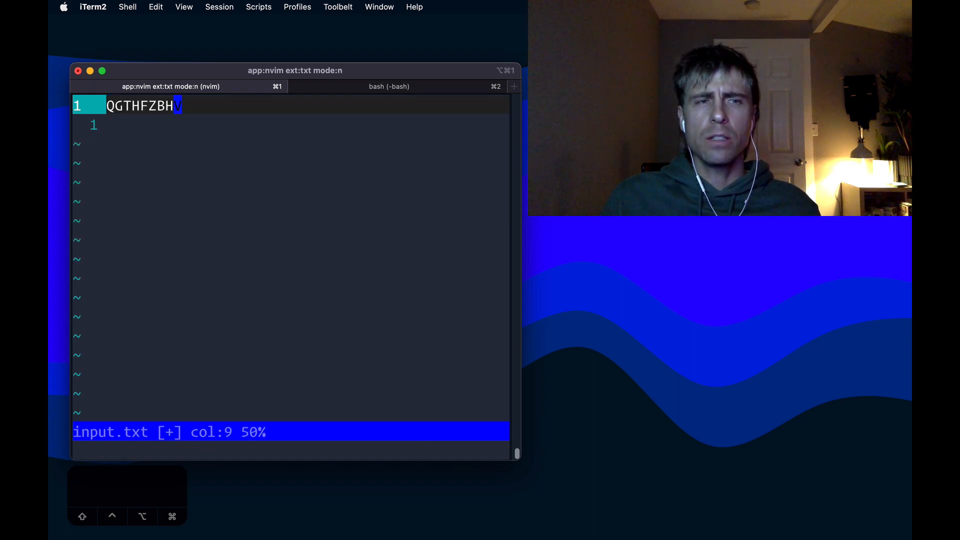
- Check the QGTHFZBHV letters against the Advent of Code answer
key(h)
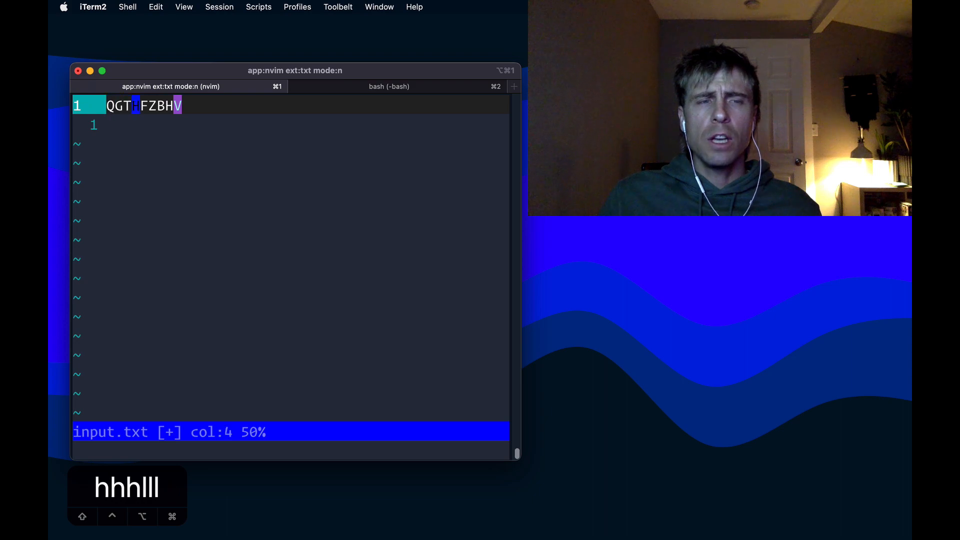
key(l)
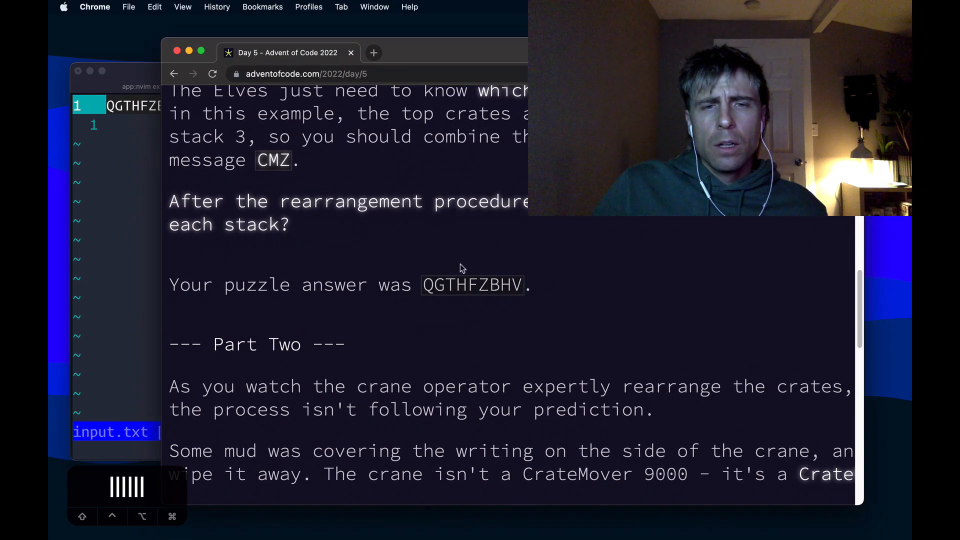
mouse_move(493, 284)
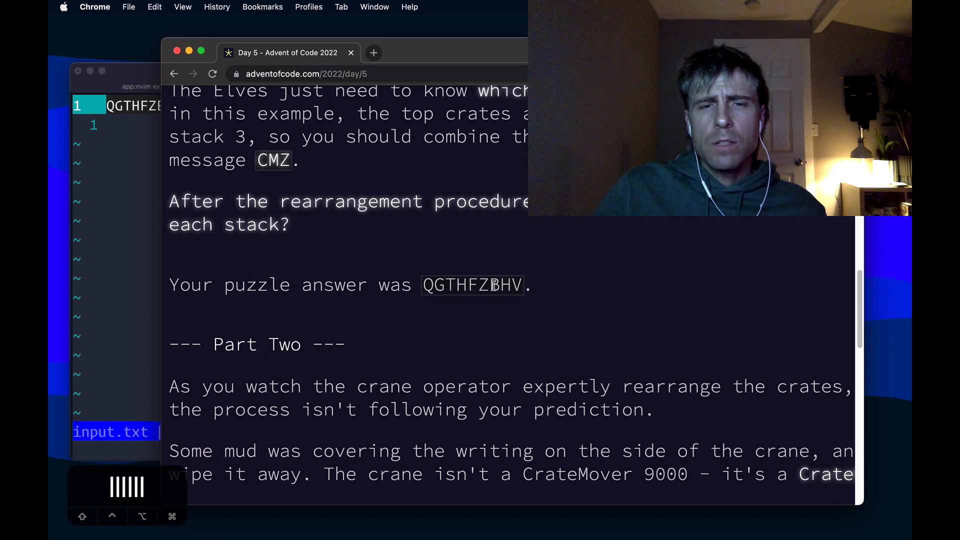